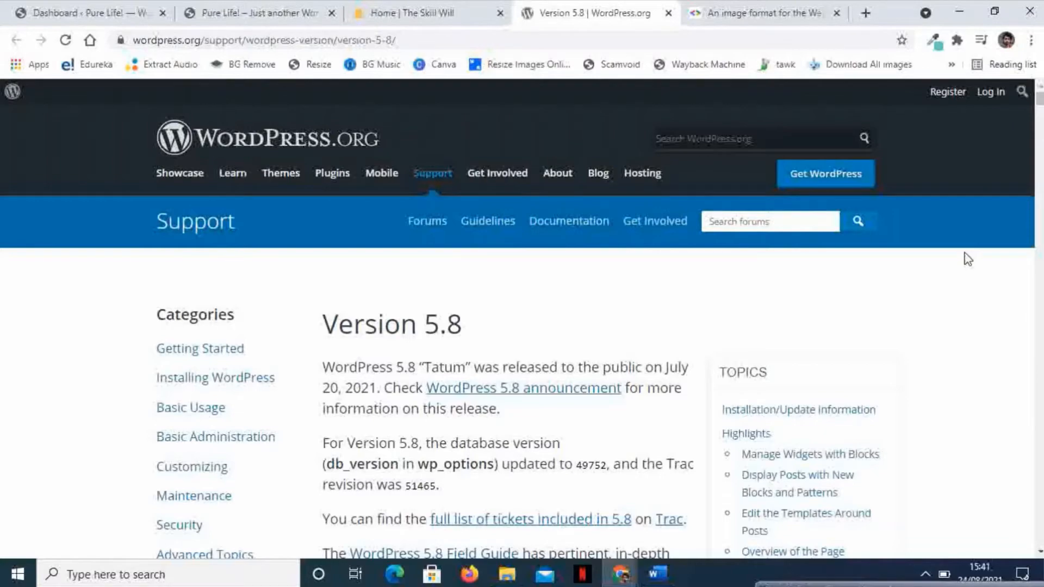
# Scroll the Version 5.8 release notes down to the 'Adding support for WebP' section.
pyautogui.scroll(-3)
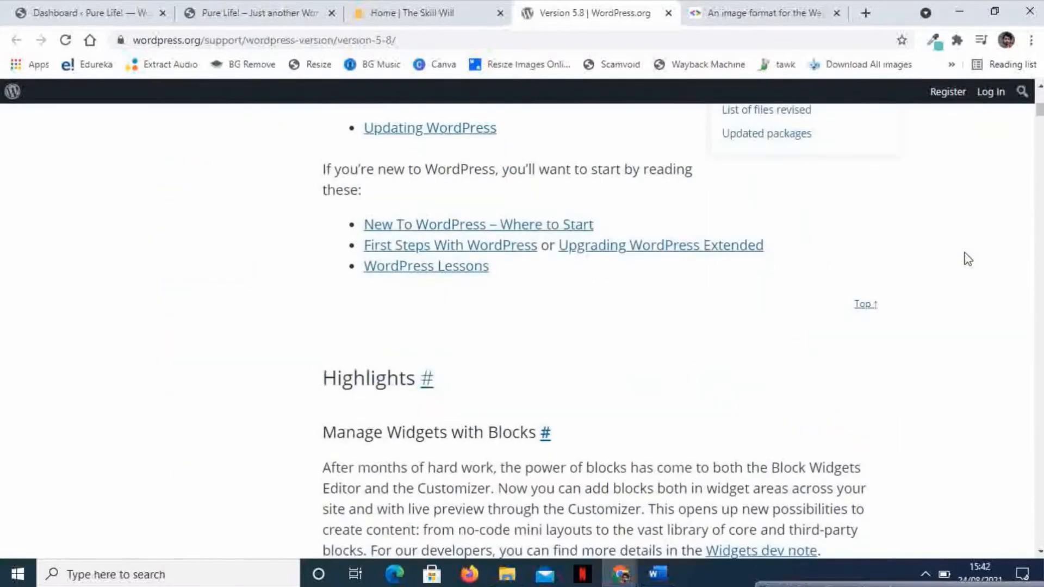
pyautogui.scroll(-3)
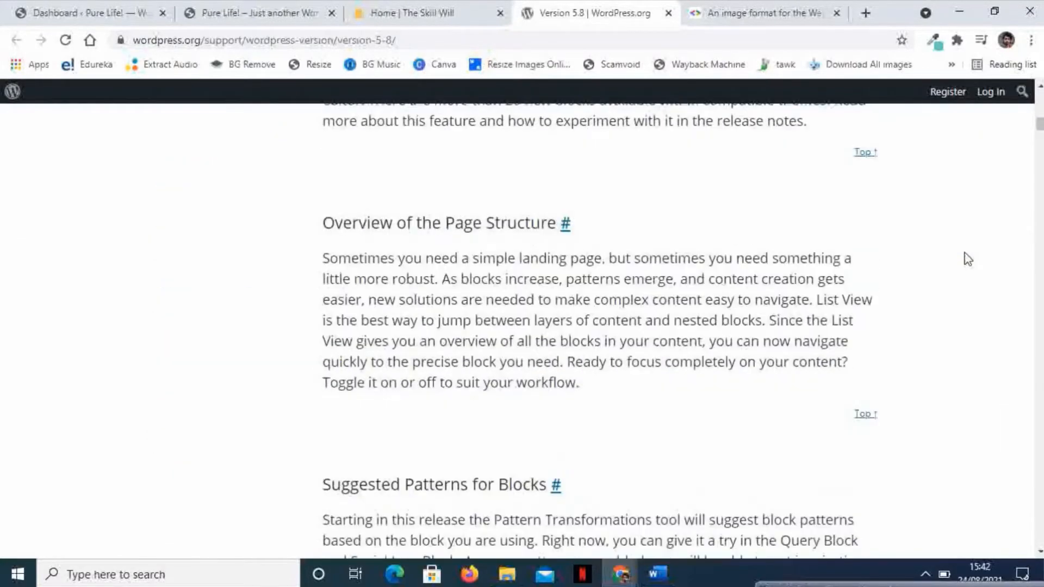
pyautogui.scroll(-3)
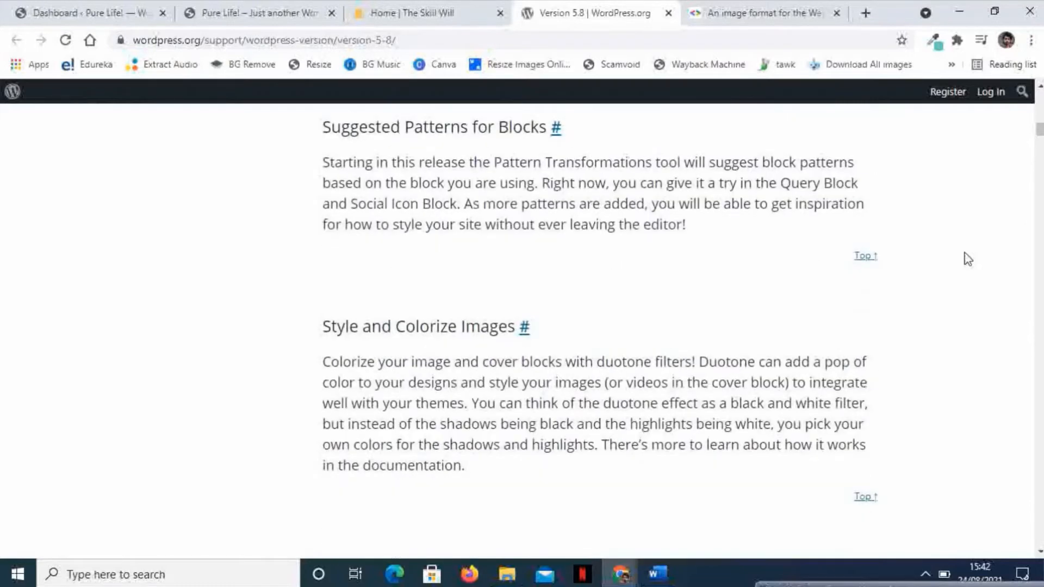
pyautogui.scroll(-3)
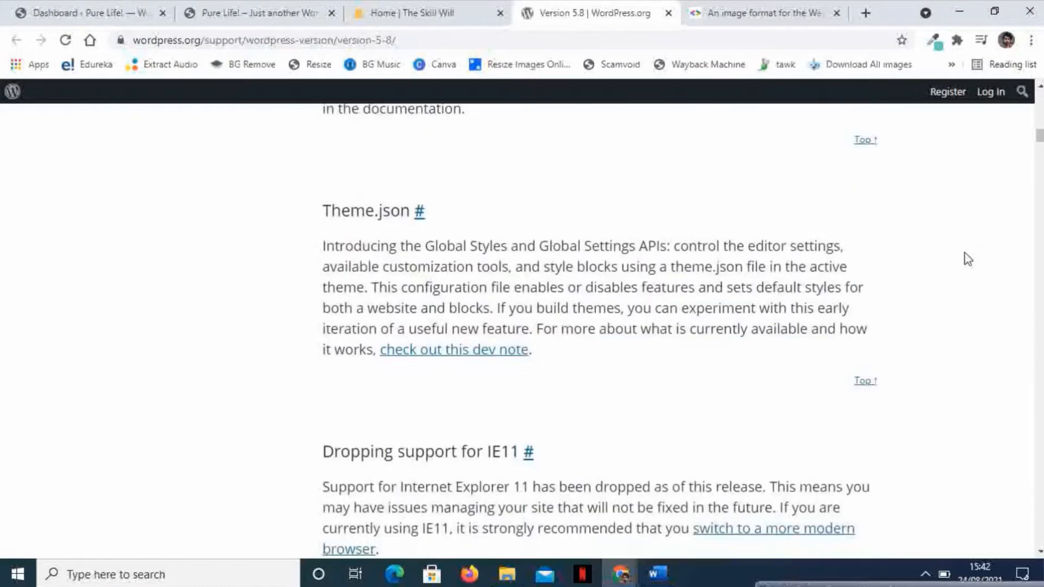
pyautogui.scroll(-3)
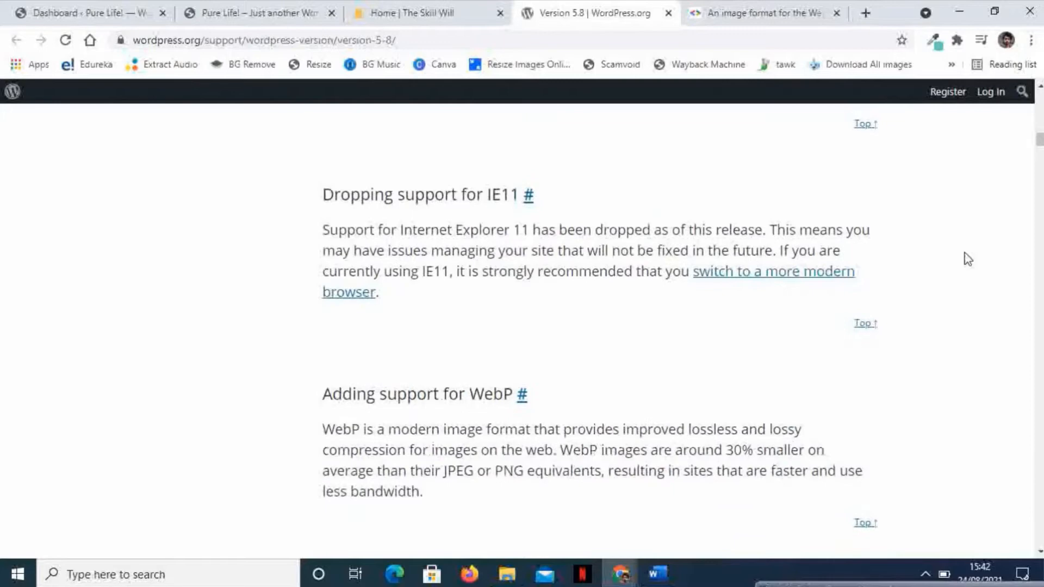
pyautogui.moveTo(629, 353)
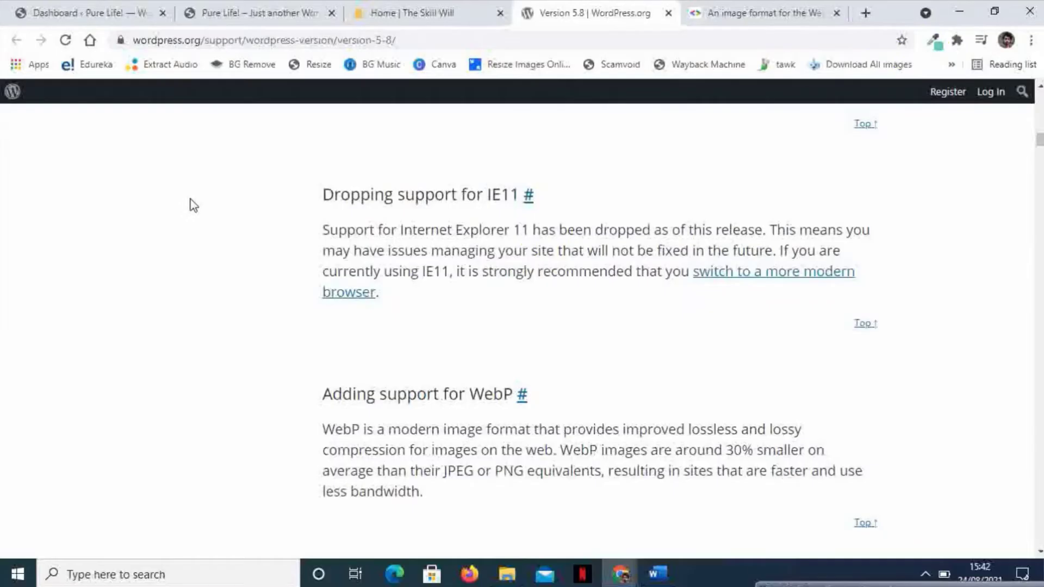
pyautogui.moveTo(90, 51)
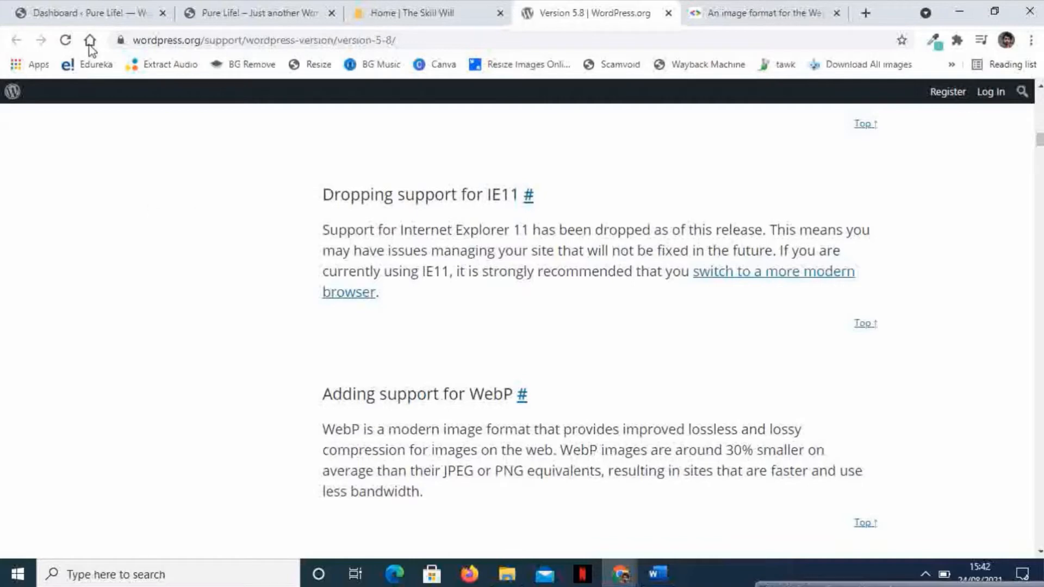
pyautogui.moveTo(87, 13)
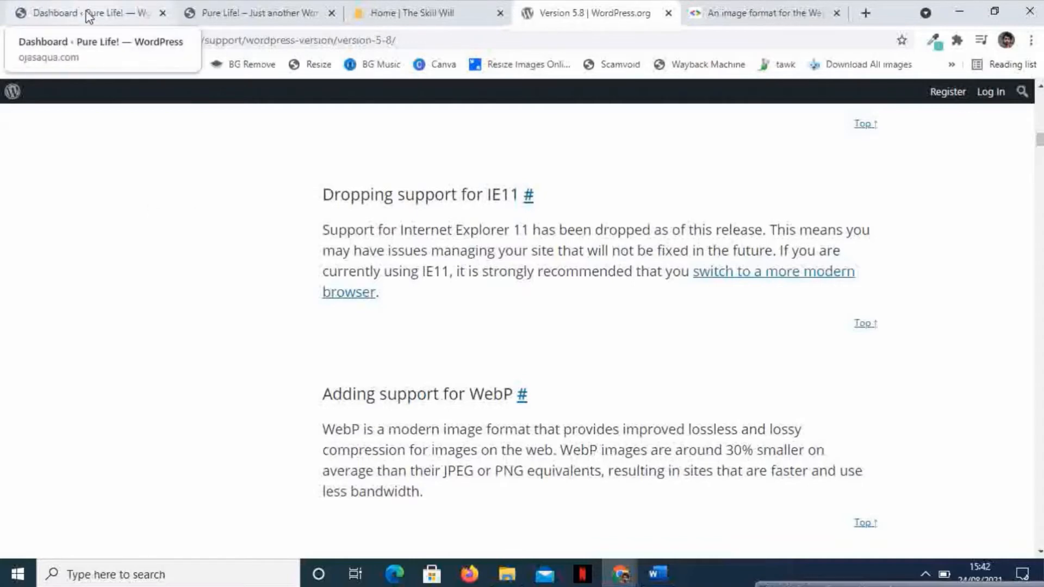
# Open Media > Library in the dashboard, then switch to The Skill Will site tab.
pyautogui.click(80, 12)
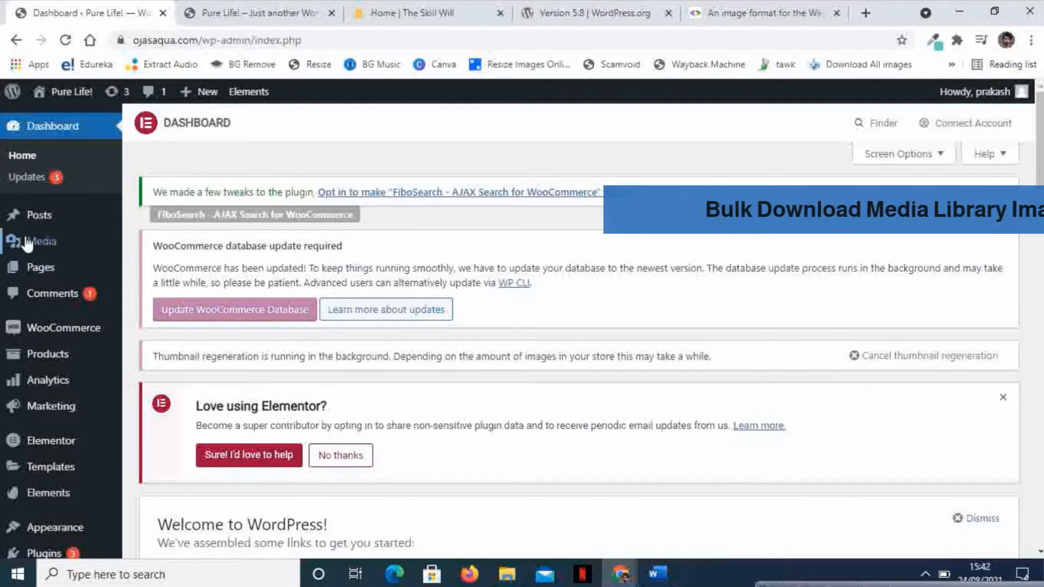
pyautogui.click(39, 241)
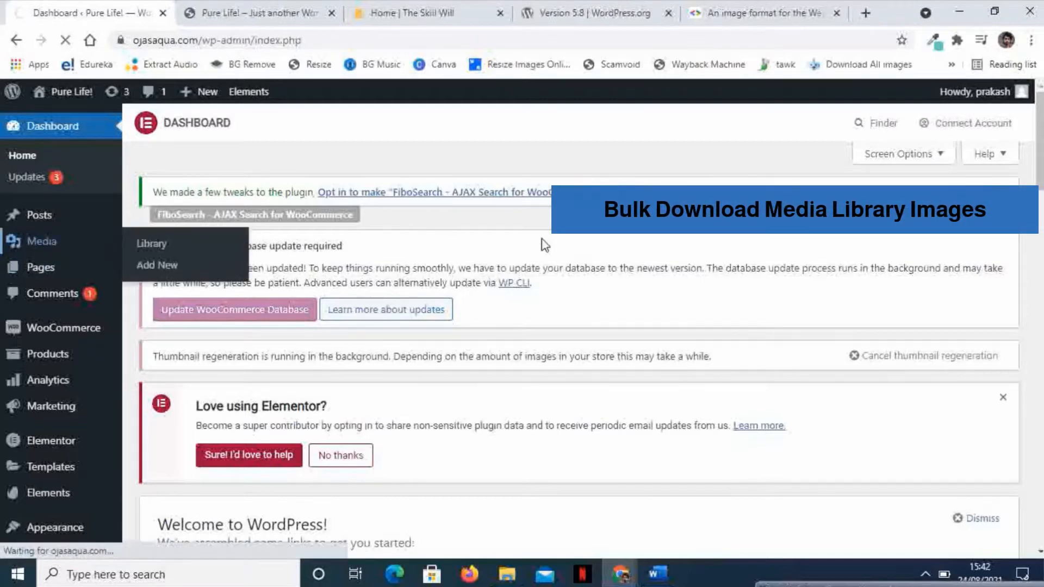
pyautogui.click(151, 243)
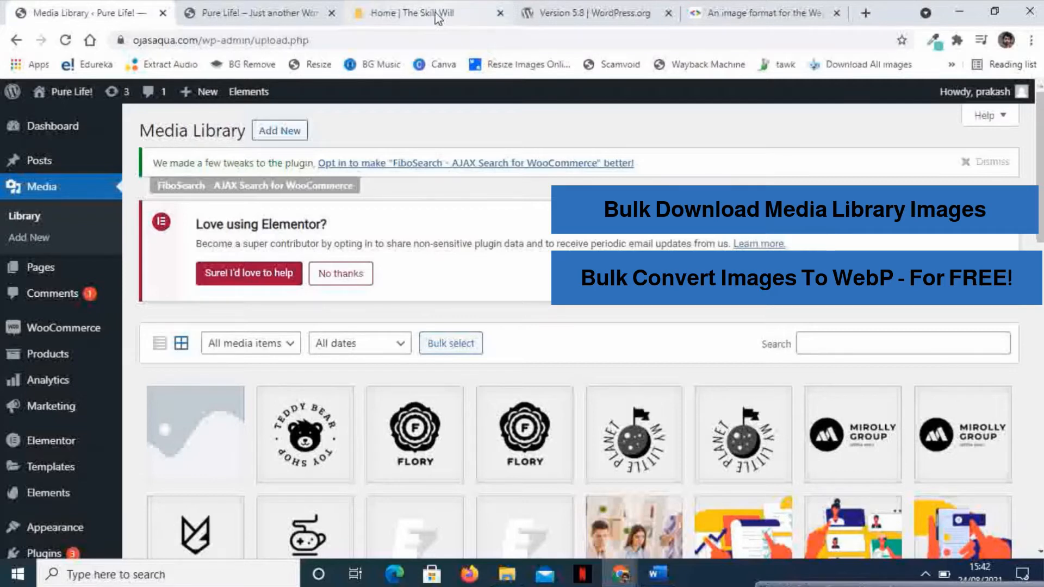
pyautogui.click(413, 12)
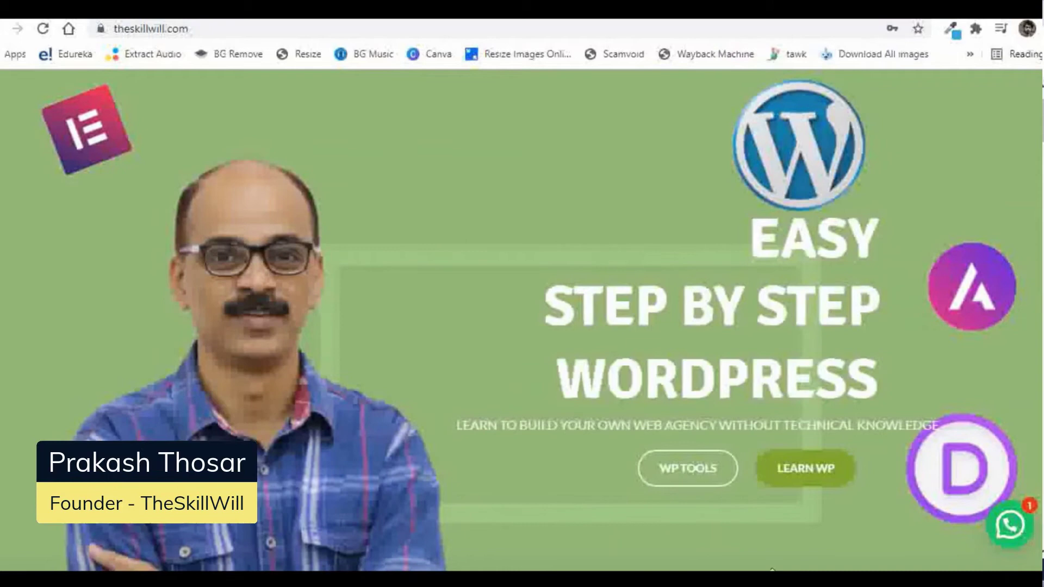
pyautogui.moveTo(564, 566)
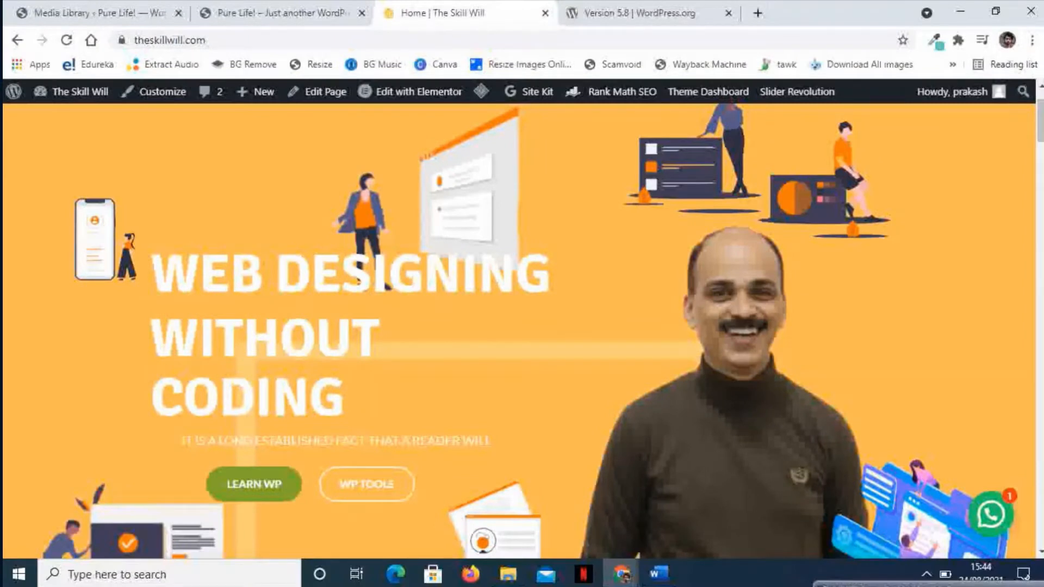
# Scroll through the Media Library grid of uploaded logos and photos.
pyautogui.click(93, 12)
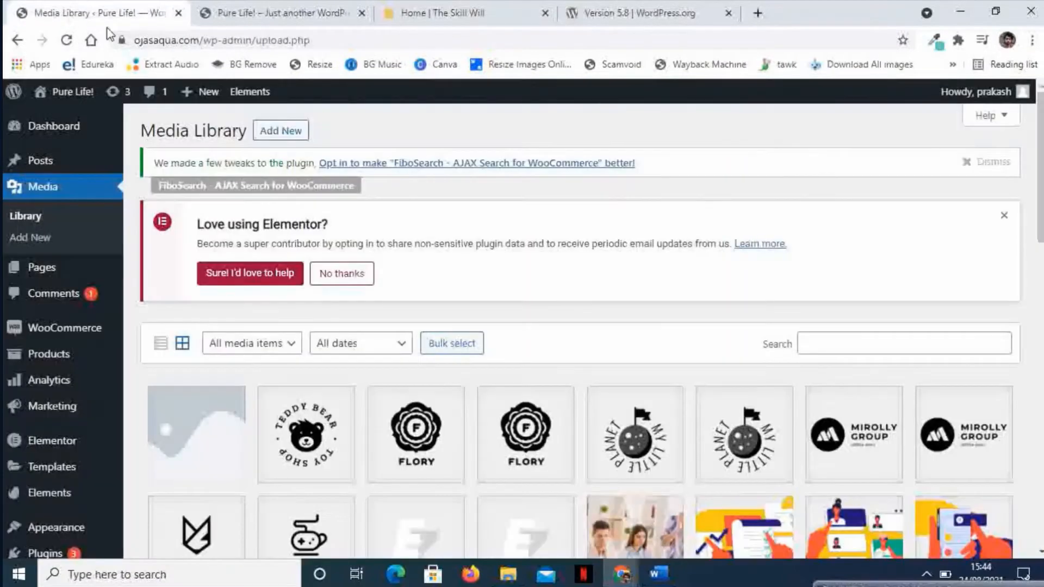
pyautogui.moveTo(602, 194)
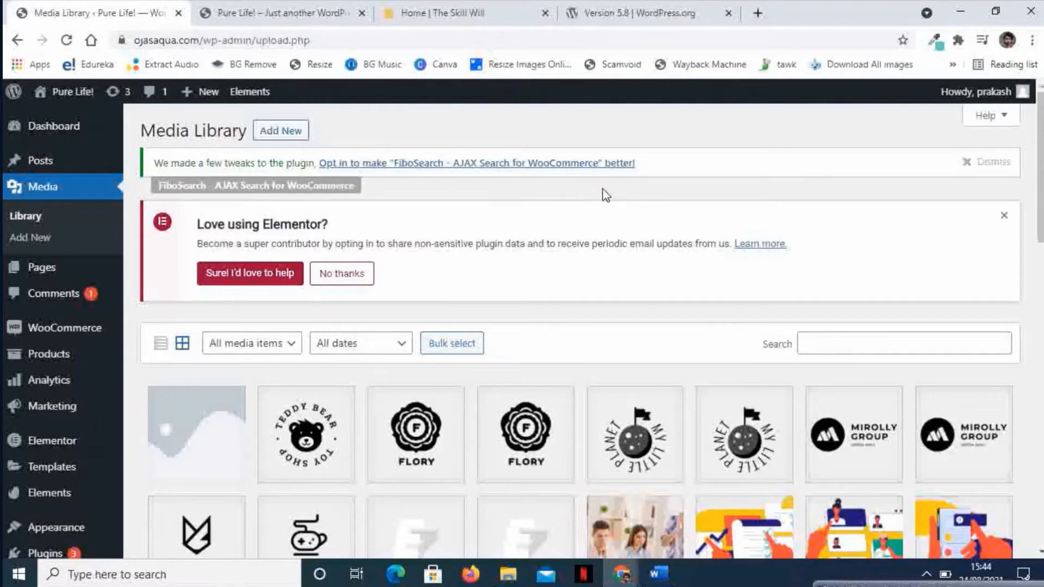
pyautogui.scroll(-3)
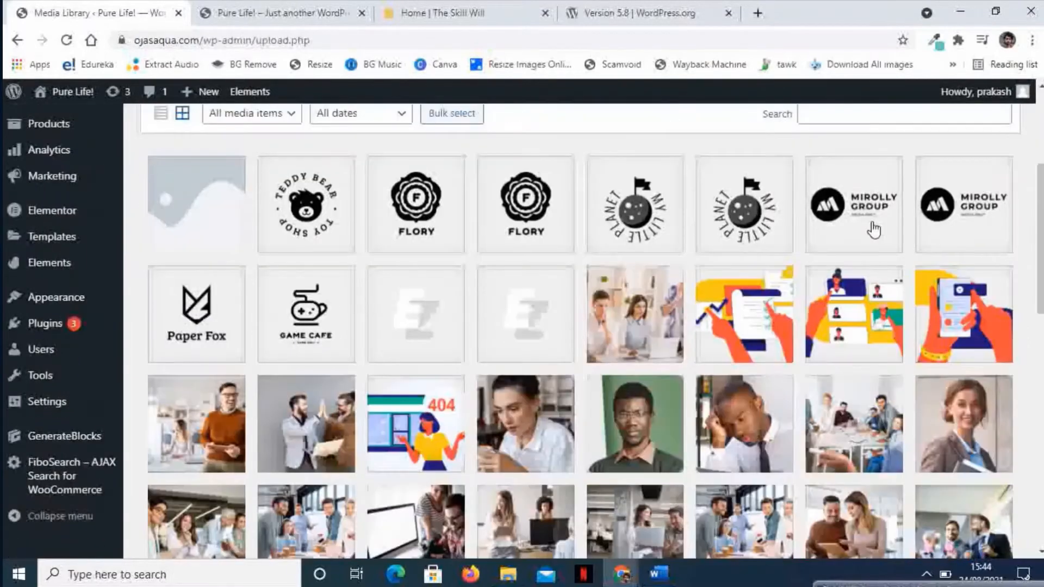
pyautogui.scroll(-3)
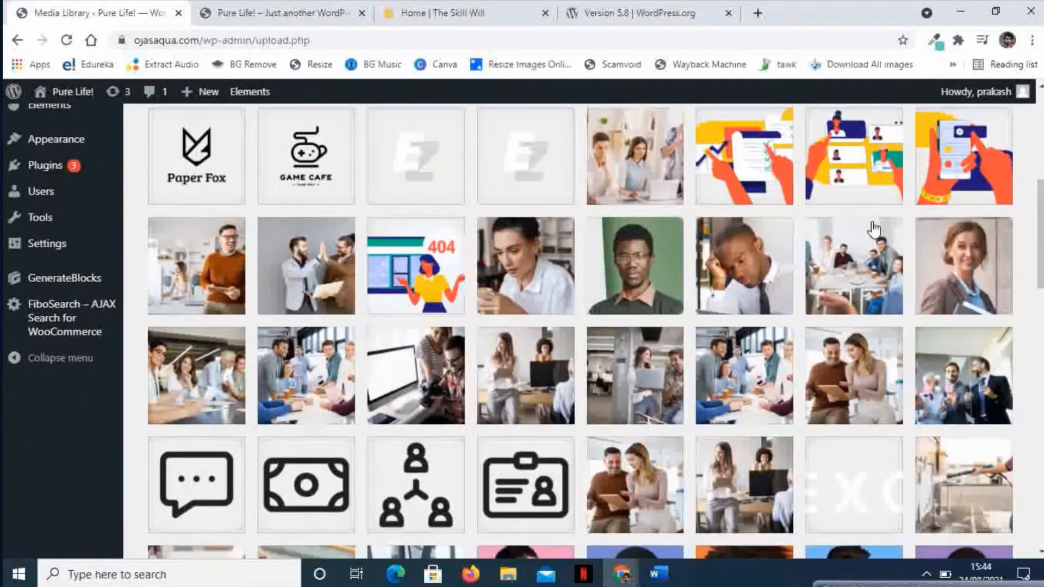
pyautogui.scroll(-3)
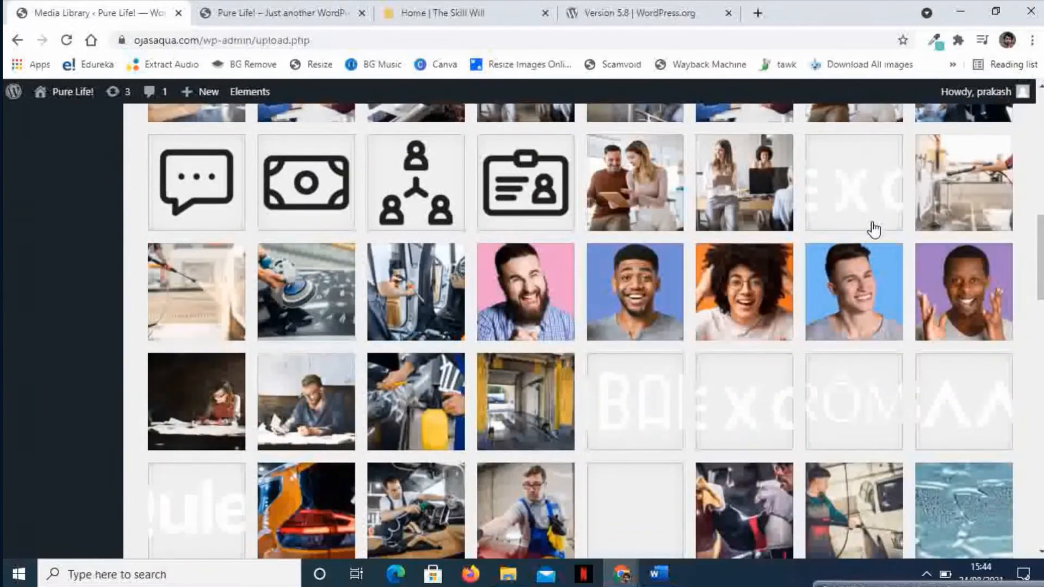
pyautogui.scroll(-3)
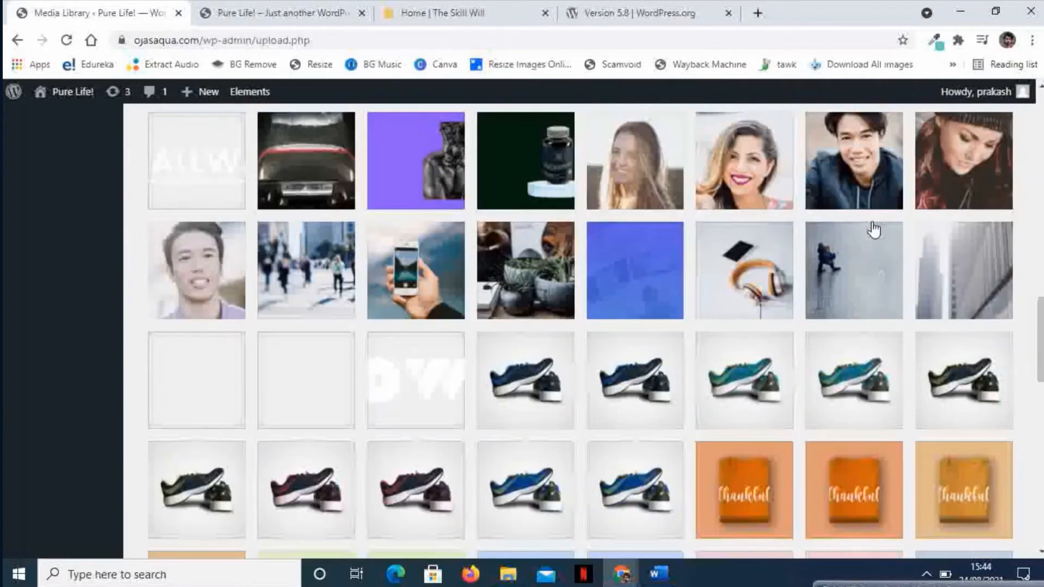
pyautogui.scroll(-3)
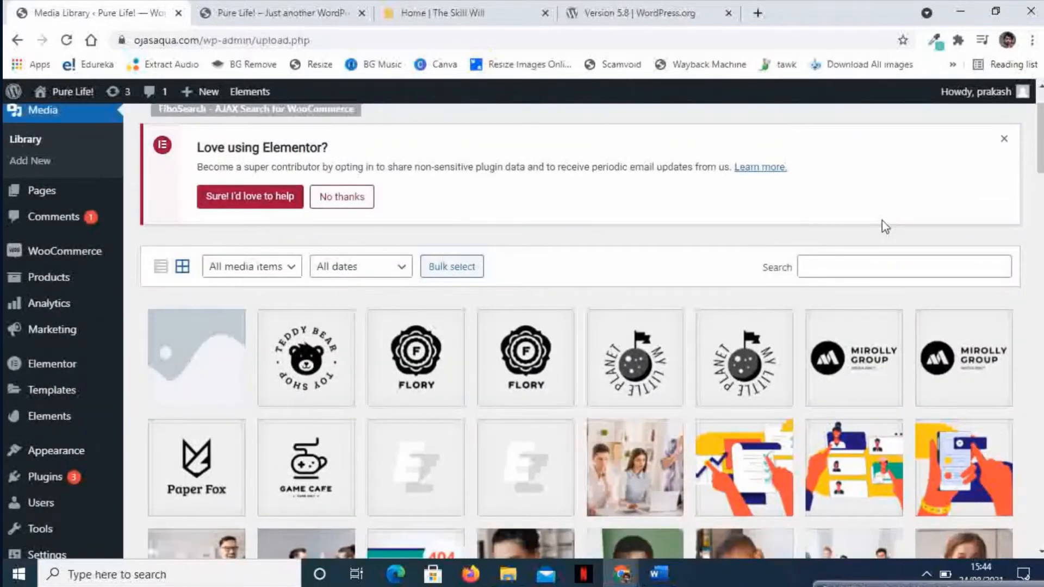
pyautogui.moveTo(671, 211)
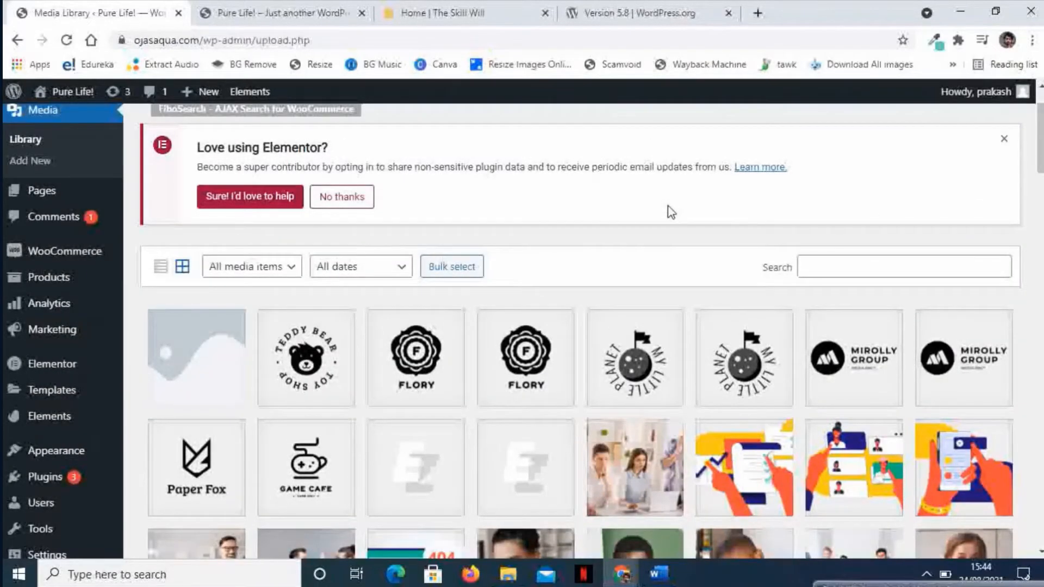
pyautogui.moveTo(415, 367)
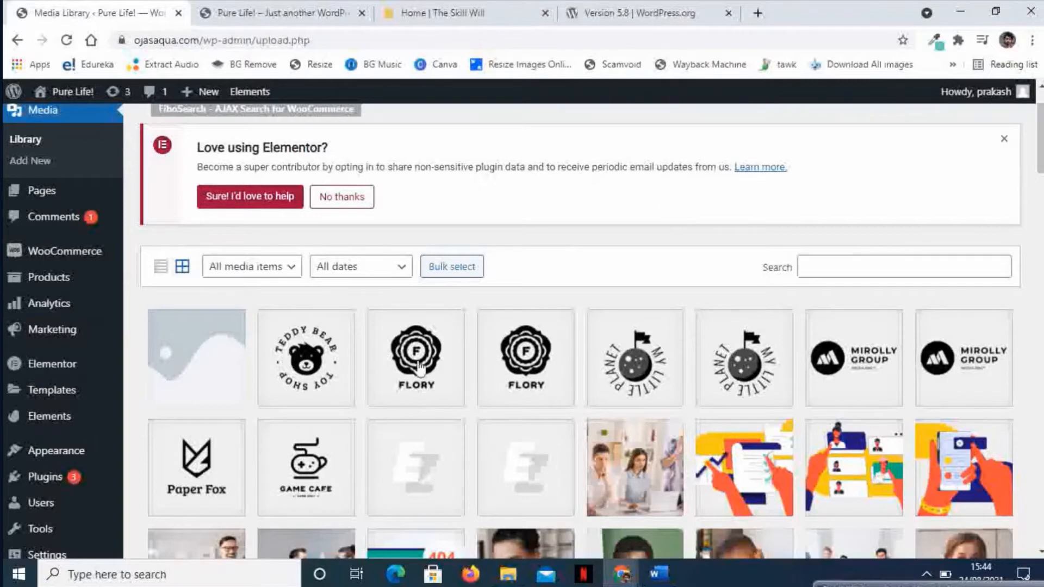
pyautogui.scroll(-3)
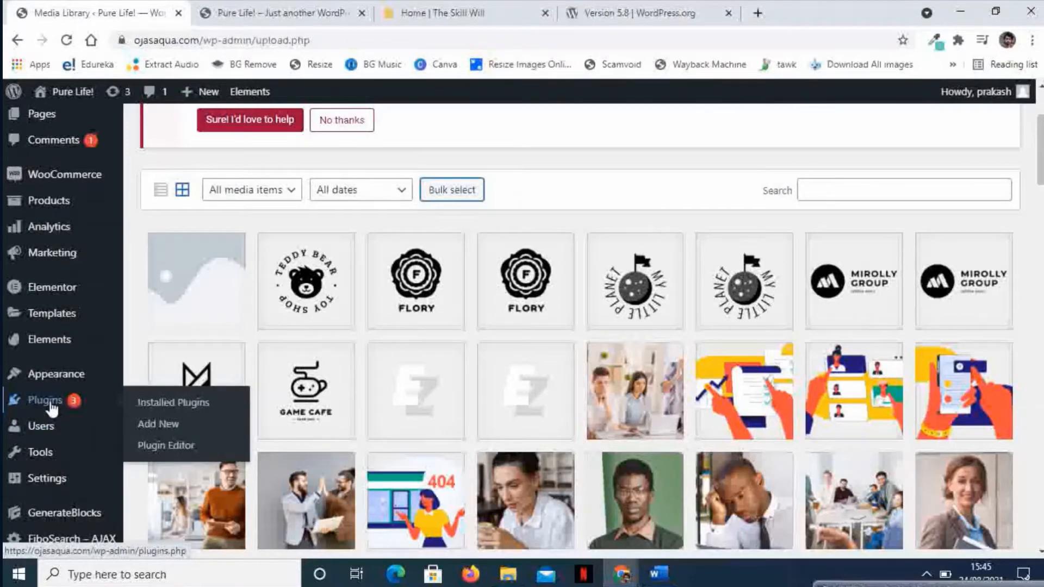
pyautogui.moveTo(158, 424)
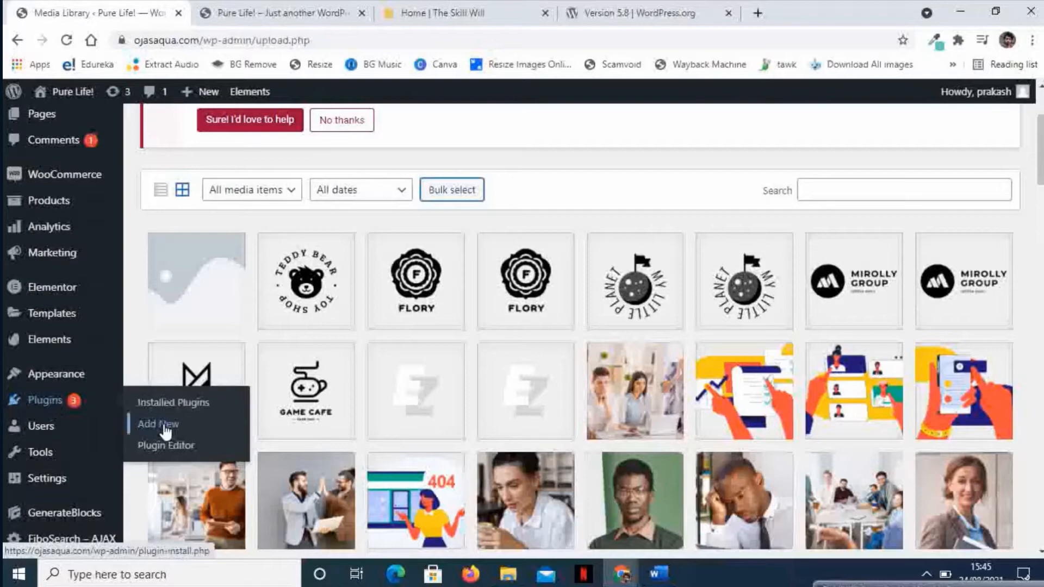
# Search Plugins > Add New for 'Export Media Library' and scroll the results.
pyautogui.click(157, 424)
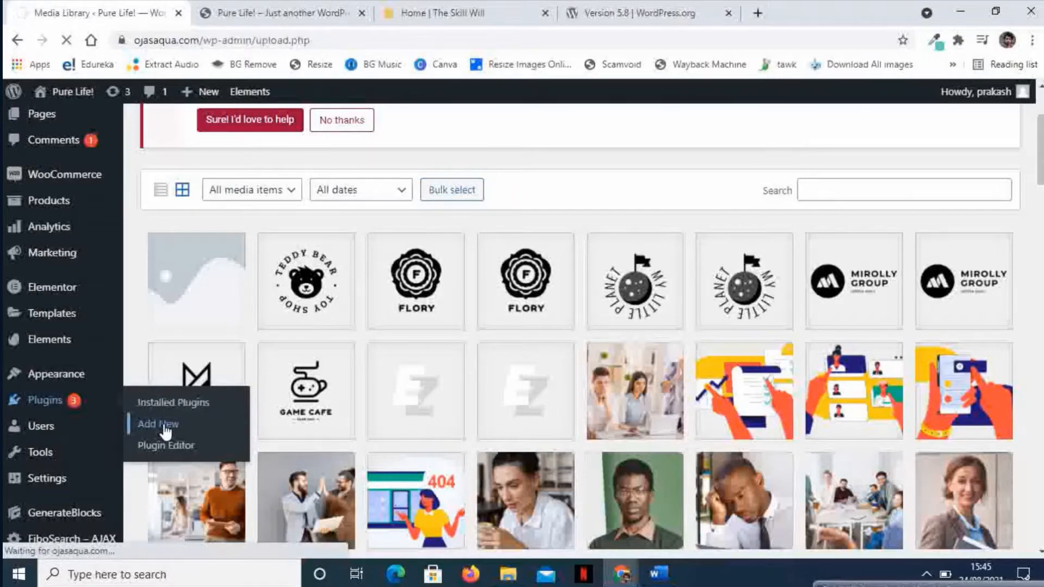
pyautogui.click(158, 424)
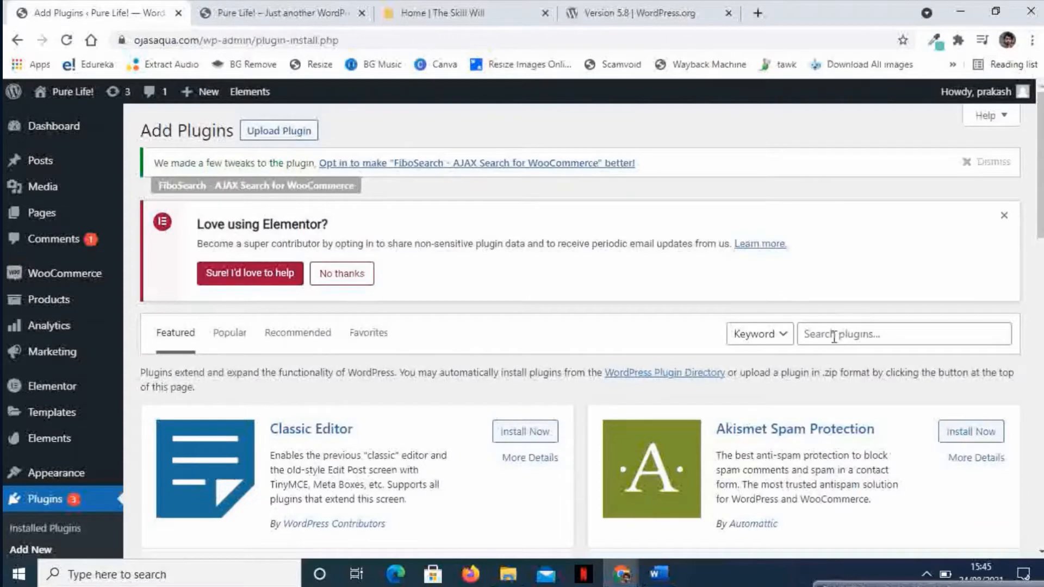
pyautogui.click(904, 333)
pyautogui.write('Expor')
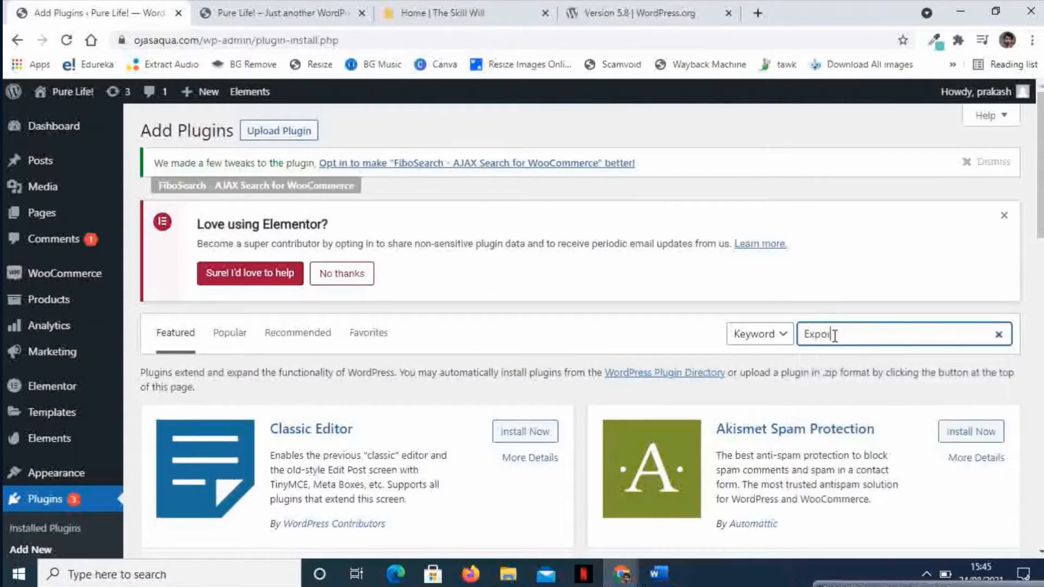
pyautogui.write('Media')
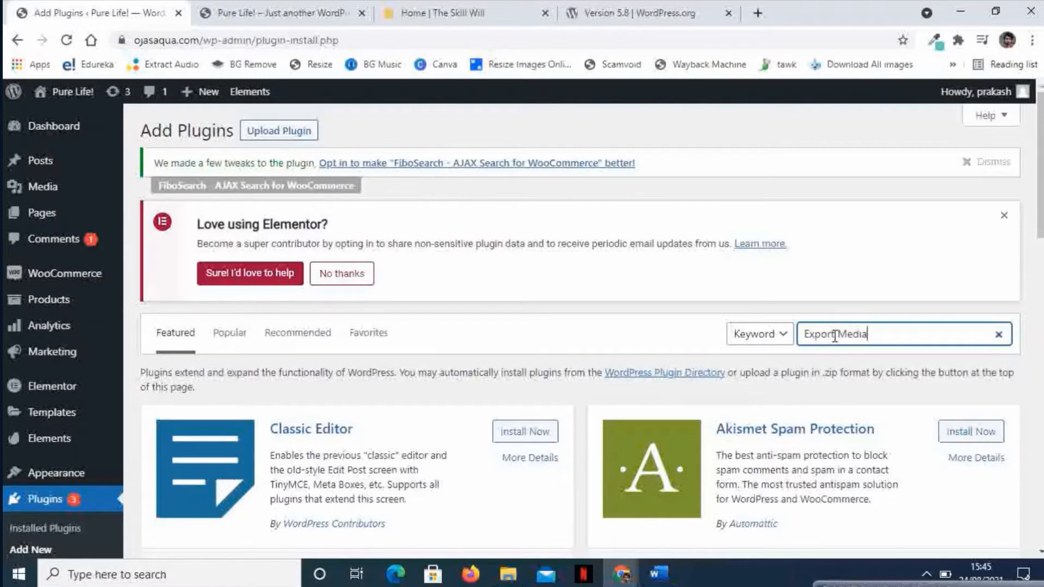
pyautogui.write('Lib')
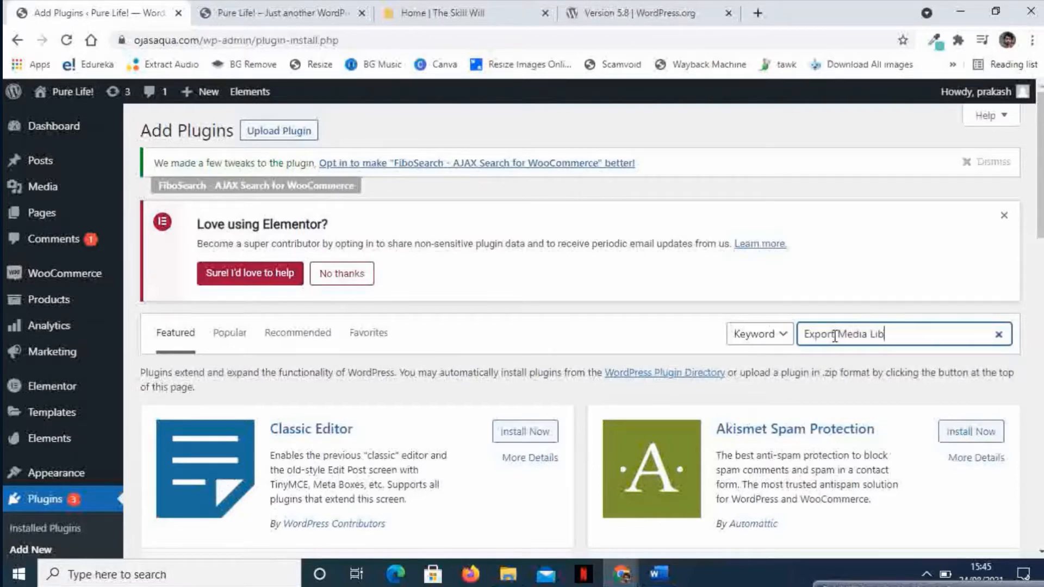
pyautogui.write('rary')
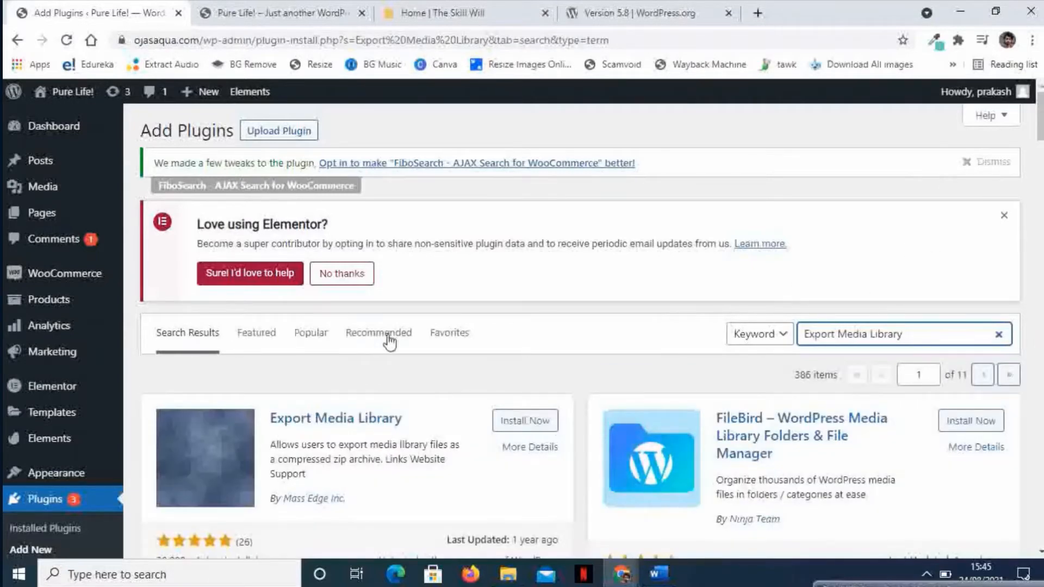
pyautogui.scroll(-3)
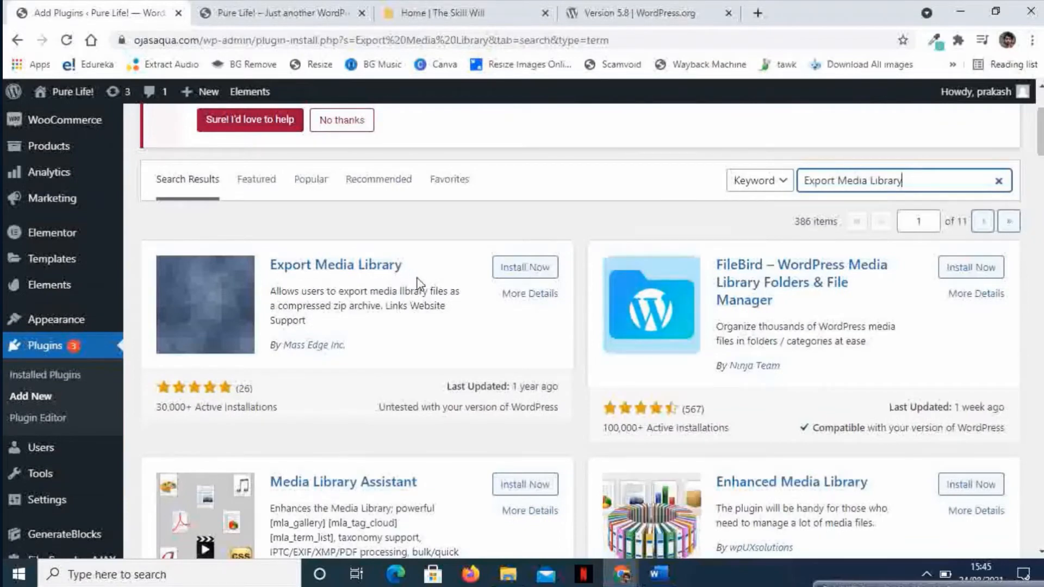
pyautogui.moveTo(335, 411)
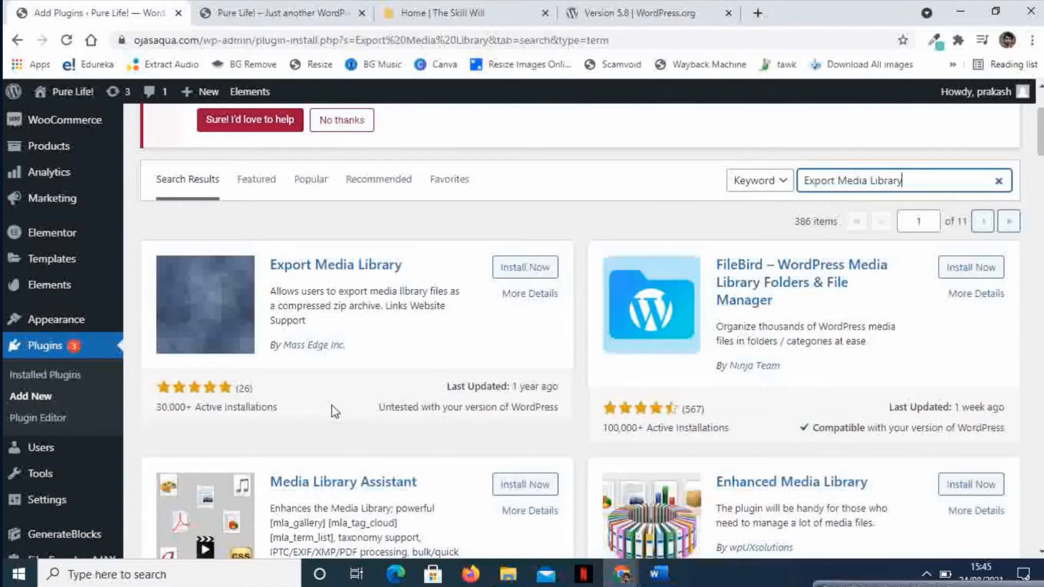
pyautogui.moveTo(426, 327)
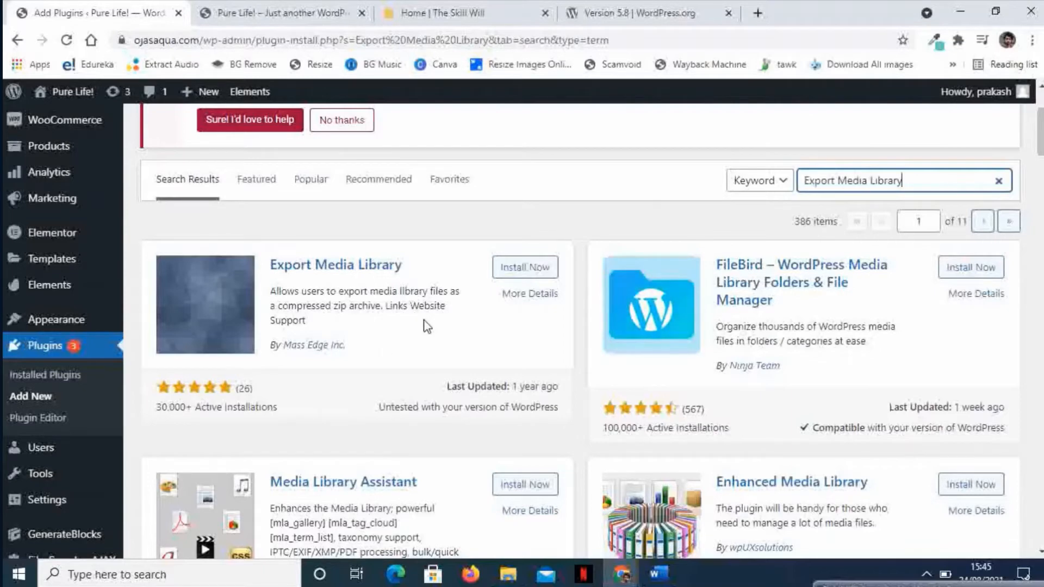
pyautogui.moveTo(525, 267)
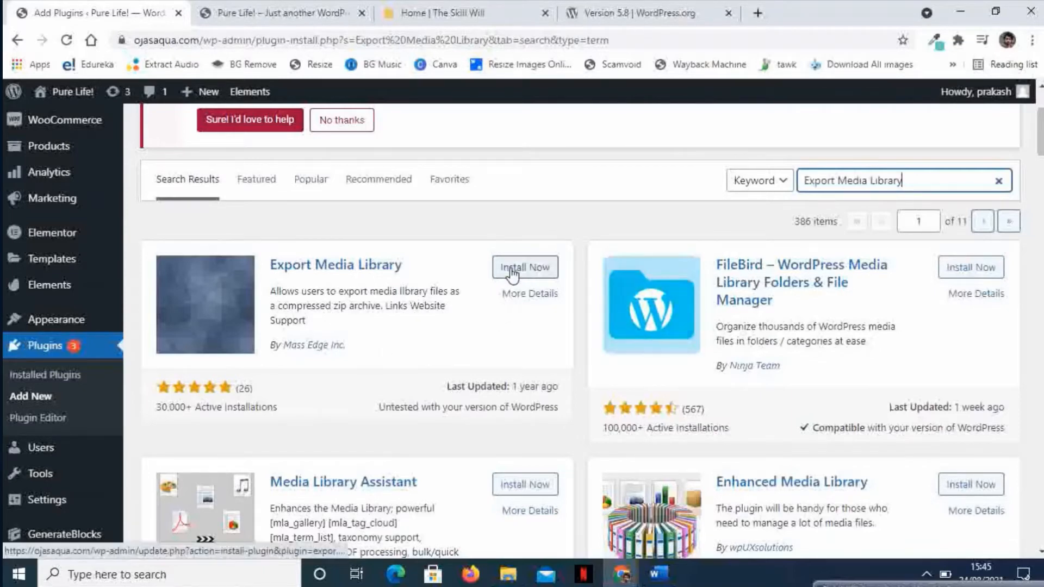
# Install and activate the Export Media Library plugin from the search results.
pyautogui.click(525, 267)
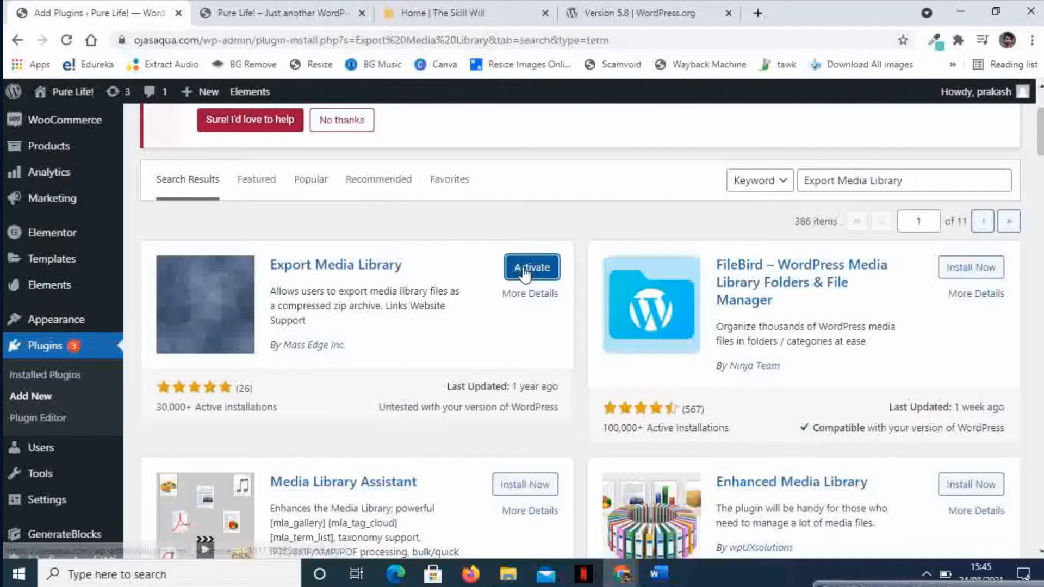
pyautogui.click(531, 267)
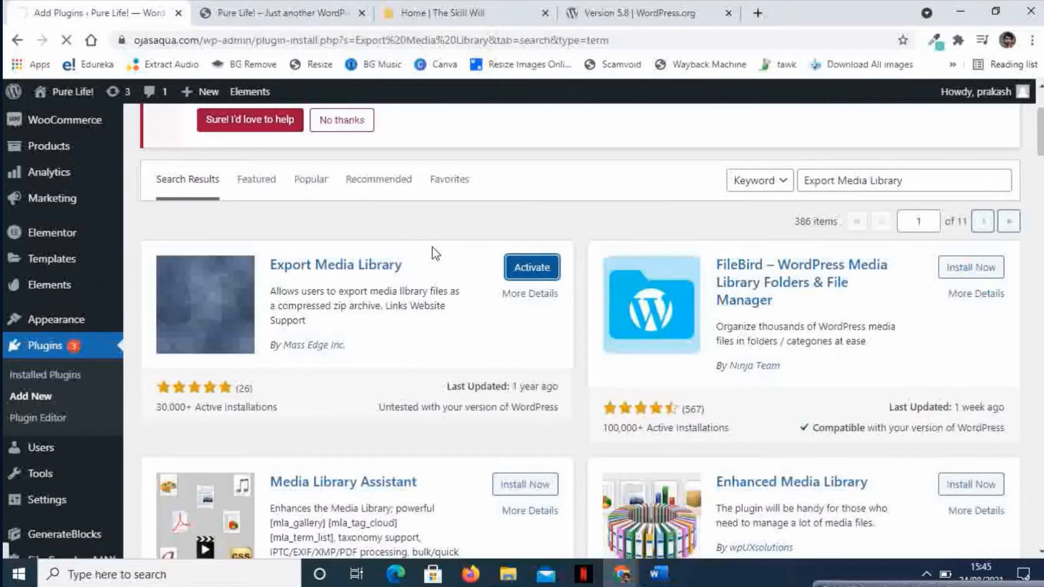
pyautogui.click(531, 267)
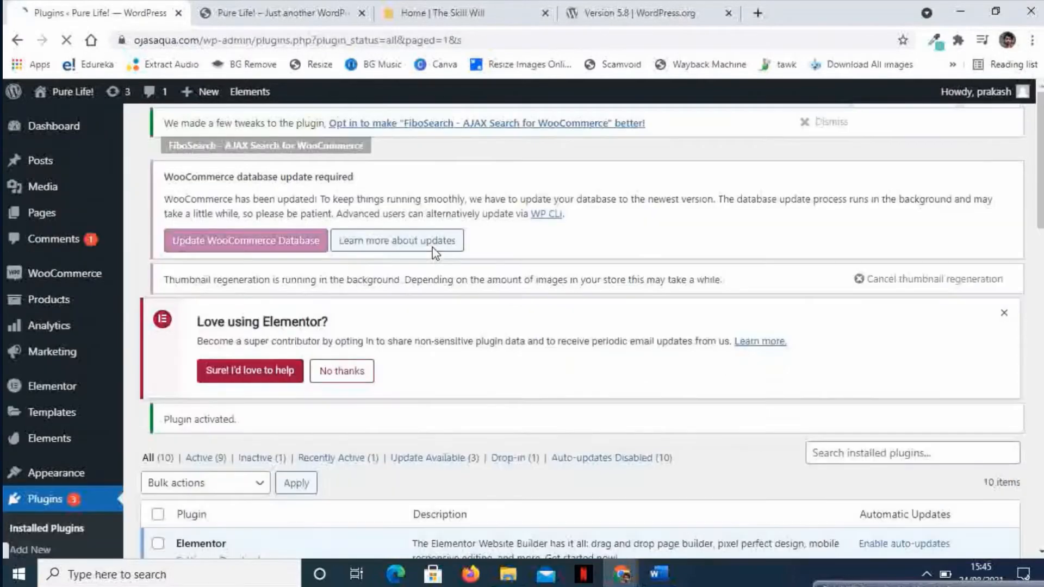
pyautogui.scroll(3)
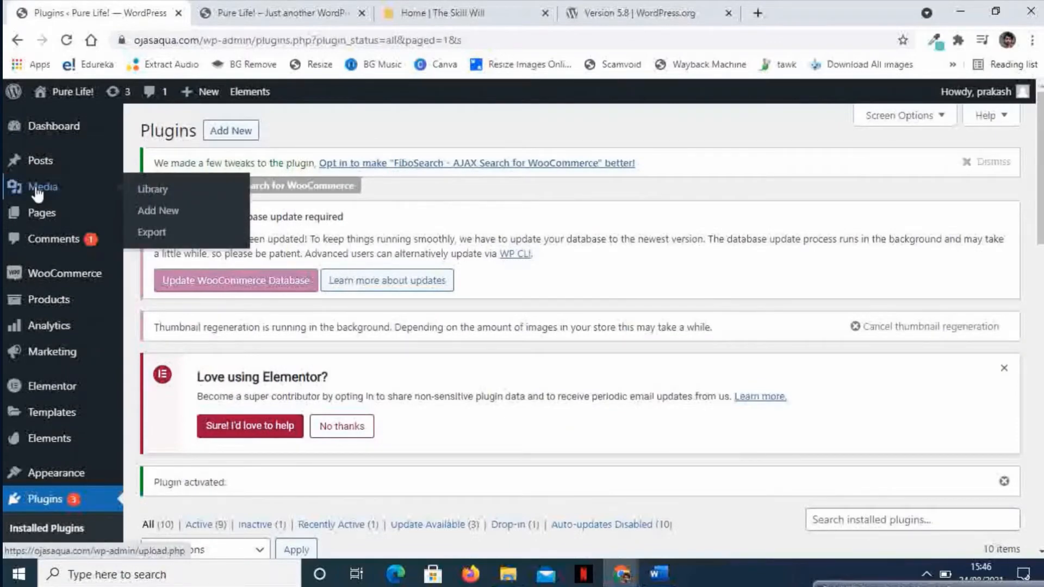
pyautogui.moveTo(47, 192)
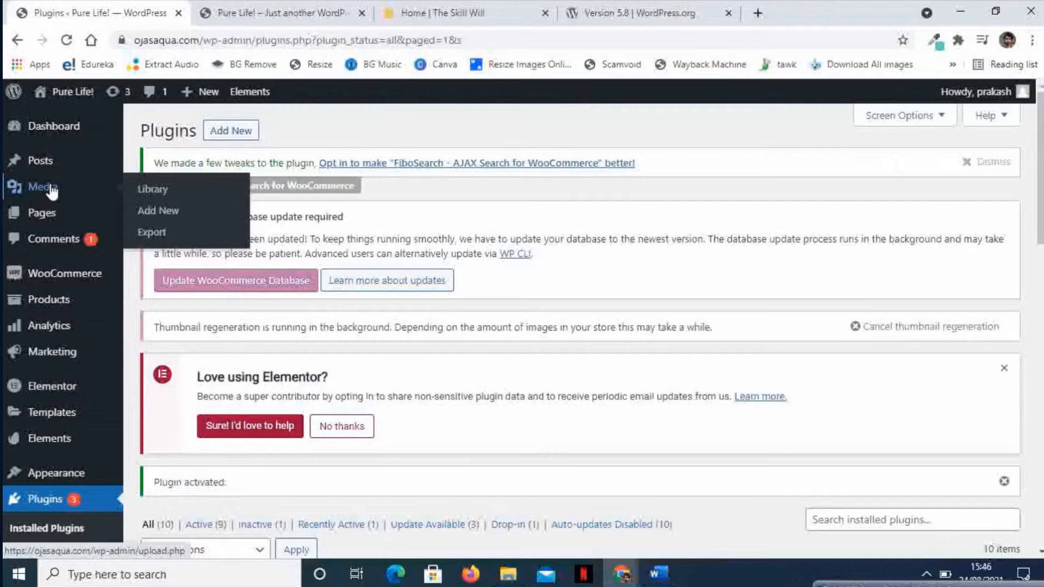
pyautogui.moveTo(152, 232)
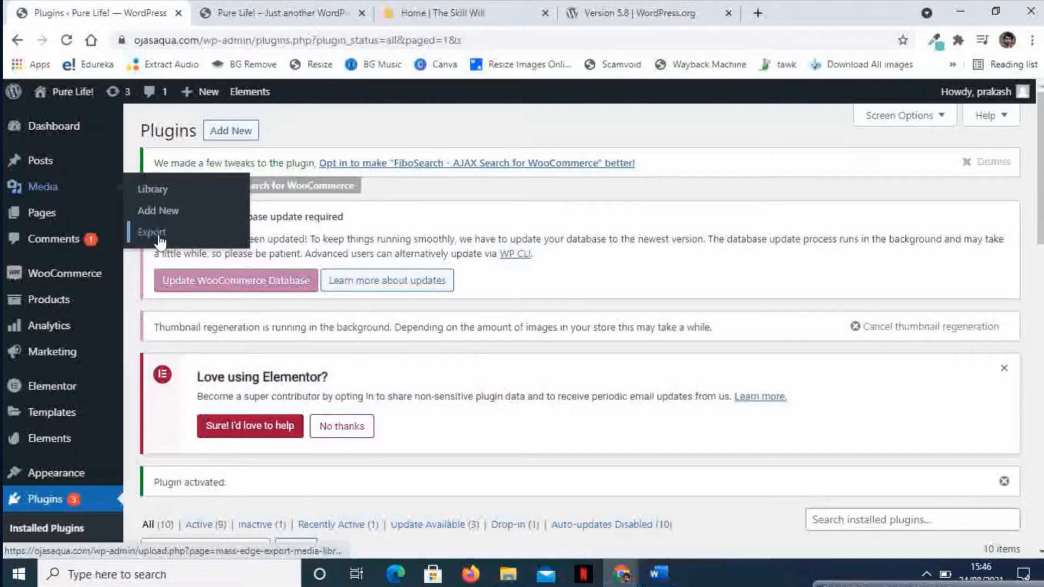
# On Media > Export, keep 'Single folder with all files' and Compress set to No.
pyautogui.click(151, 232)
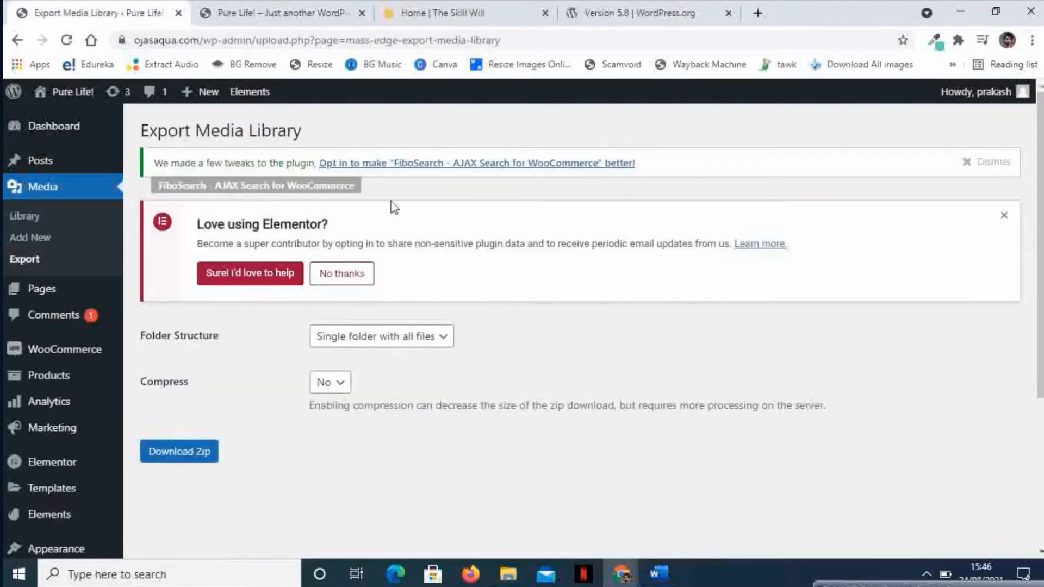
pyautogui.moveTo(558, 208)
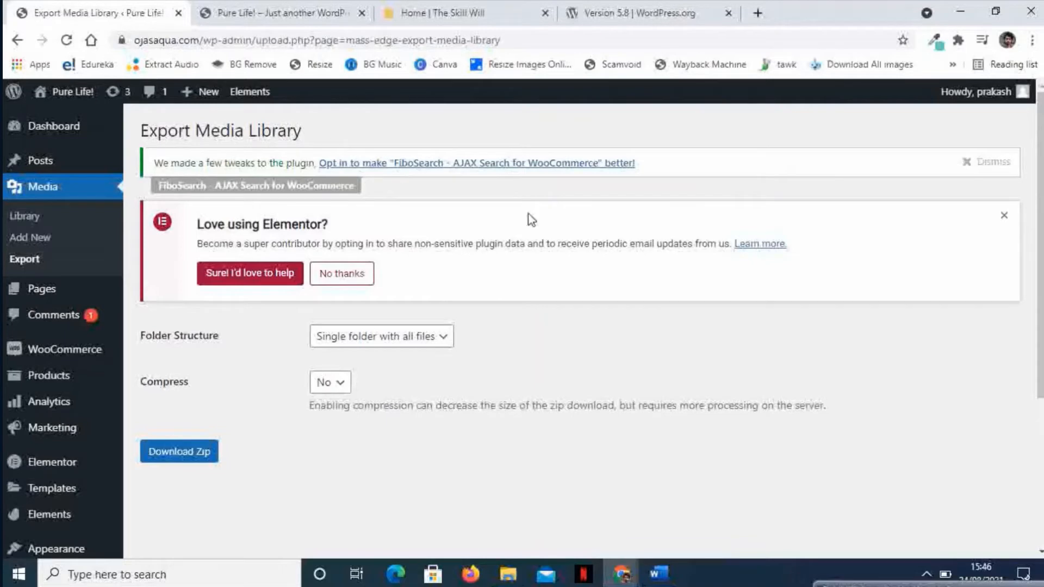
pyautogui.moveTo(190, 352)
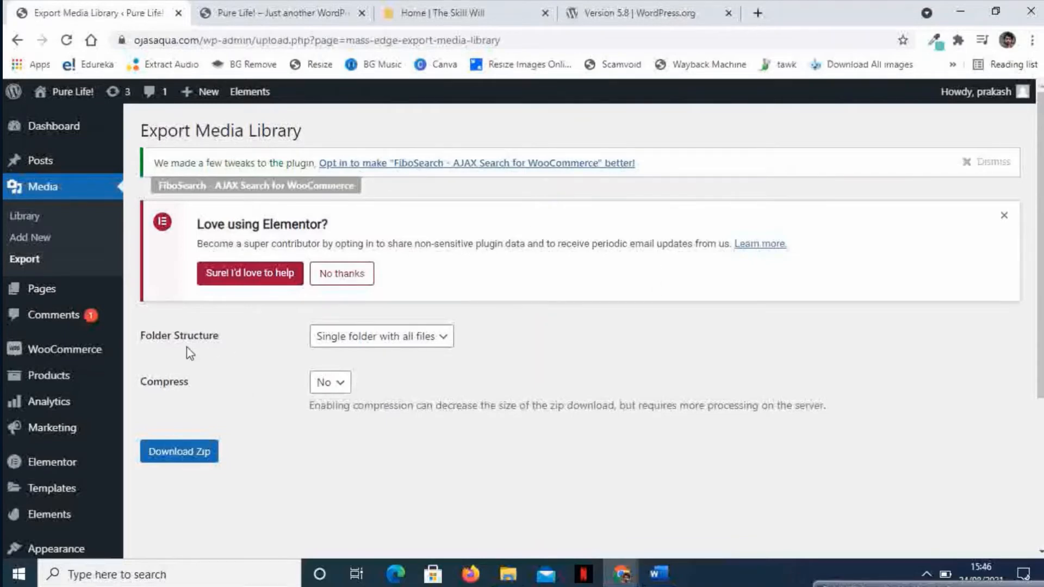
pyautogui.moveTo(276, 358)
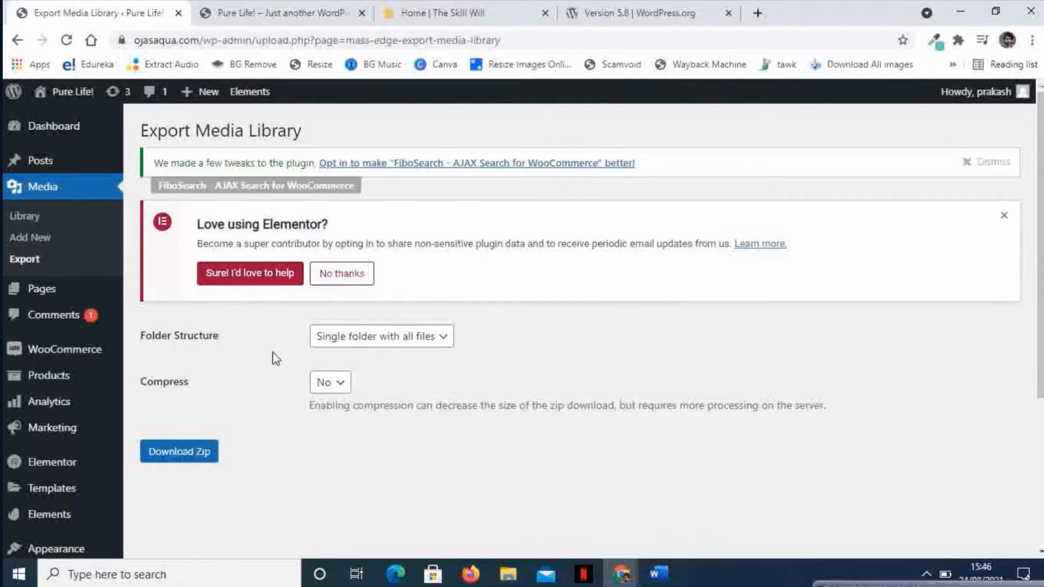
pyautogui.moveTo(389, 346)
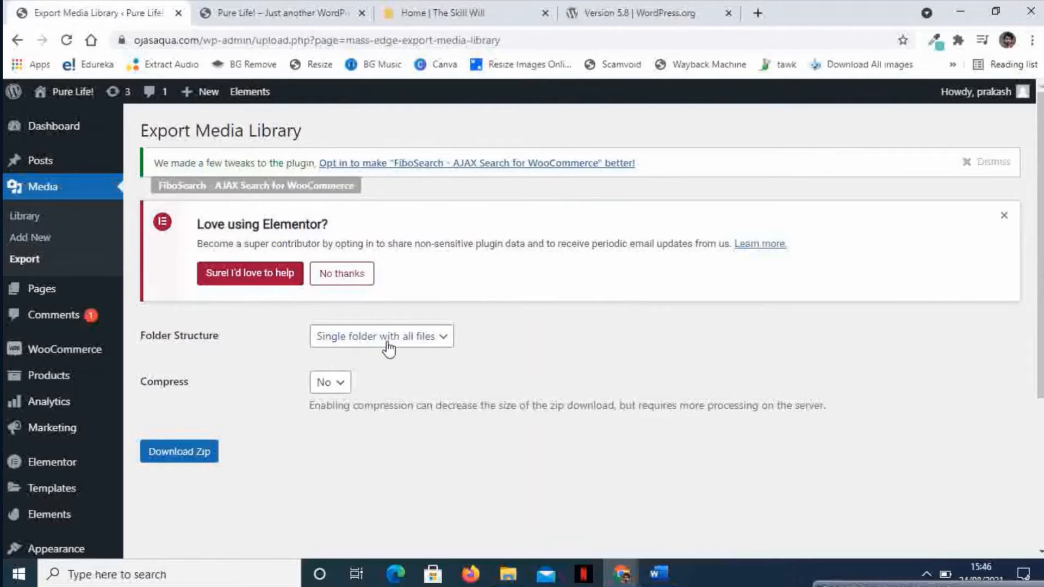
pyautogui.click(381, 336)
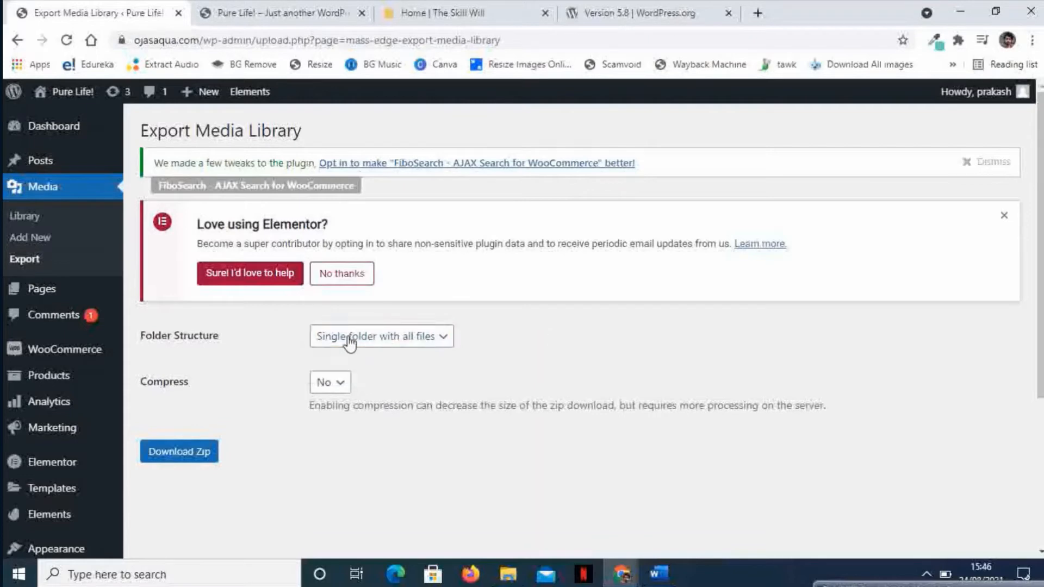
pyautogui.moveTo(344, 347)
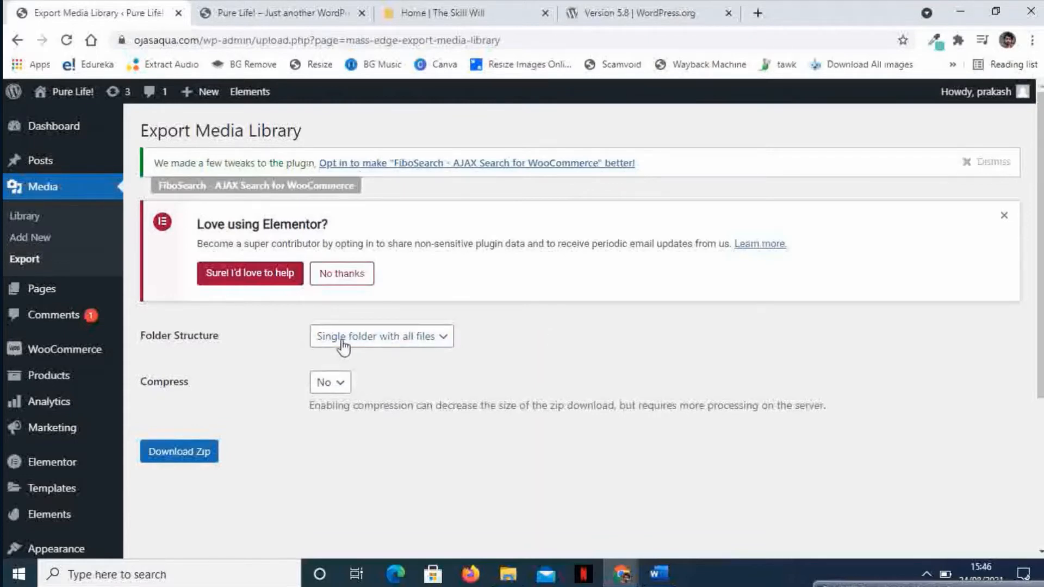
pyautogui.moveTo(489, 376)
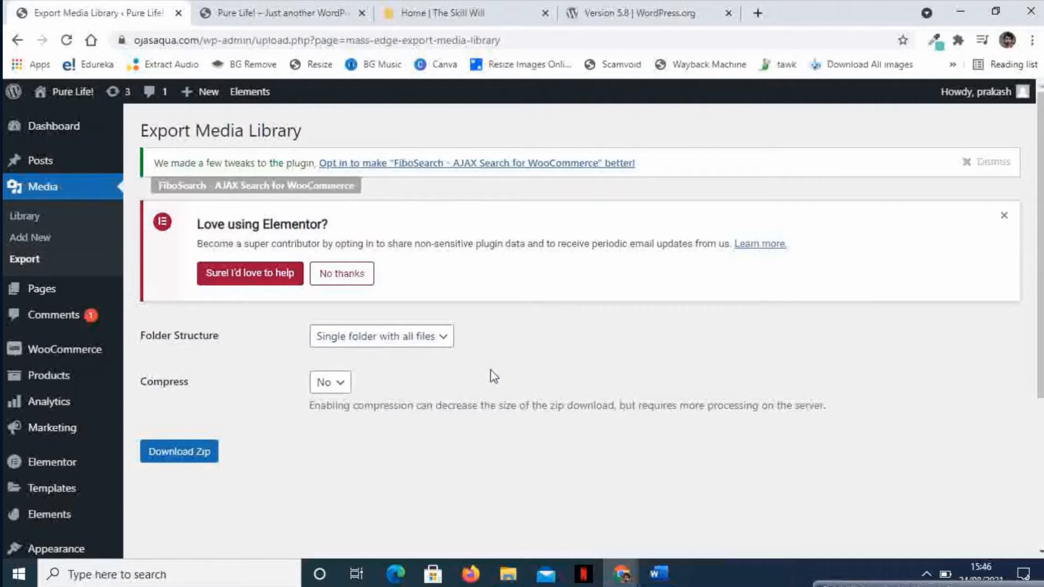
pyautogui.moveTo(140, 404)
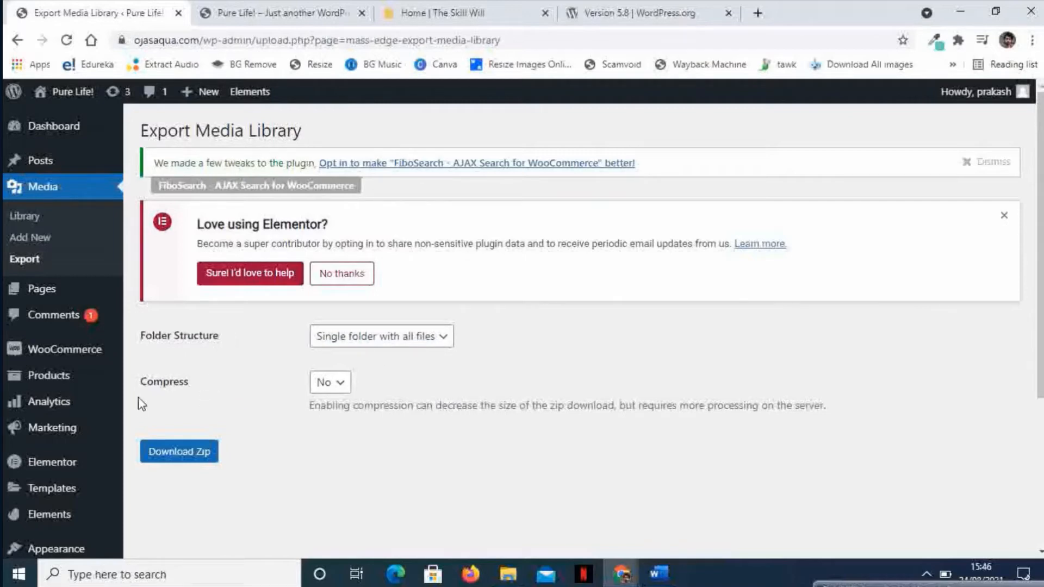
pyautogui.moveTo(321, 389)
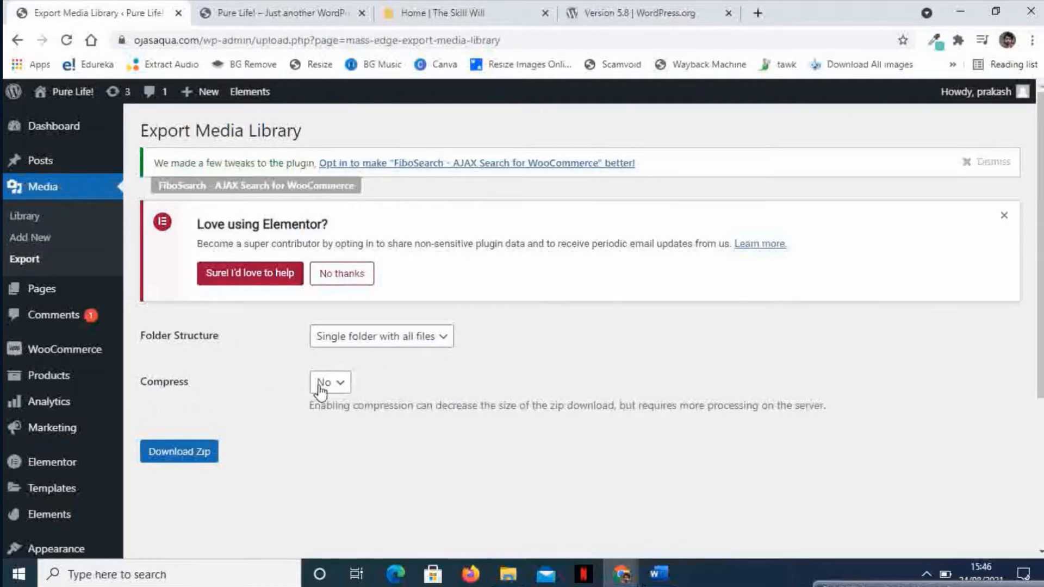
pyautogui.click(329, 382)
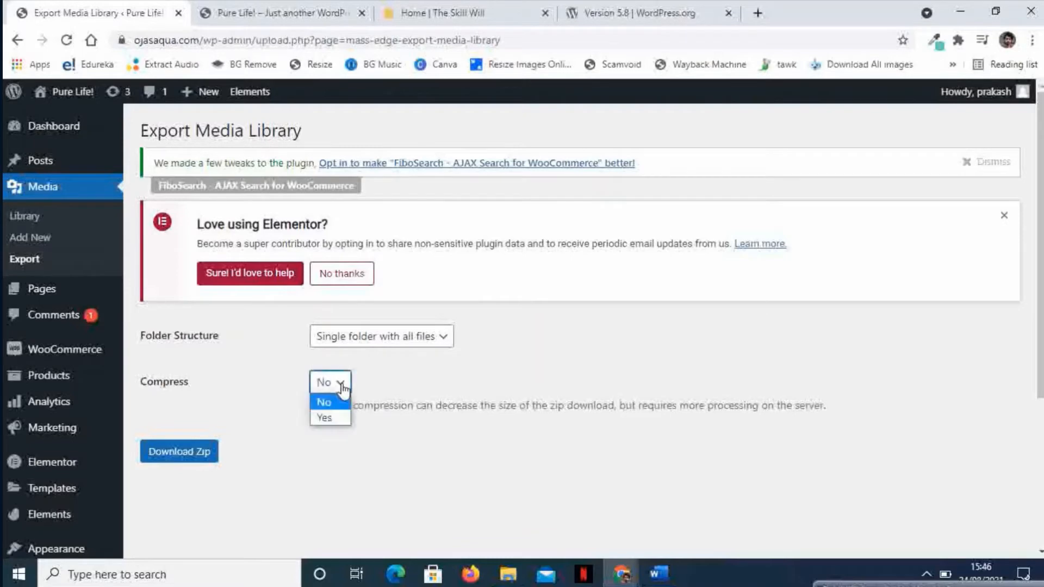
pyautogui.moveTo(452, 377)
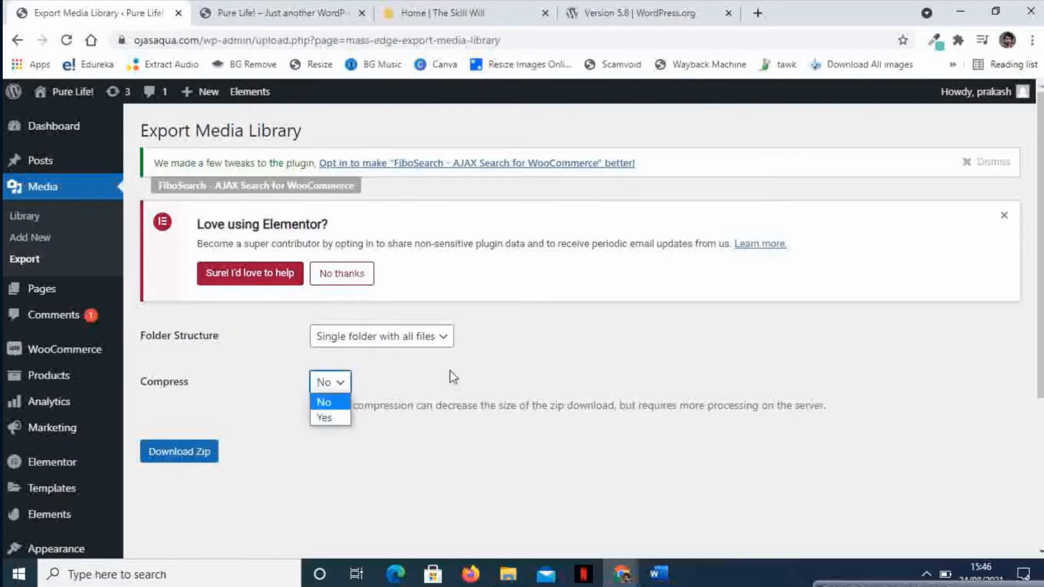
pyautogui.click(323, 401)
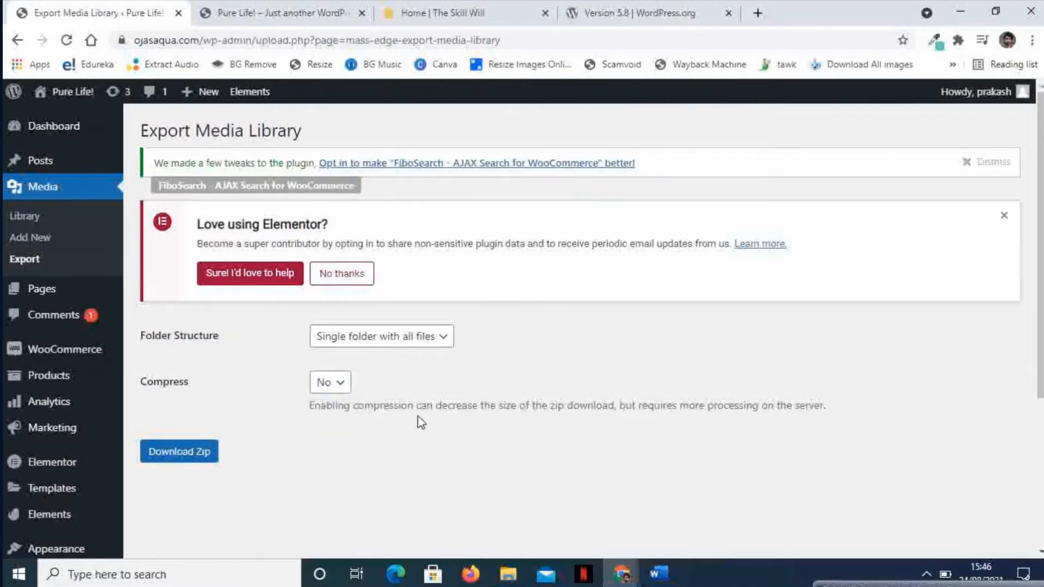
pyautogui.moveTo(586, 423)
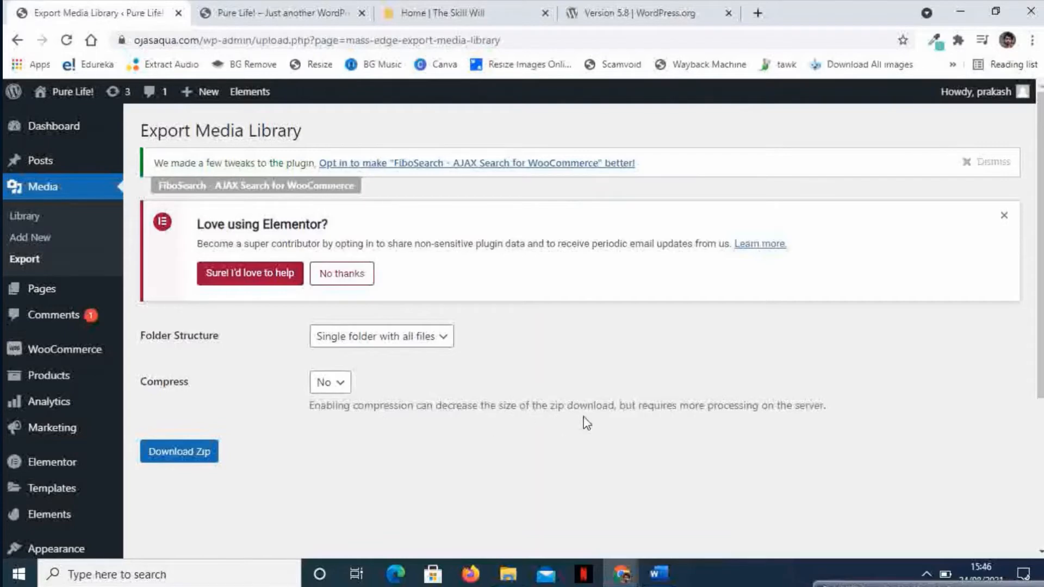
pyautogui.moveTo(659, 411)
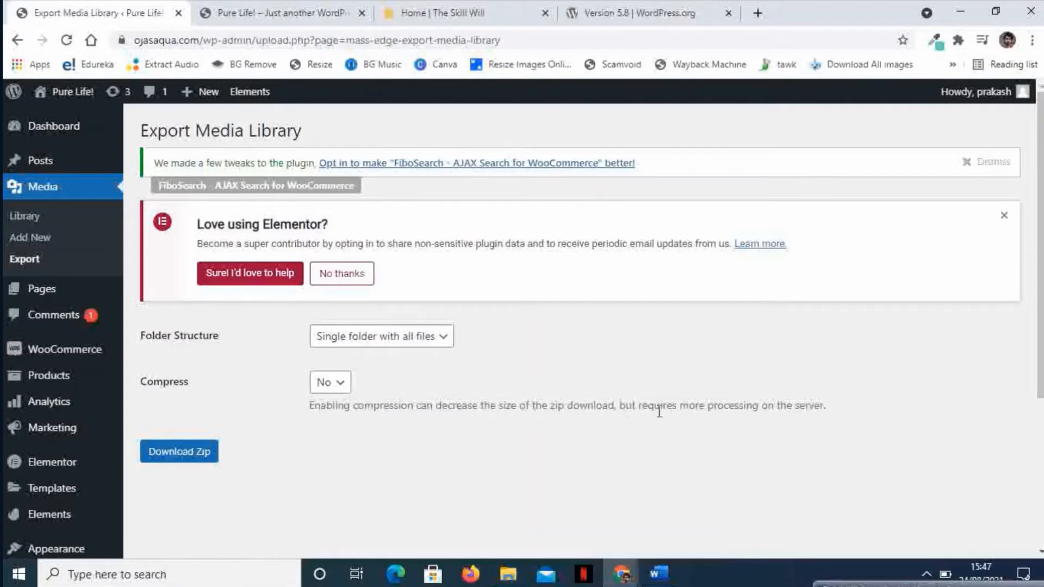
pyautogui.moveTo(806, 413)
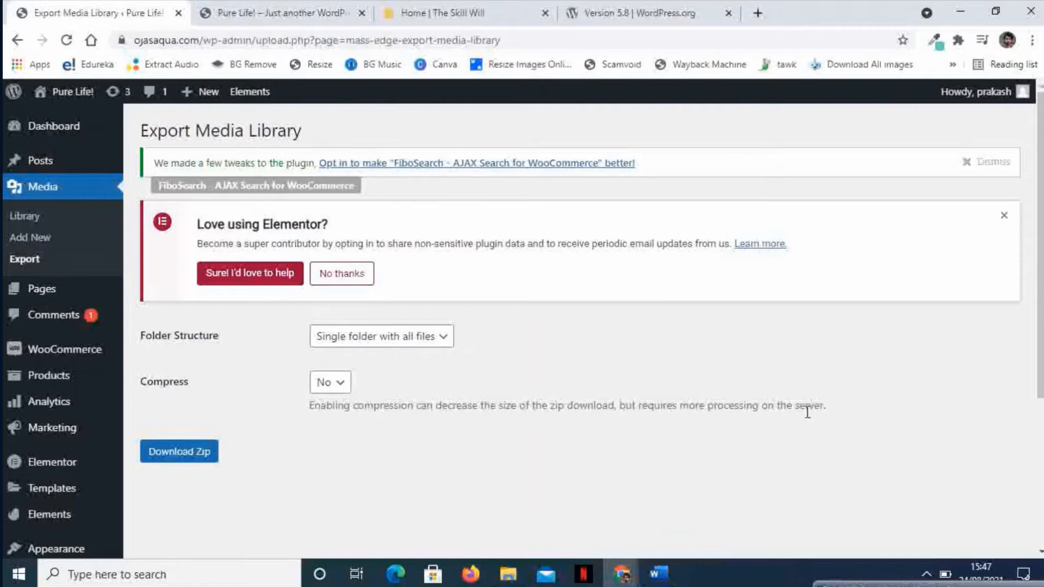
pyautogui.moveTo(343, 388)
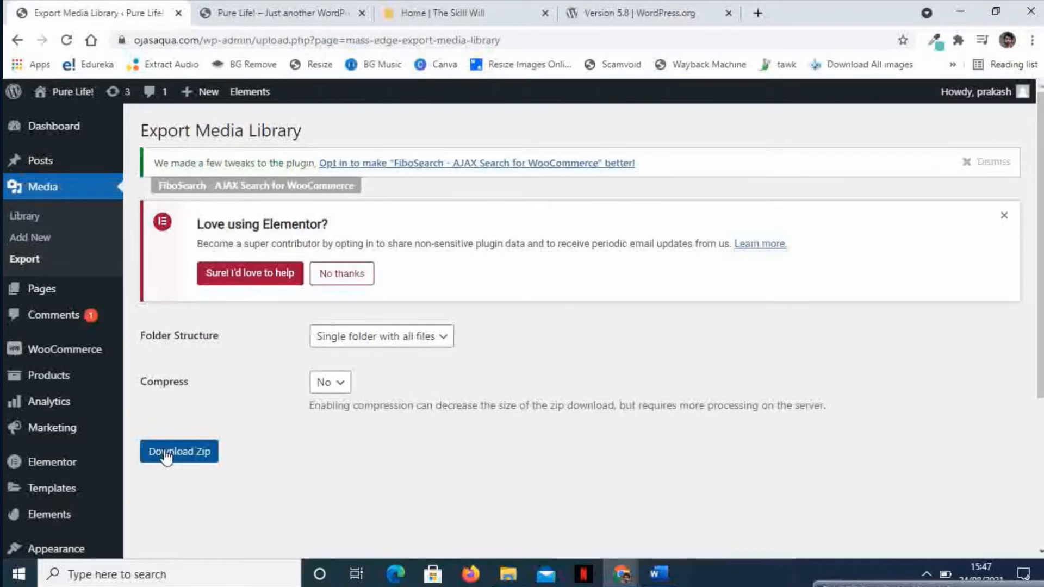
# Download the 19 MB media_library_export ZIP and open its download menu.
pyautogui.click(178, 451)
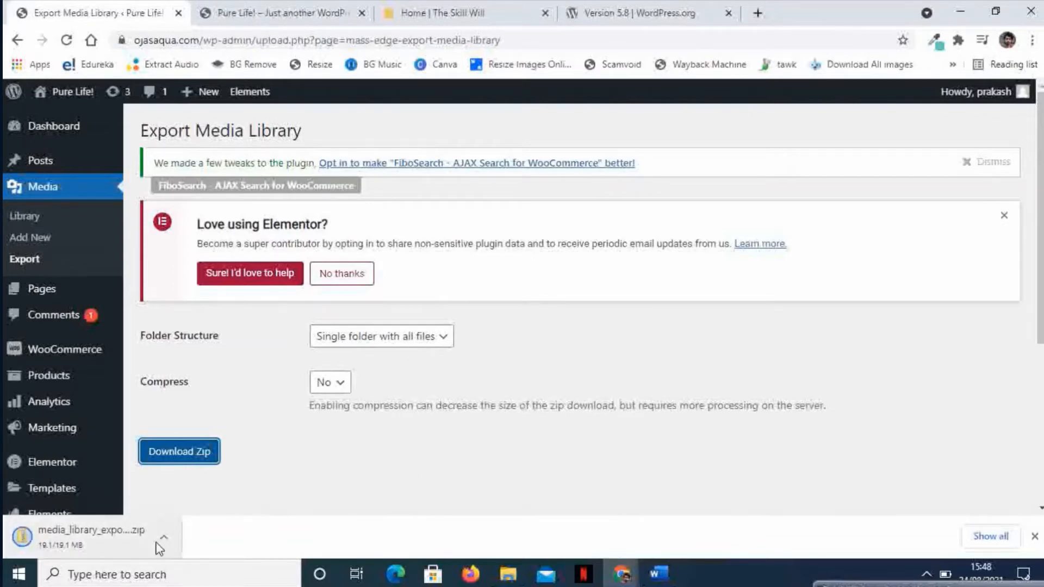
pyautogui.click(163, 537)
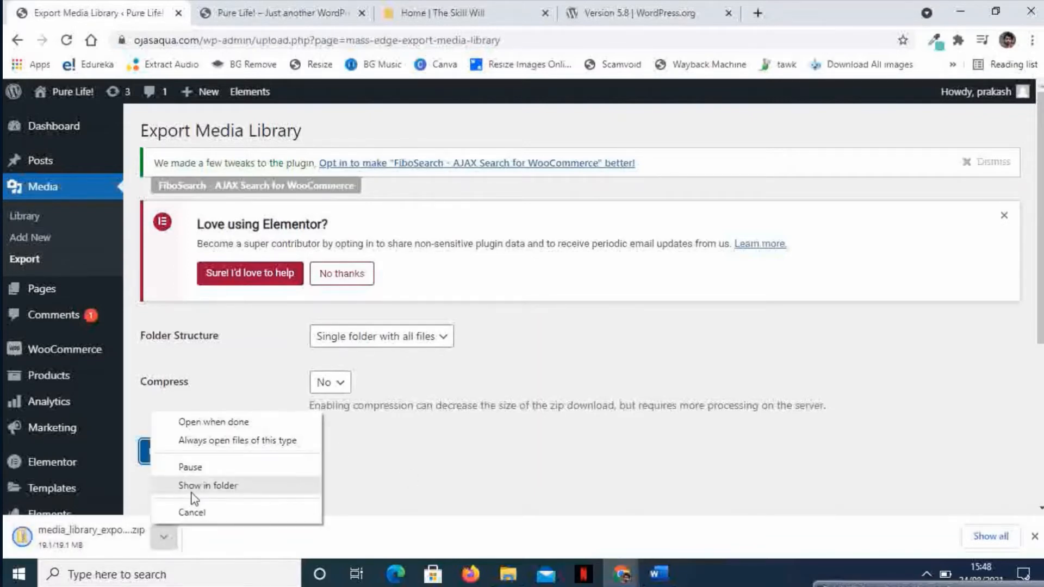
# Extract media_library_export.zip into a new folder in Downloads.
pyautogui.click(208, 484)
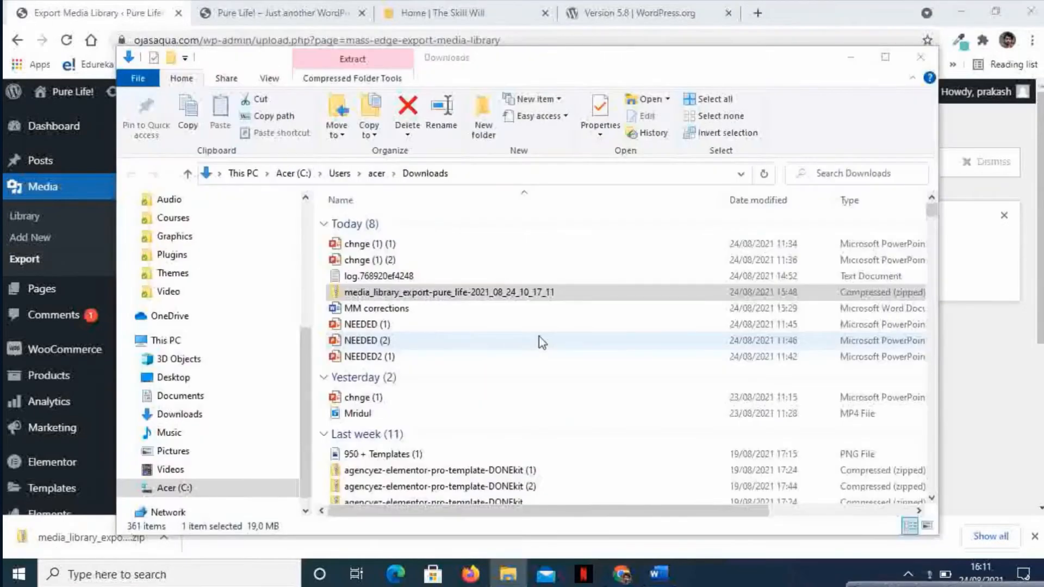
pyautogui.click(450, 293)
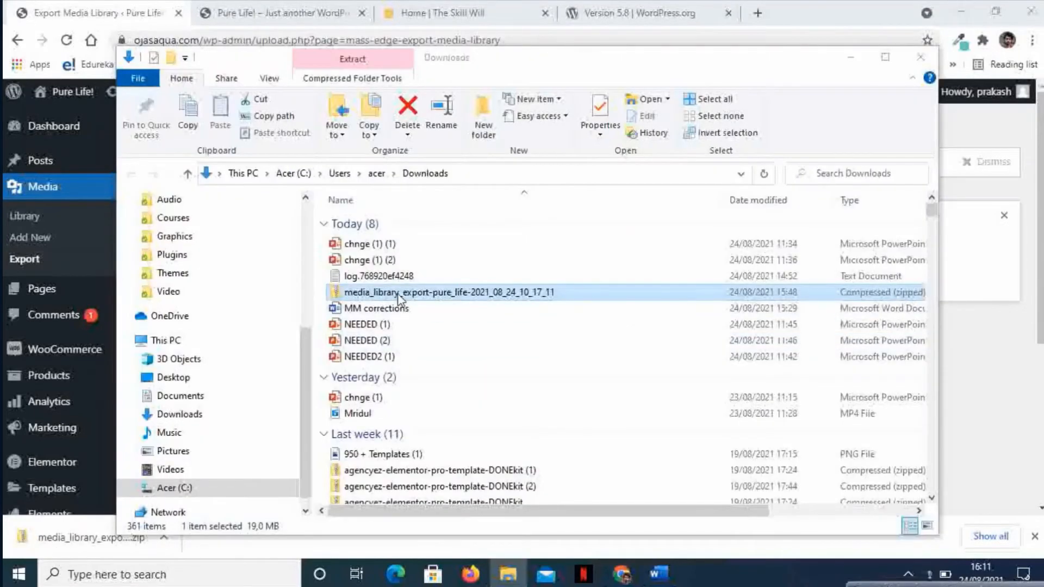
pyautogui.moveTo(469, 300)
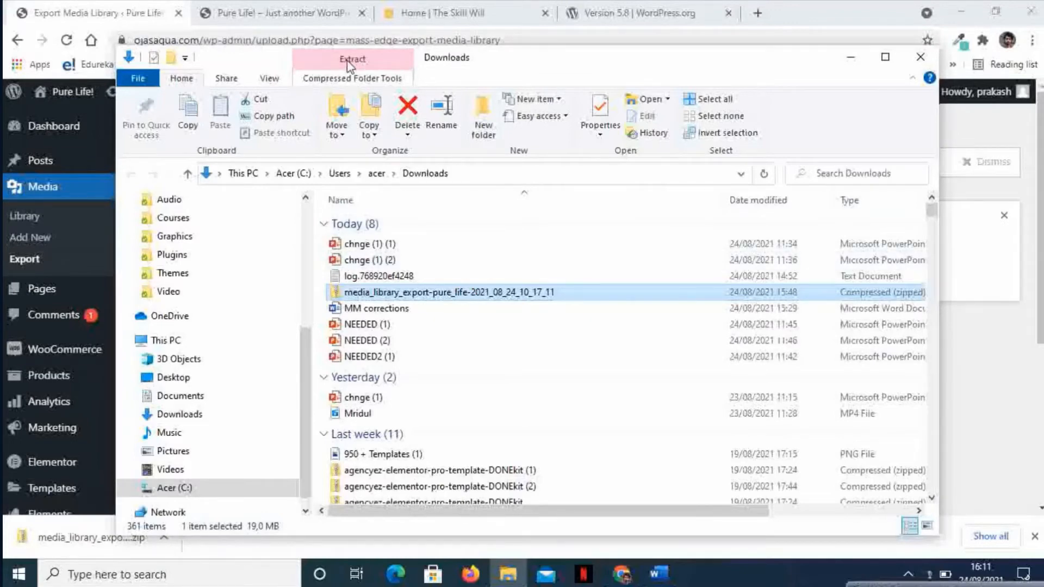
pyautogui.click(353, 59)
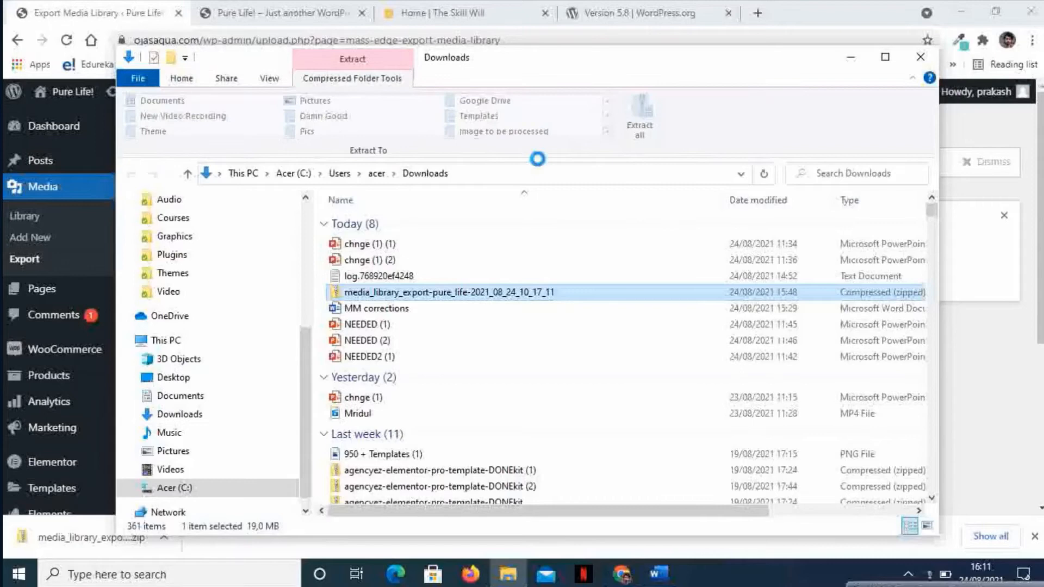
pyautogui.moveTo(638, 120)
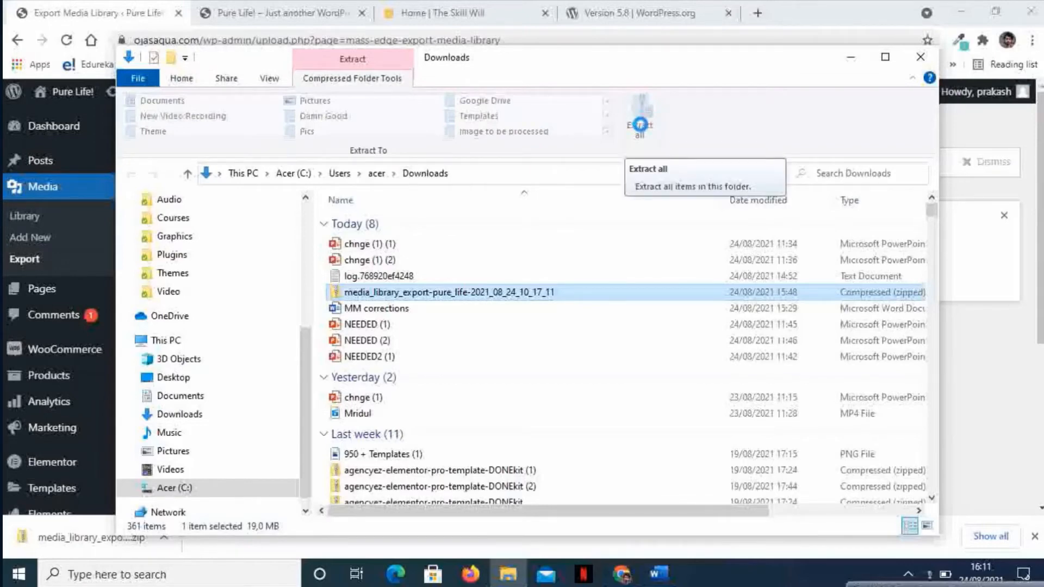
pyautogui.moveTo(640, 120)
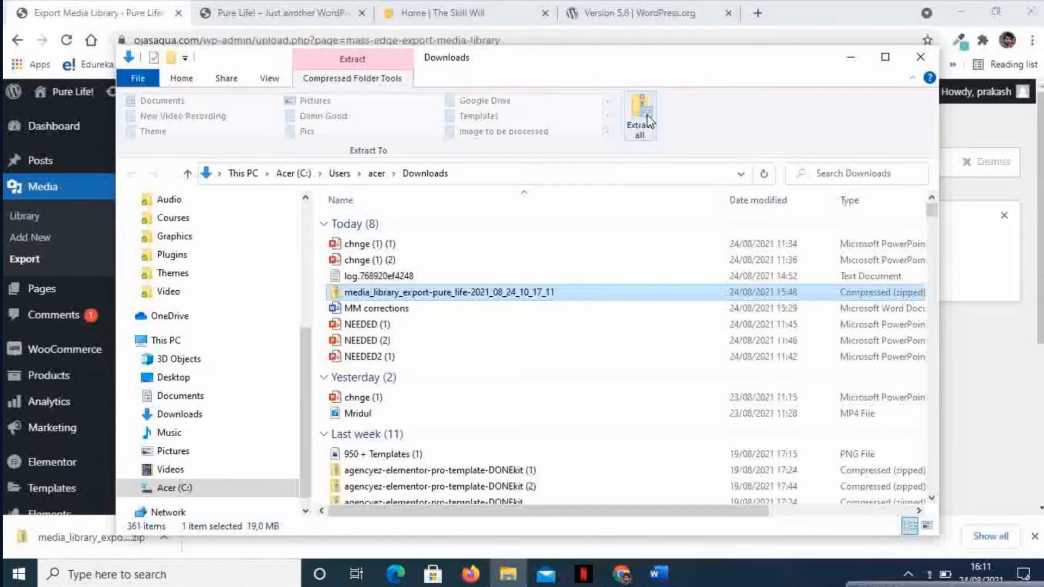
pyautogui.click(640, 116)
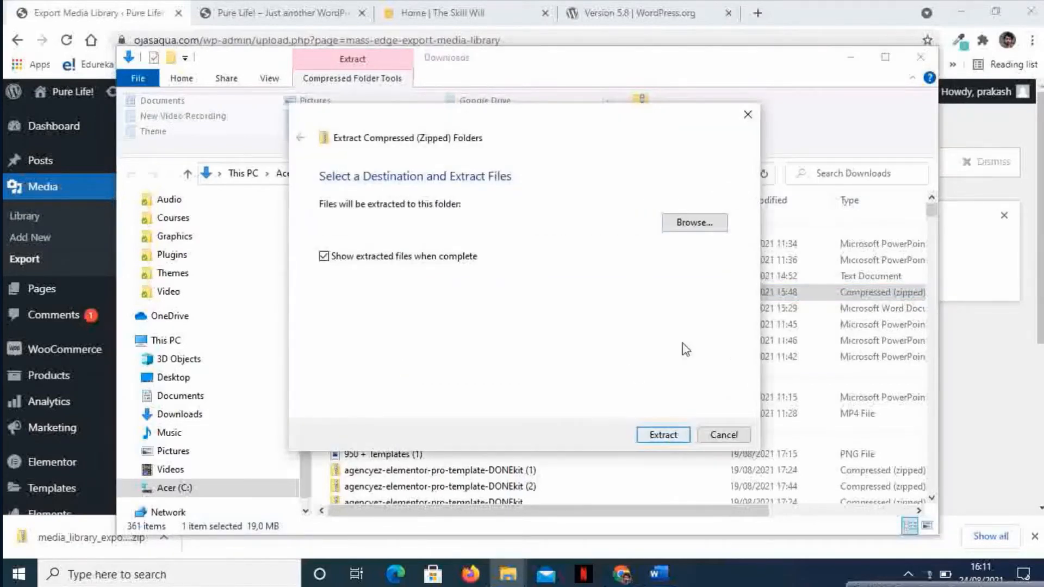
pyautogui.click(662, 435)
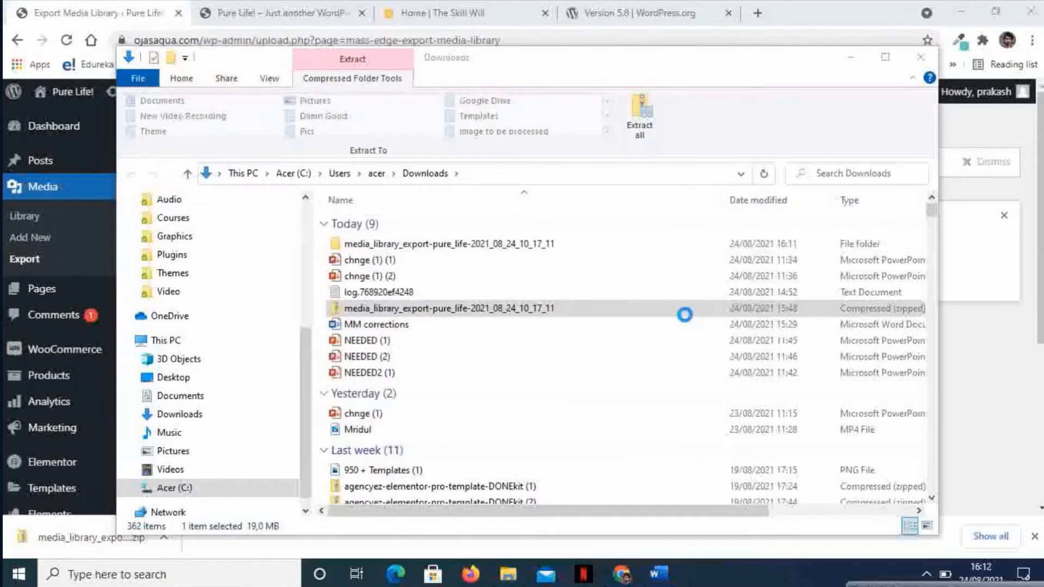
pyautogui.moveTo(413, 266)
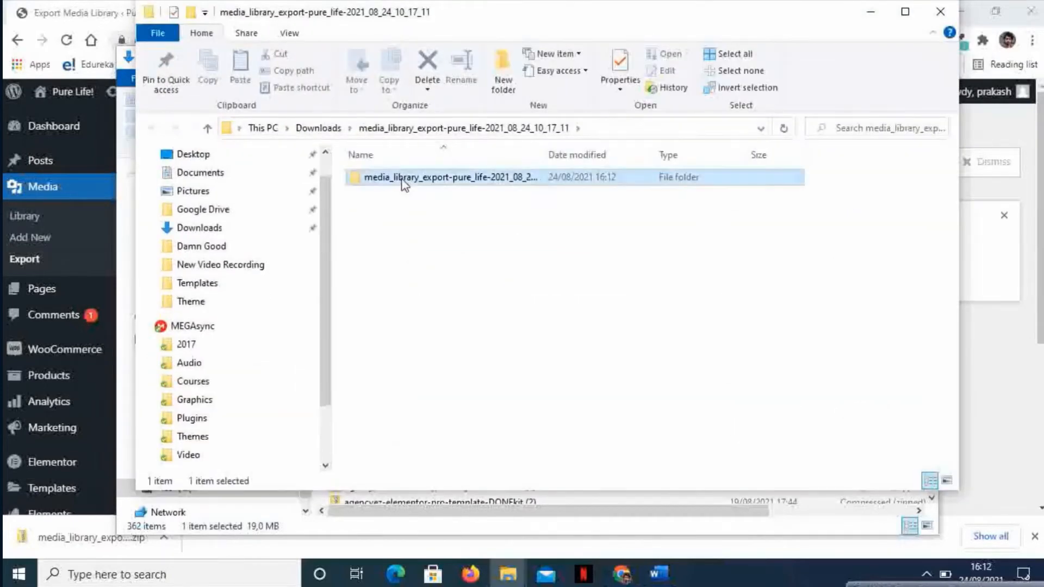
pyautogui.doubleClick(450, 177)
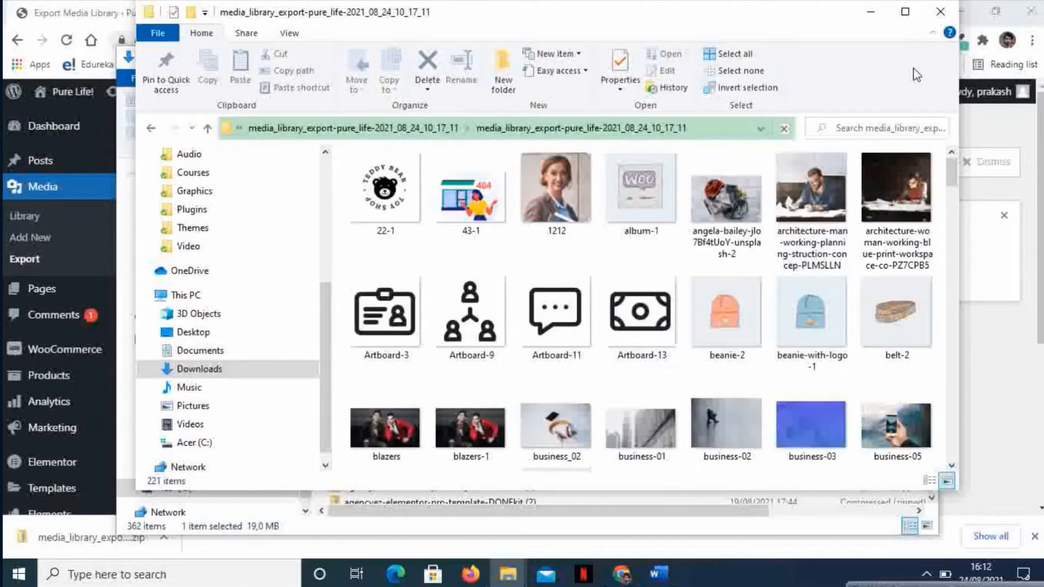
pyautogui.click(904, 12)
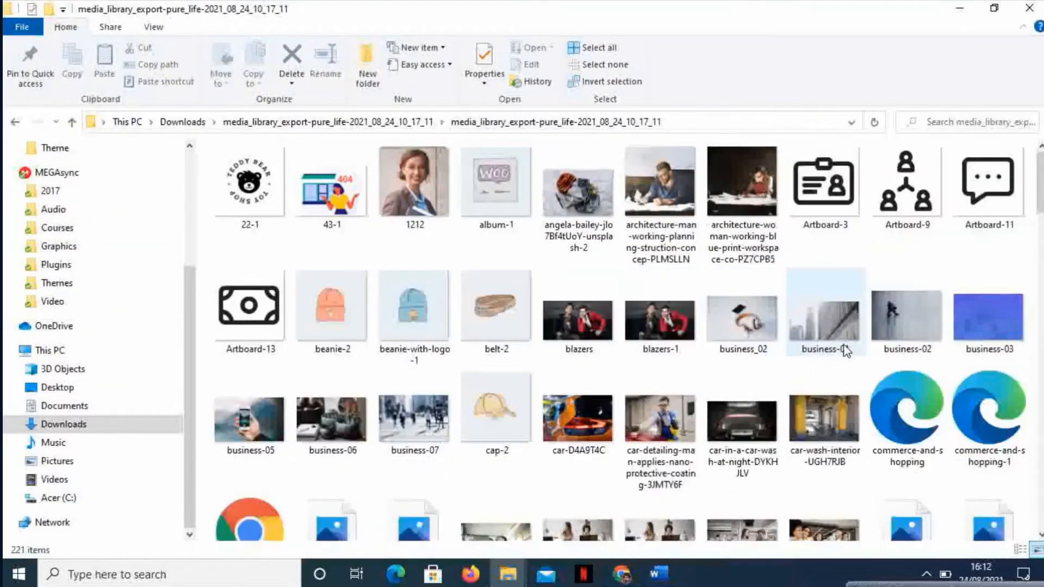
pyautogui.scroll(-3)
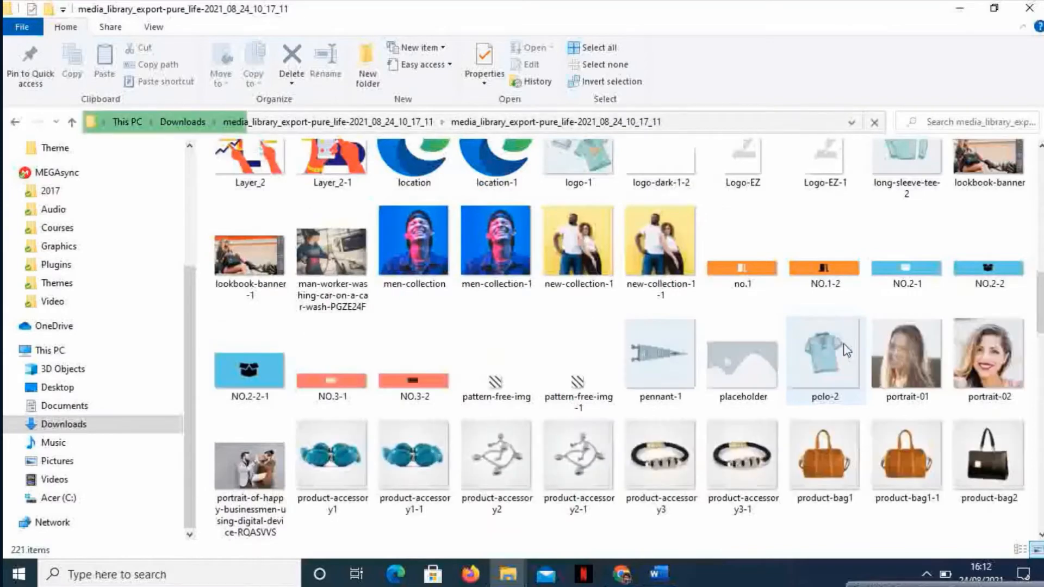
pyautogui.scroll(-3)
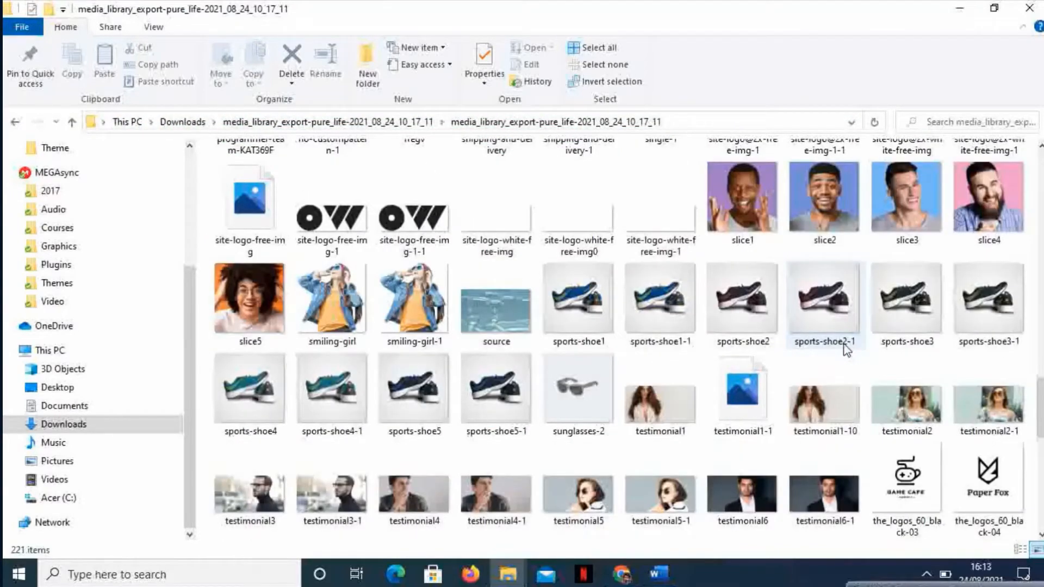
pyautogui.scroll(-3)
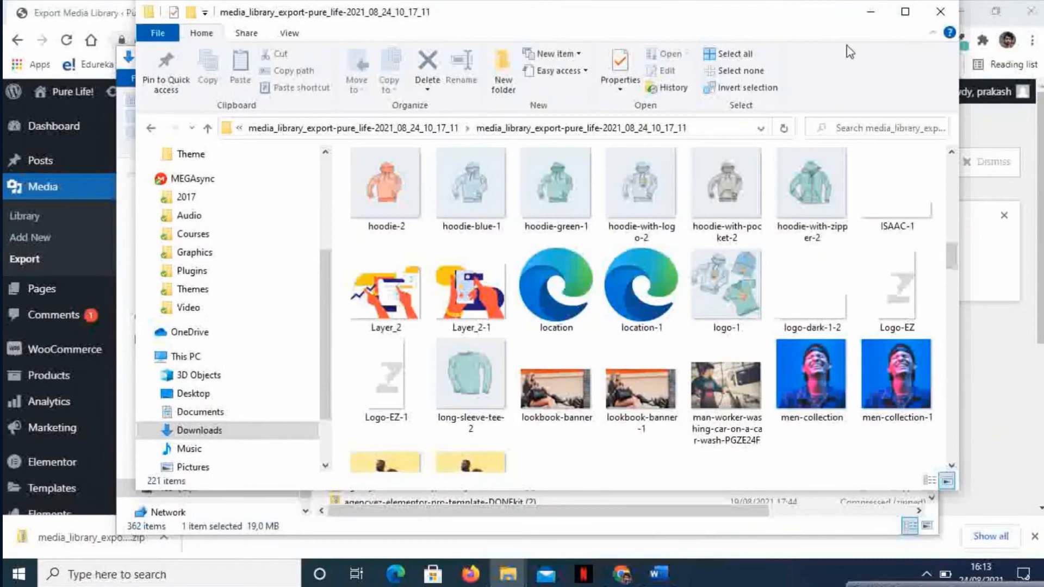
pyautogui.click(208, 127)
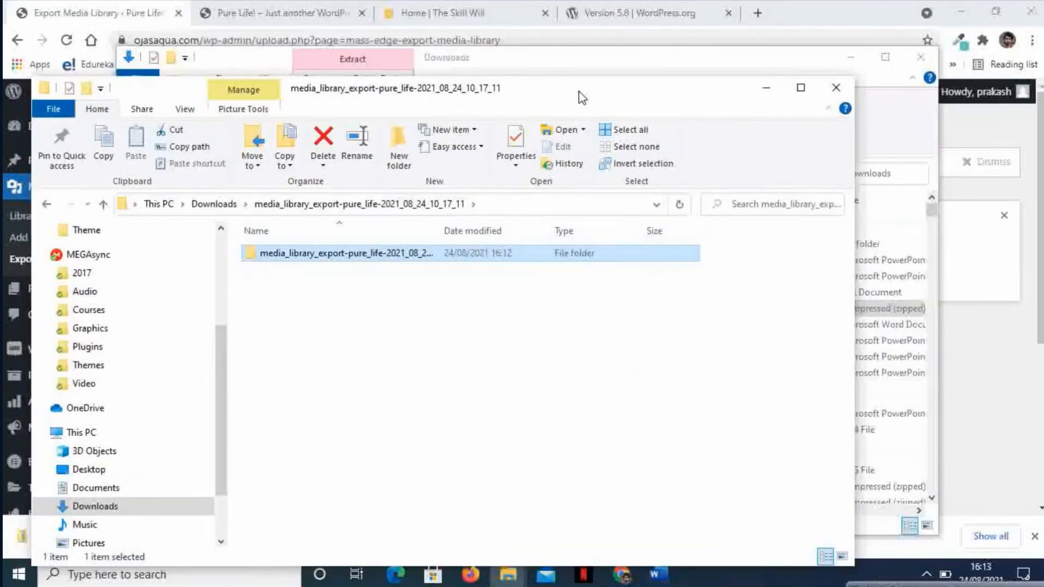
pyautogui.moveTo(561, 58)
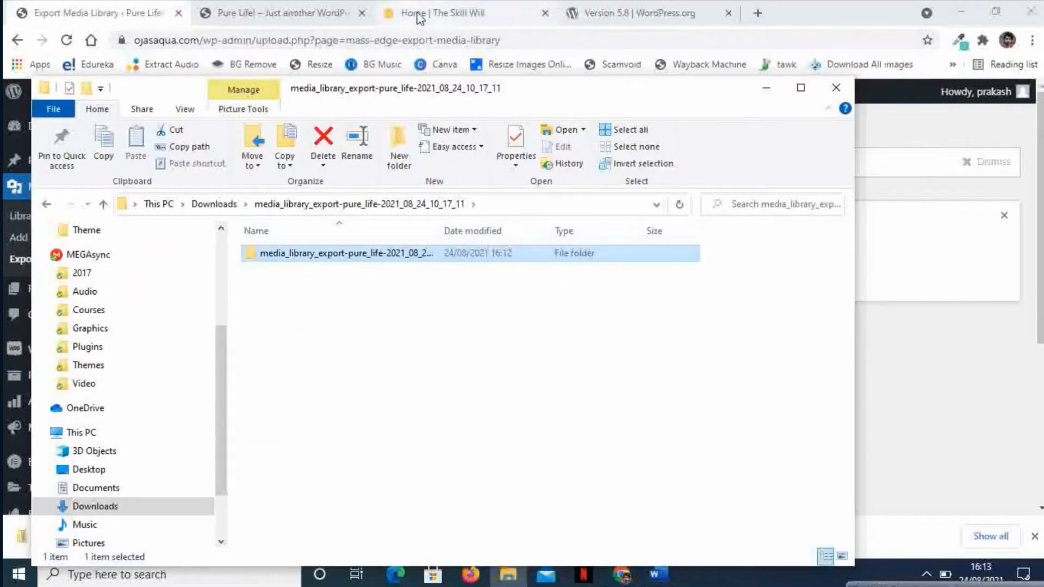
pyautogui.moveTo(694, 101)
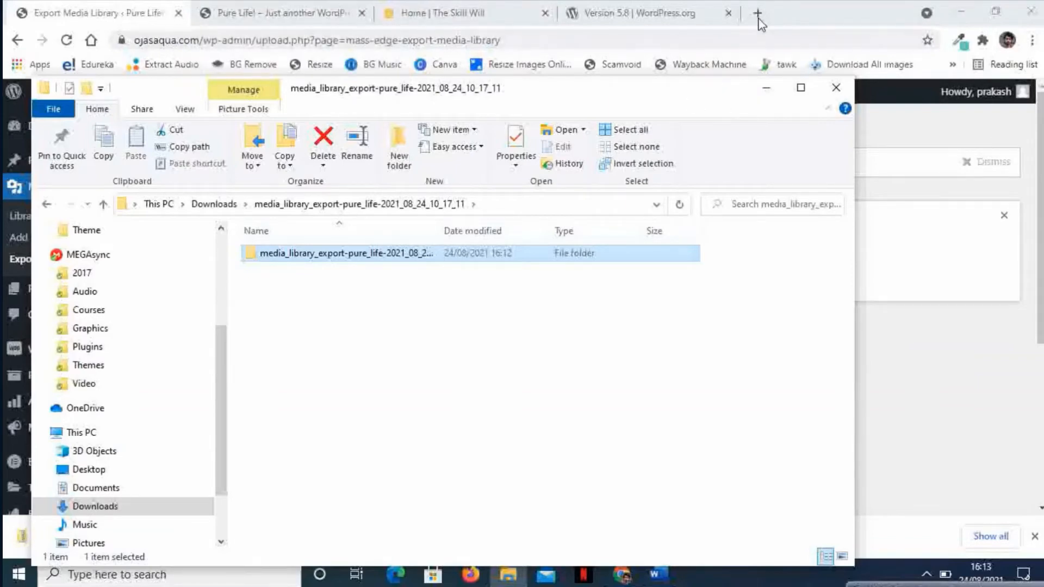
# Google 'bulk images to webP converter' in a new tab.
pyautogui.click(757, 12)
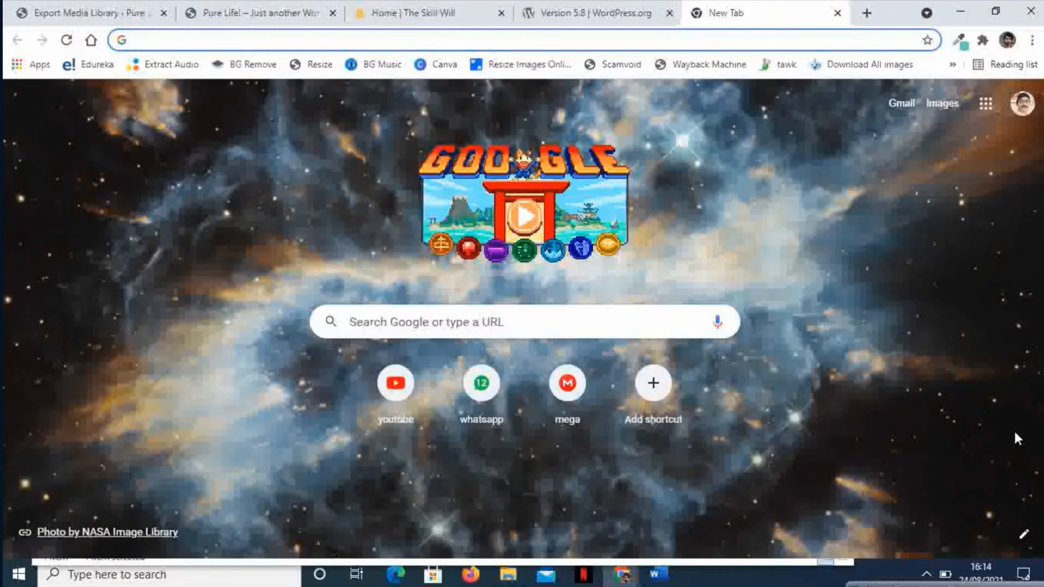
pyautogui.write('bulk images to webP converter')
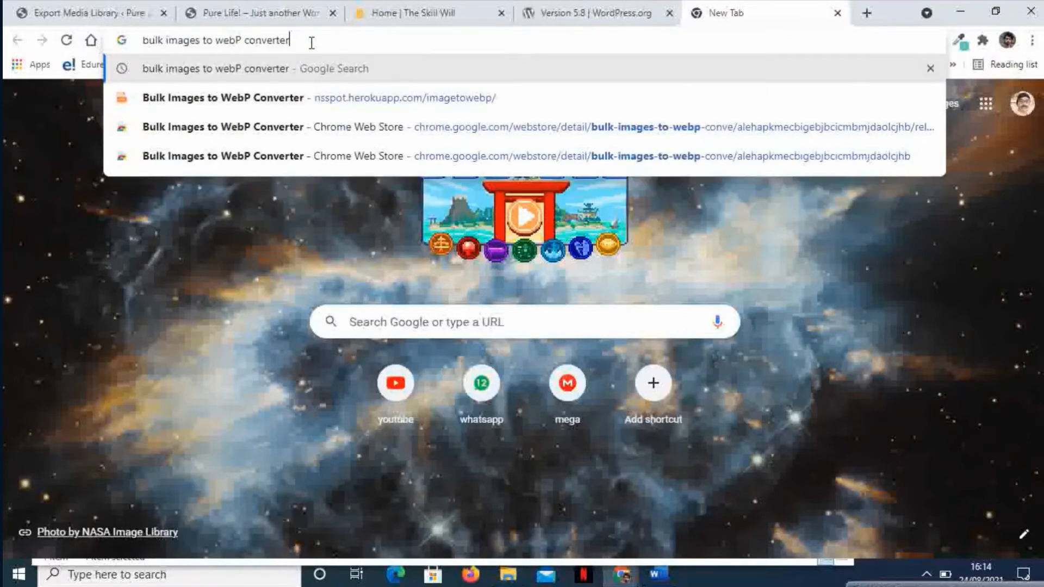
pyautogui.press('Return')
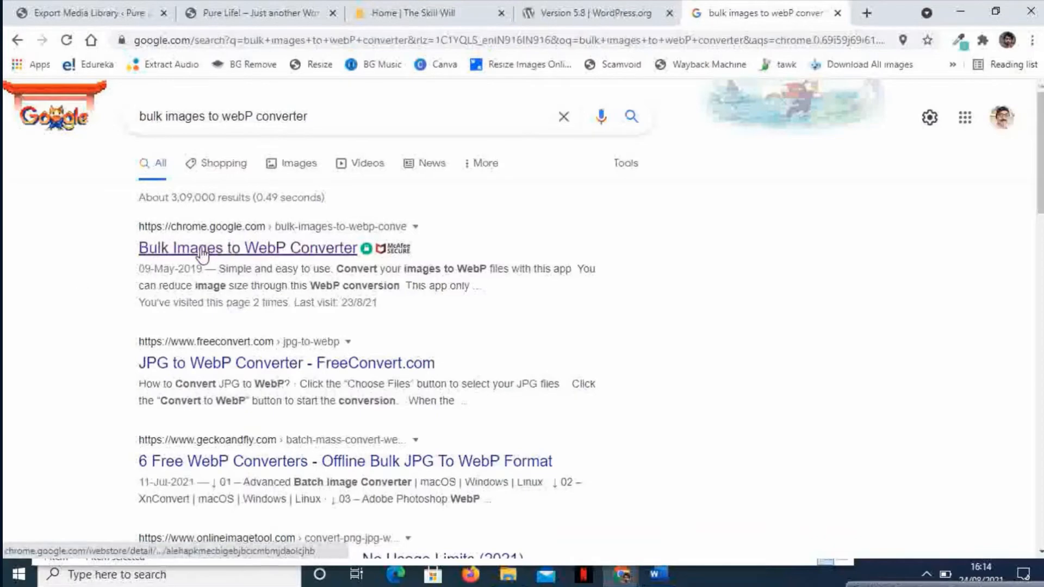
# Add the Bulk Images to WebP Converter app to Chrome from its Web Store page.
pyautogui.click(248, 248)
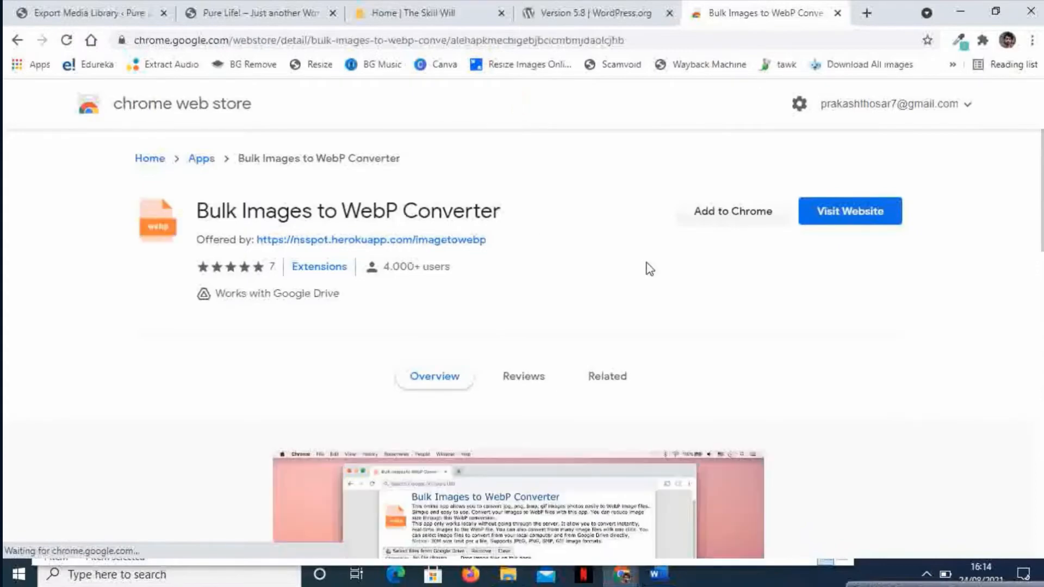
pyautogui.moveTo(817, 299)
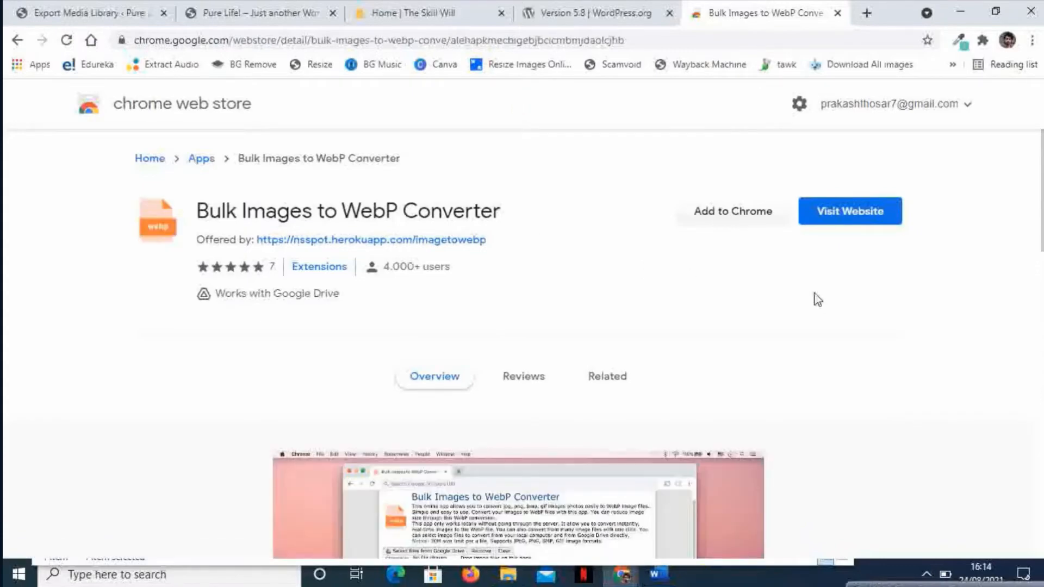
pyautogui.moveTo(455, 213)
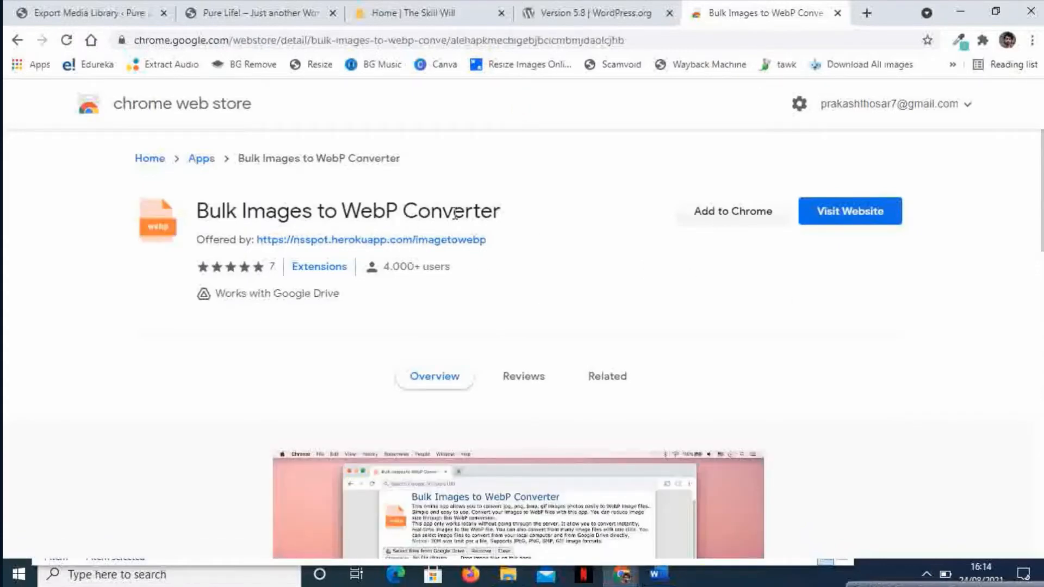
pyautogui.moveTo(733, 211)
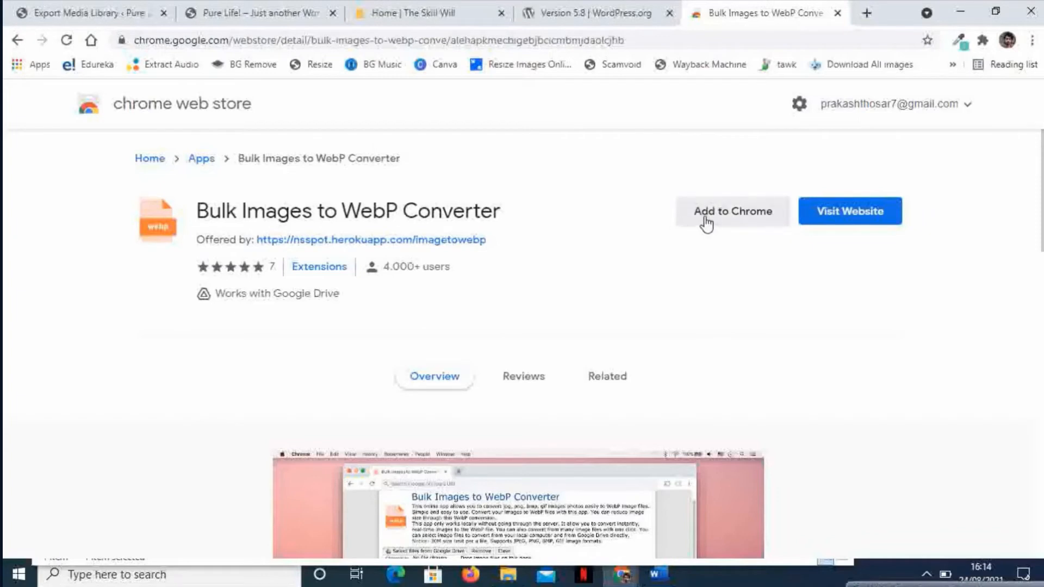
pyautogui.click(731, 210)
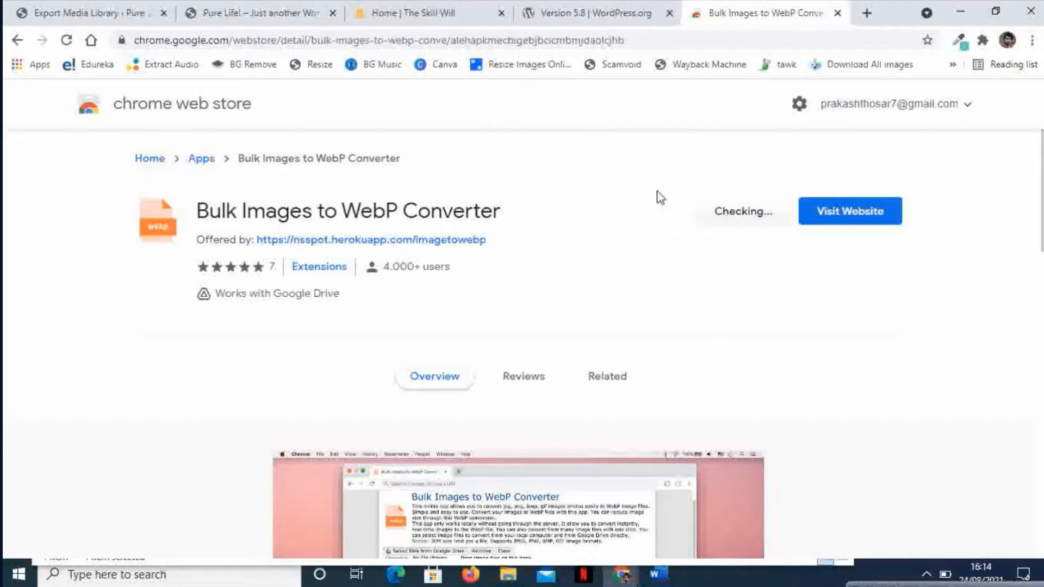
pyautogui.click(741, 211)
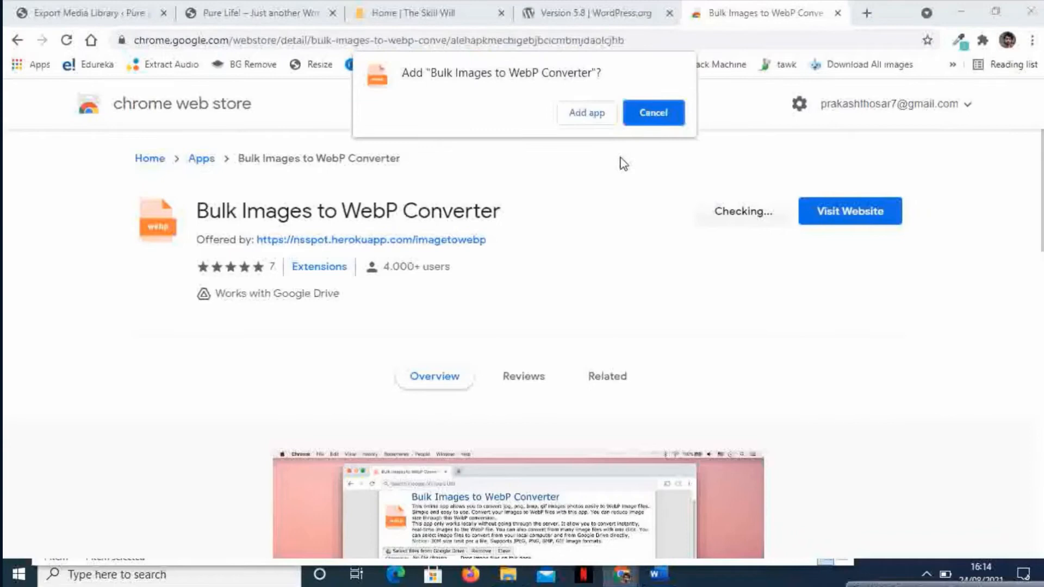
pyautogui.click(653, 113)
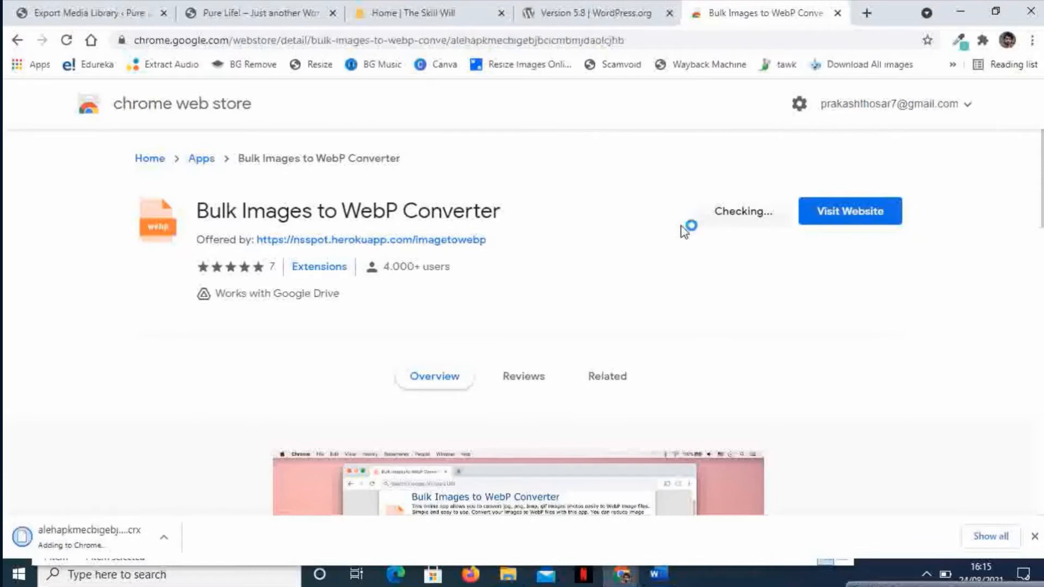
pyautogui.moveTo(87, 552)
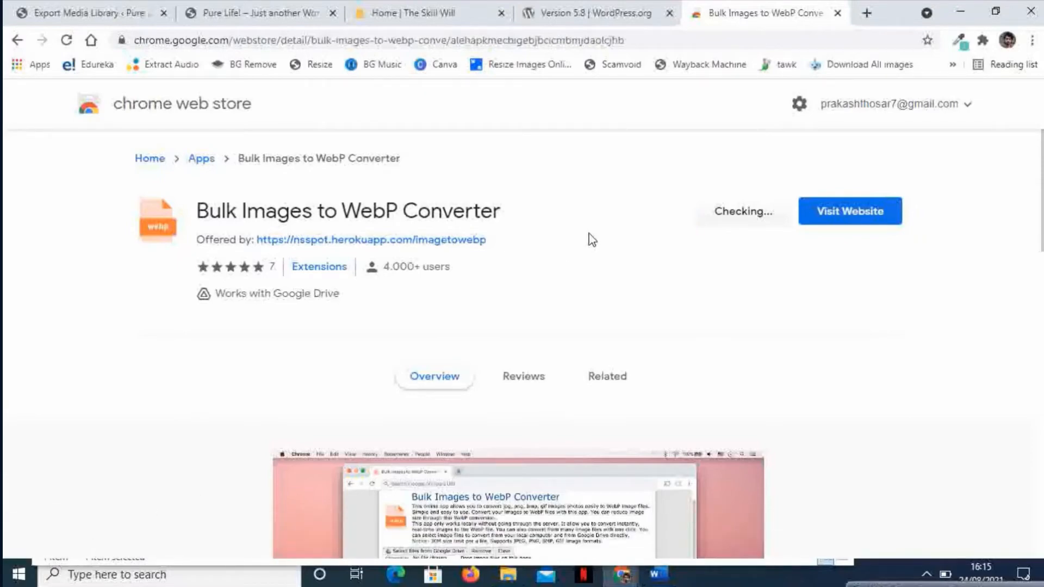
pyautogui.moveTo(639, 193)
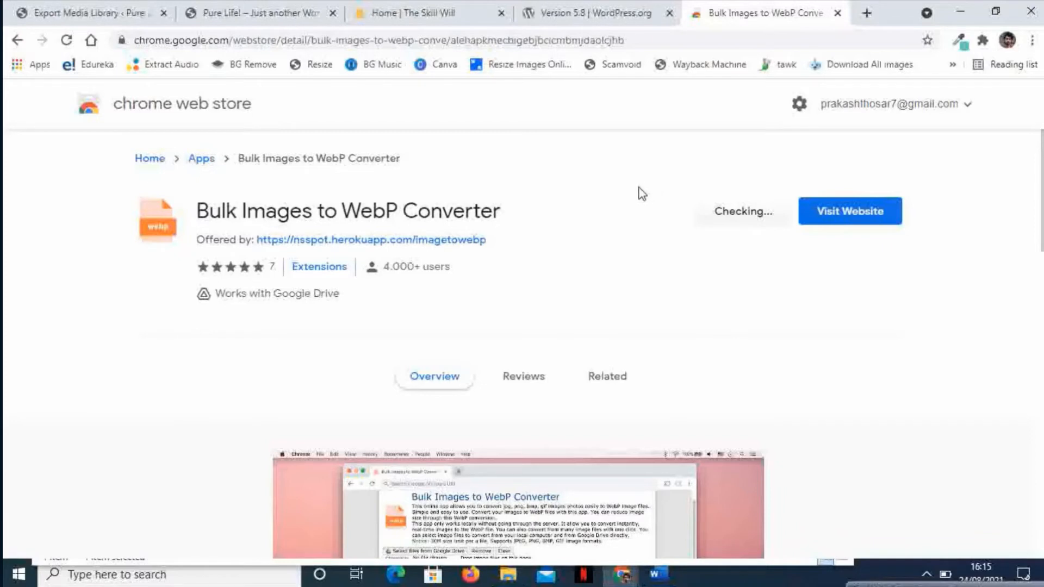
pyautogui.moveTo(866, 12)
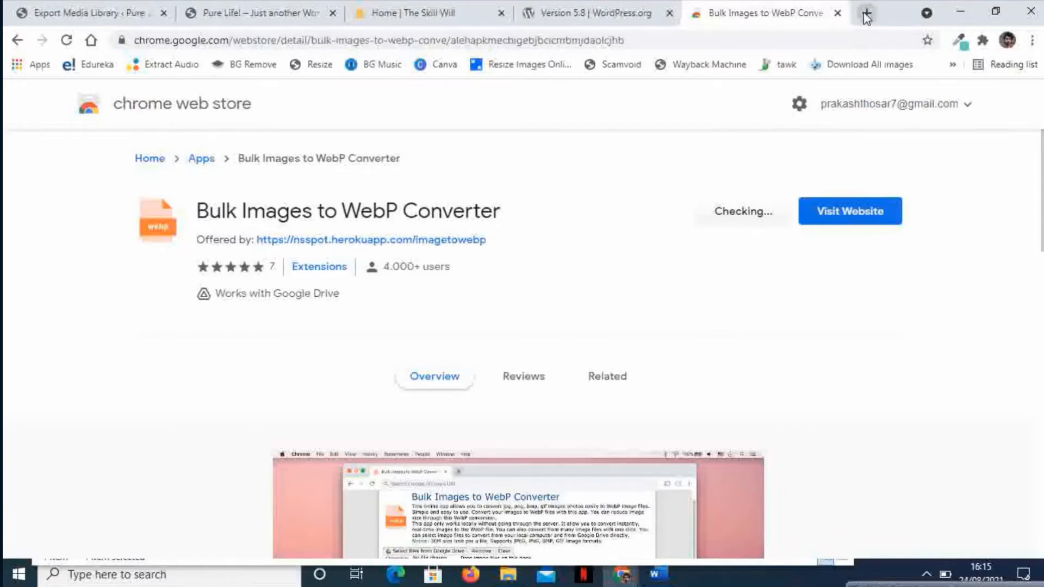
pyautogui.click(866, 13)
pyautogui.write('chrome://apps')
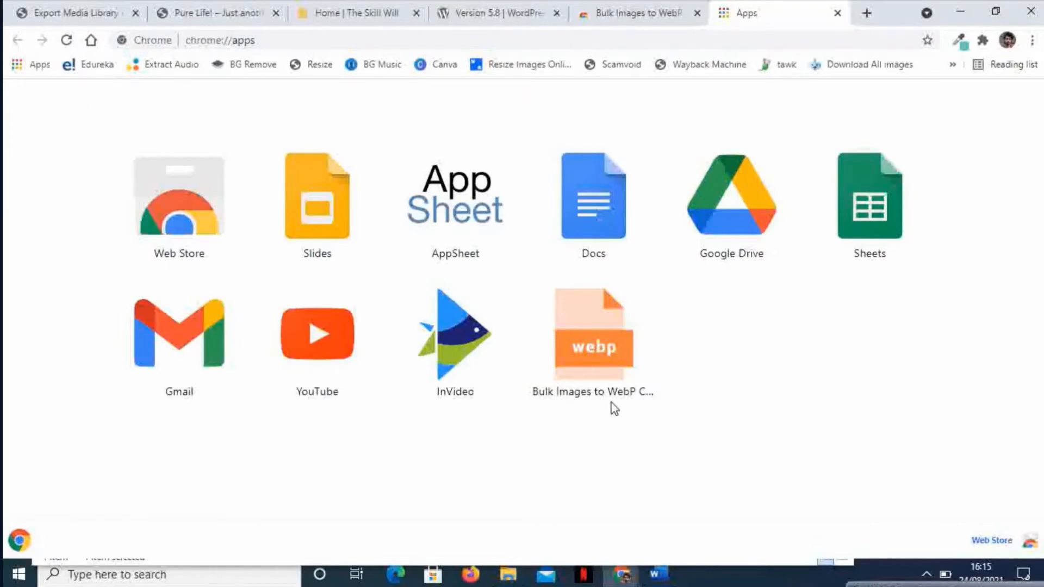
pyautogui.moveTo(601, 342)
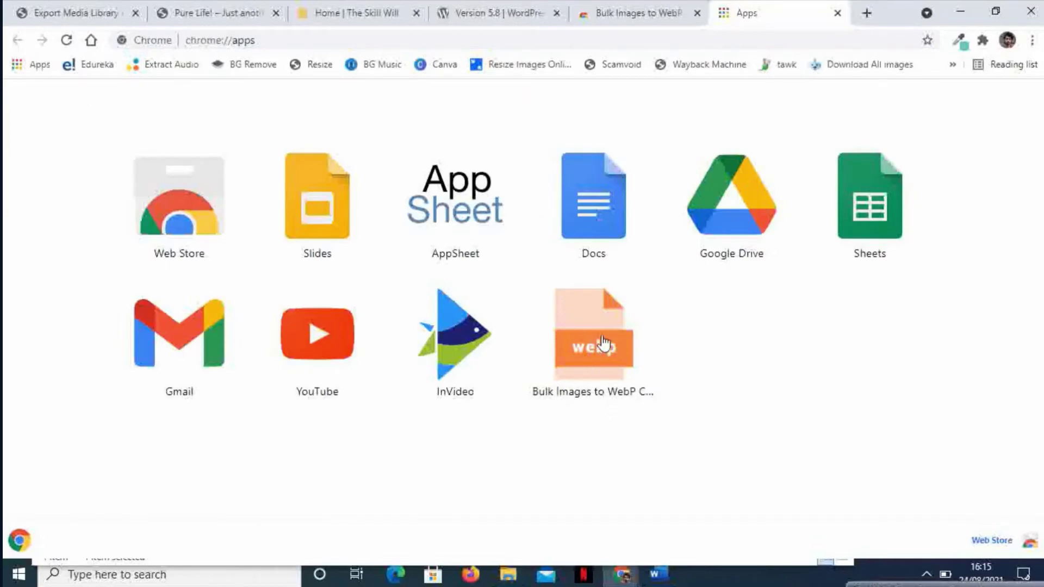
# Launch the Bulk Images to WebP Converter app from the Chrome apps page.
pyautogui.click(592, 332)
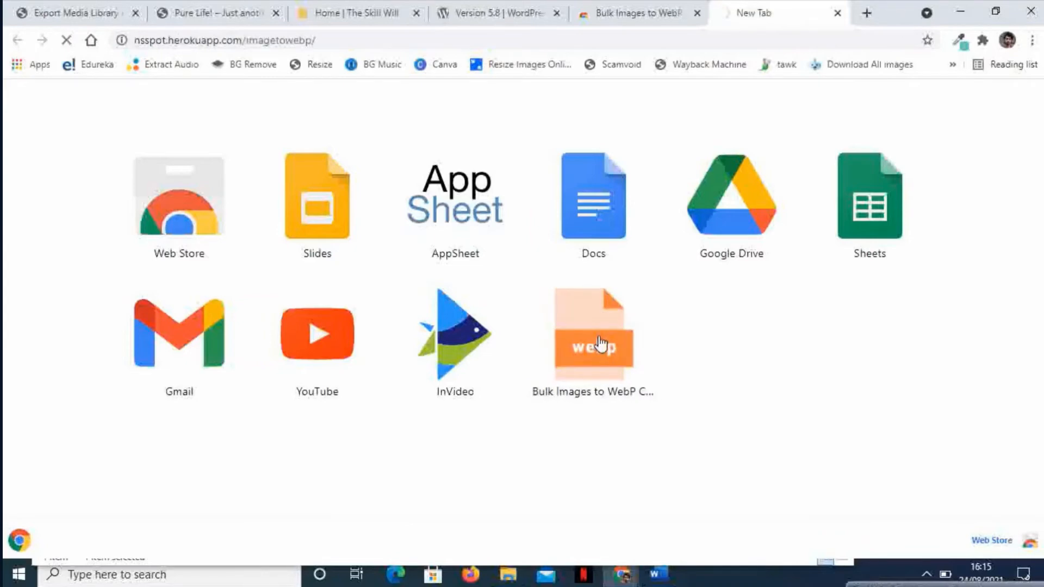
pyautogui.click(592, 332)
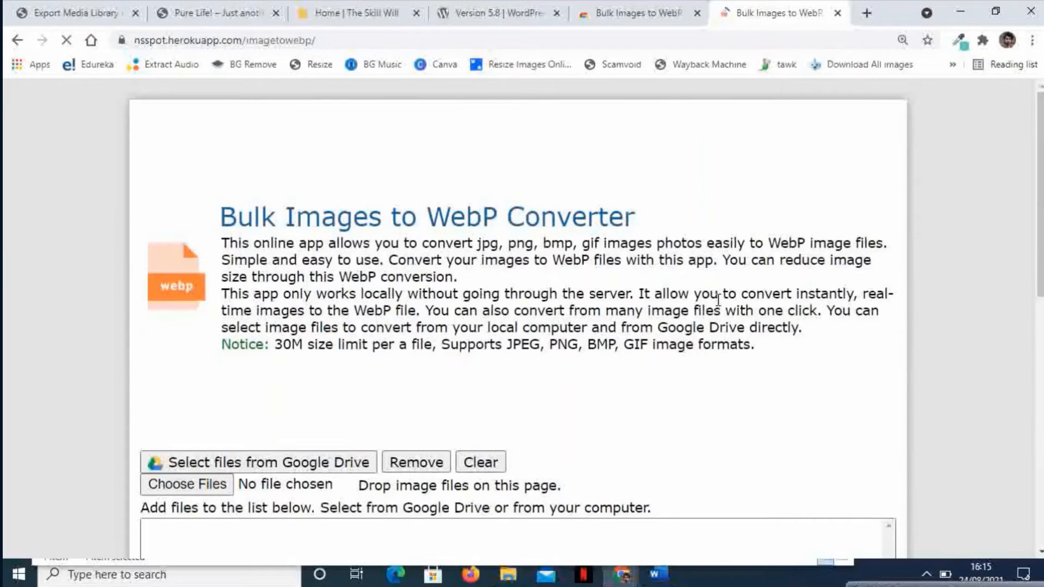
# Scroll to the empty file list, WebP quality 80 and convert/download options.
pyautogui.scroll(-3)
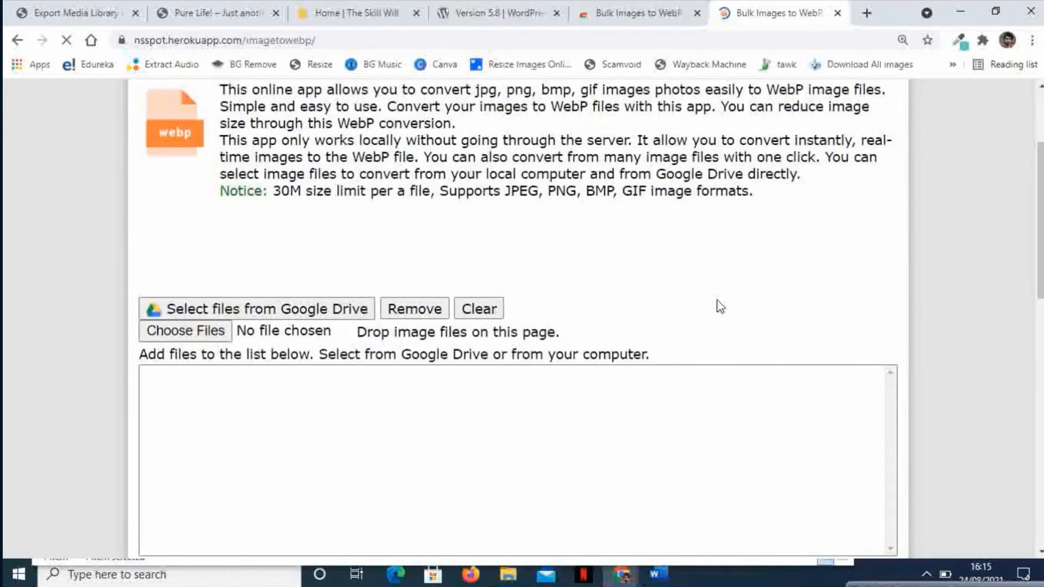
pyautogui.scroll(-3)
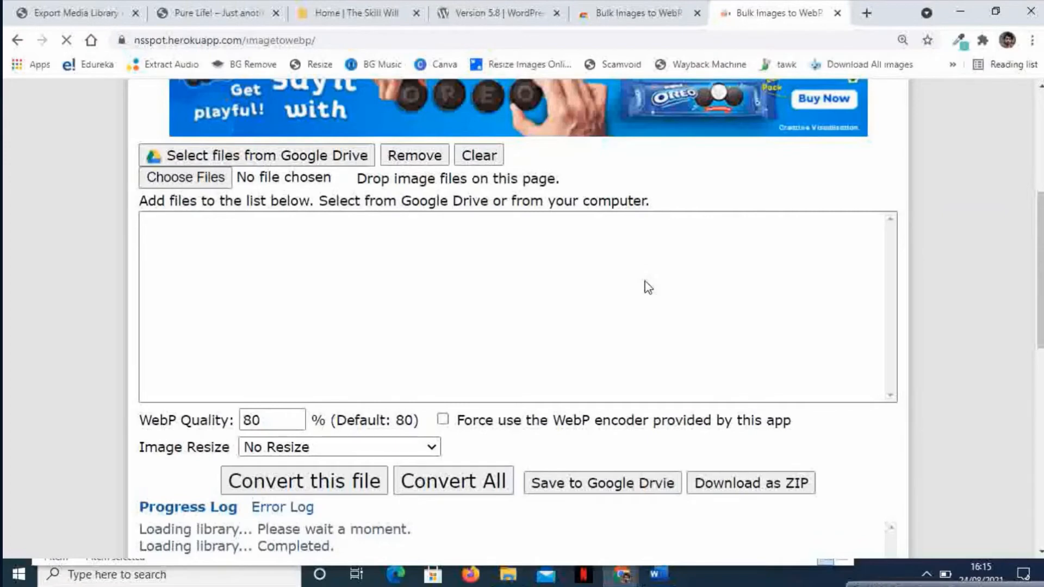
pyautogui.scroll(3)
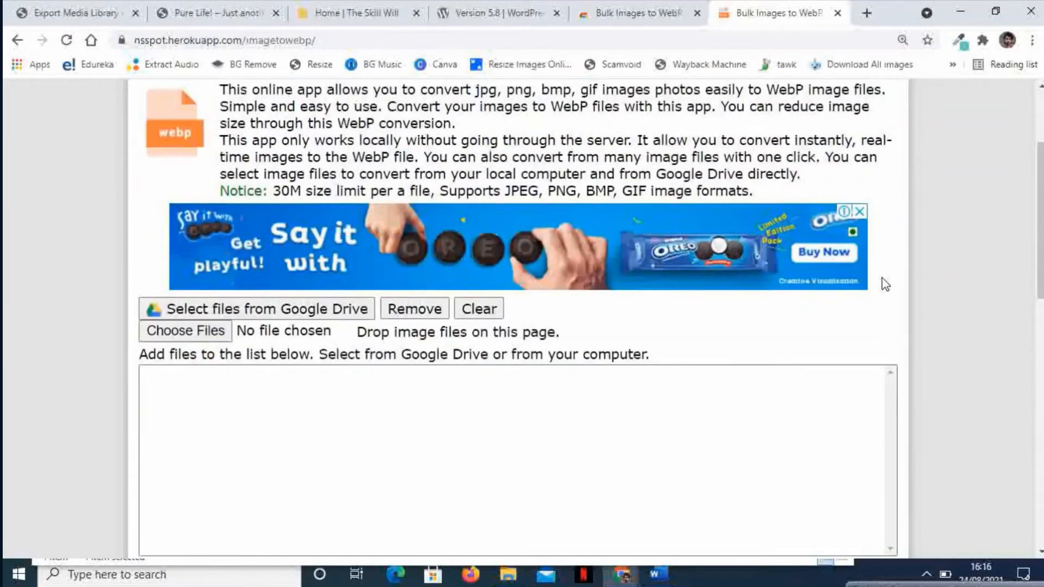
pyautogui.scroll(-3)
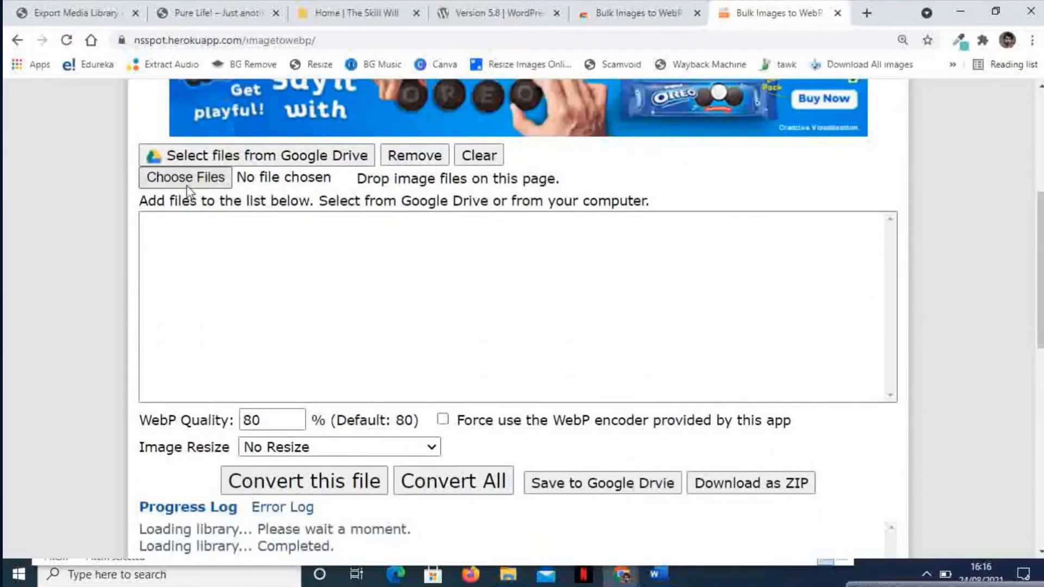
pyautogui.moveTo(184, 178)
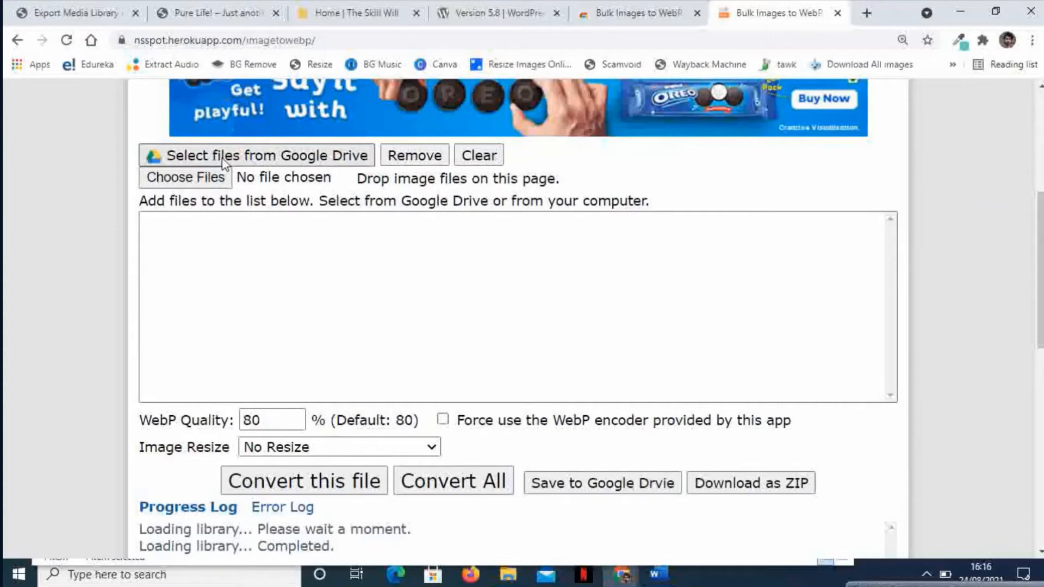
pyautogui.moveTo(260, 163)
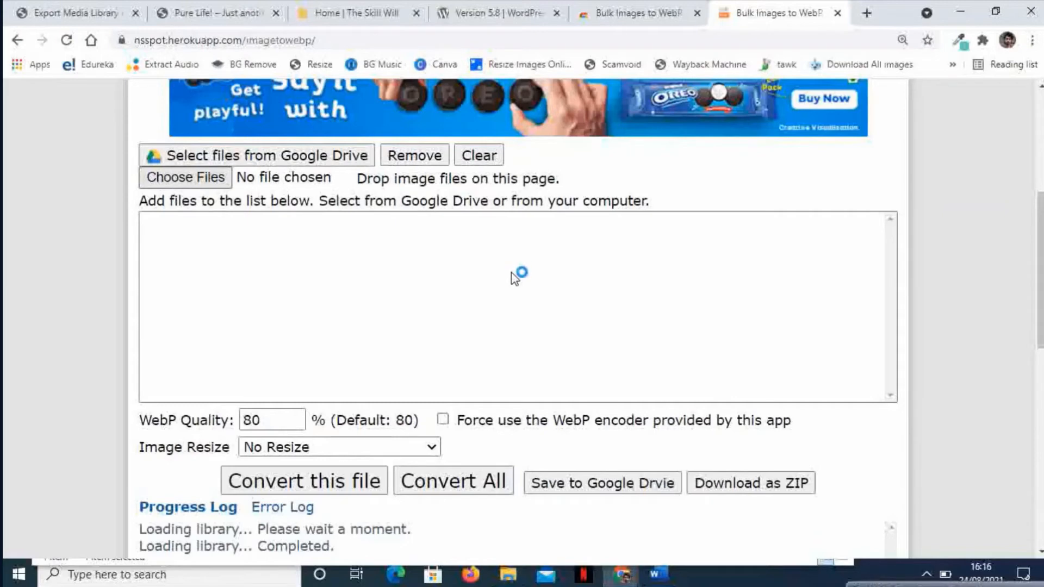
pyautogui.moveTo(515, 278)
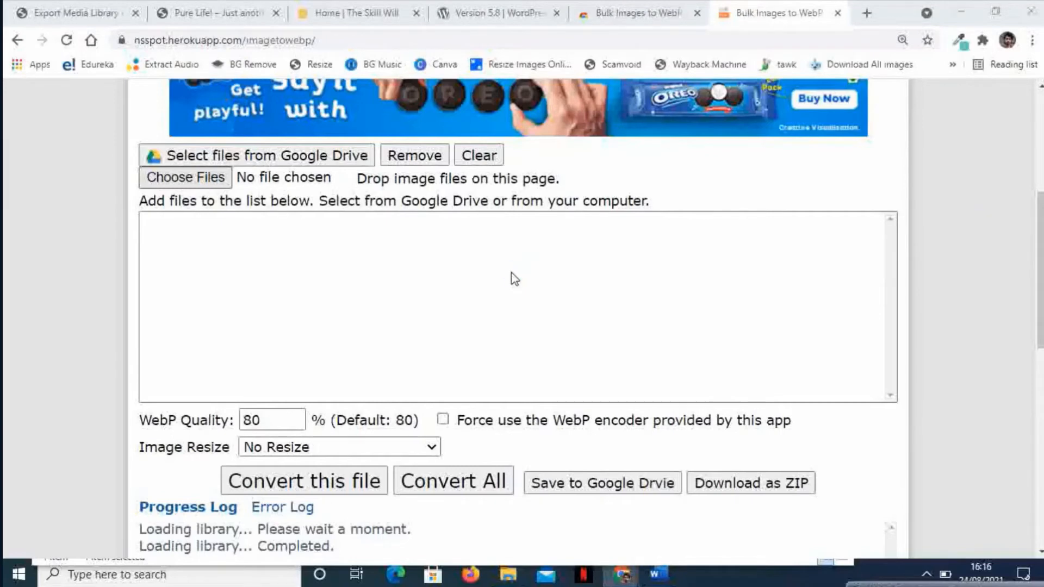
pyautogui.moveTo(357, 294)
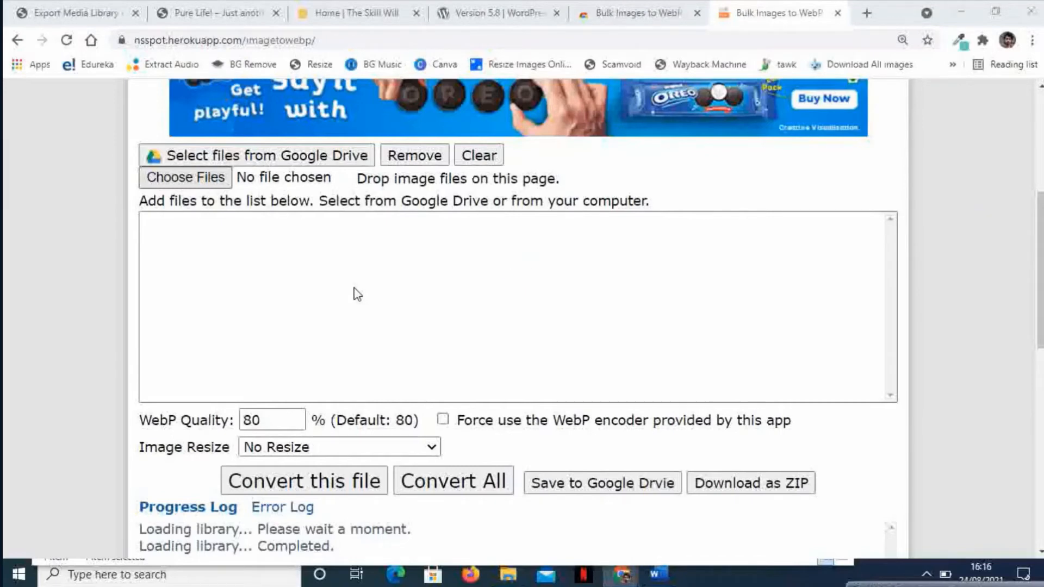
# Pick images from Downloads > media_library_export and its inner folder for conversion.
pyautogui.click(185, 177)
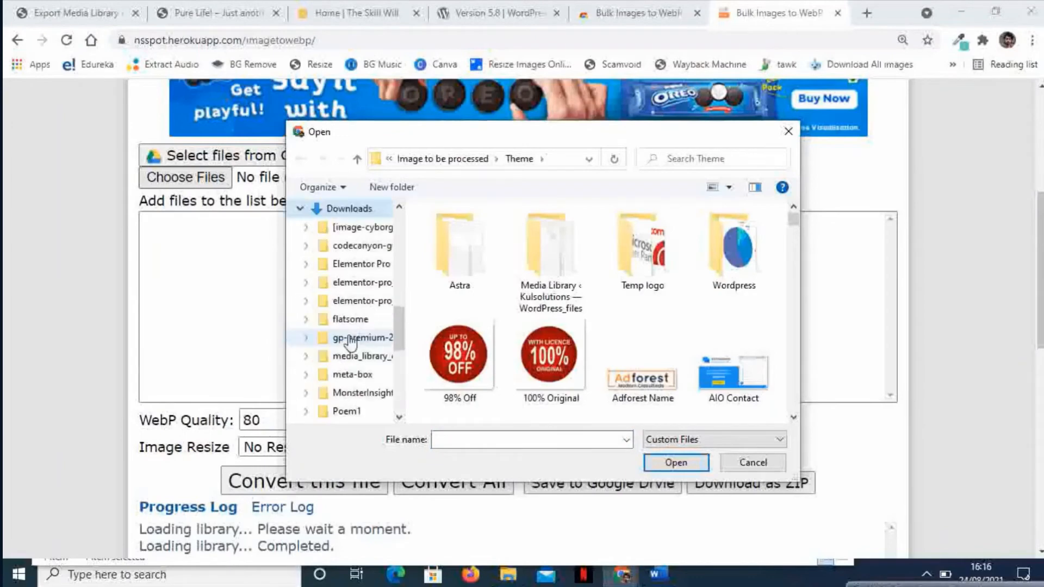
pyautogui.click(352, 209)
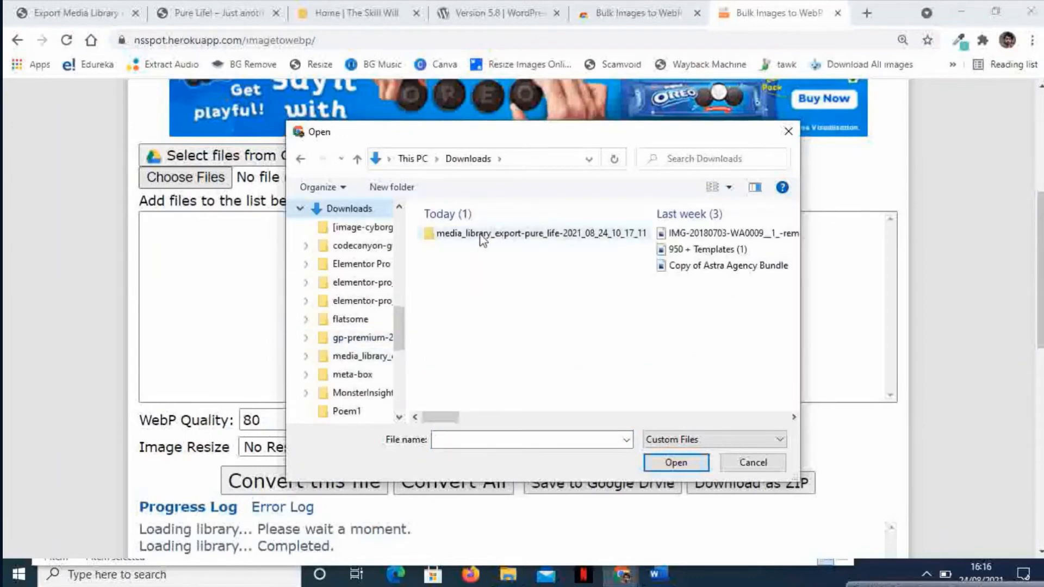
pyautogui.doubleClick(523, 233)
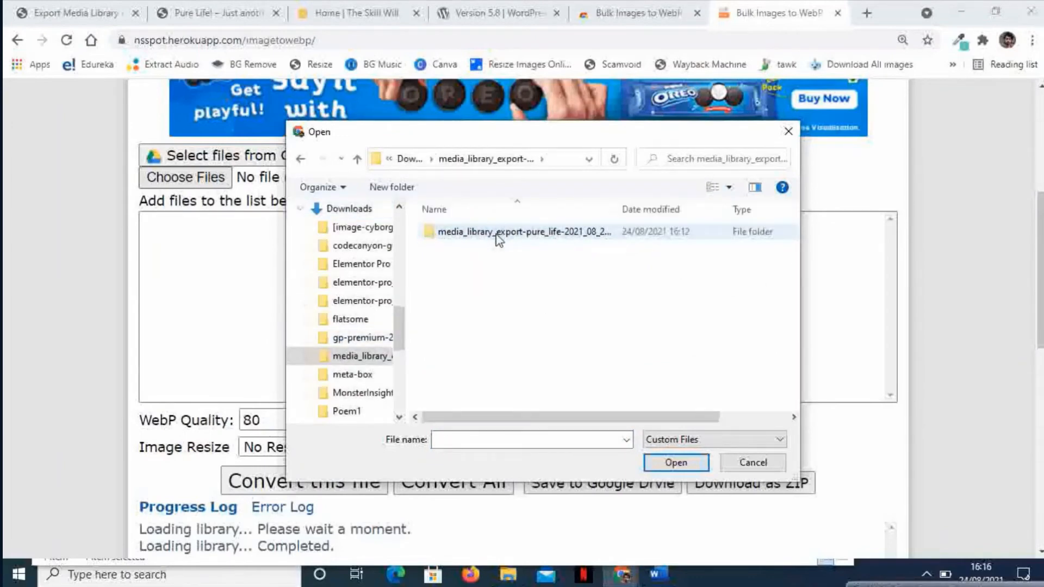
pyautogui.doubleClick(523, 231)
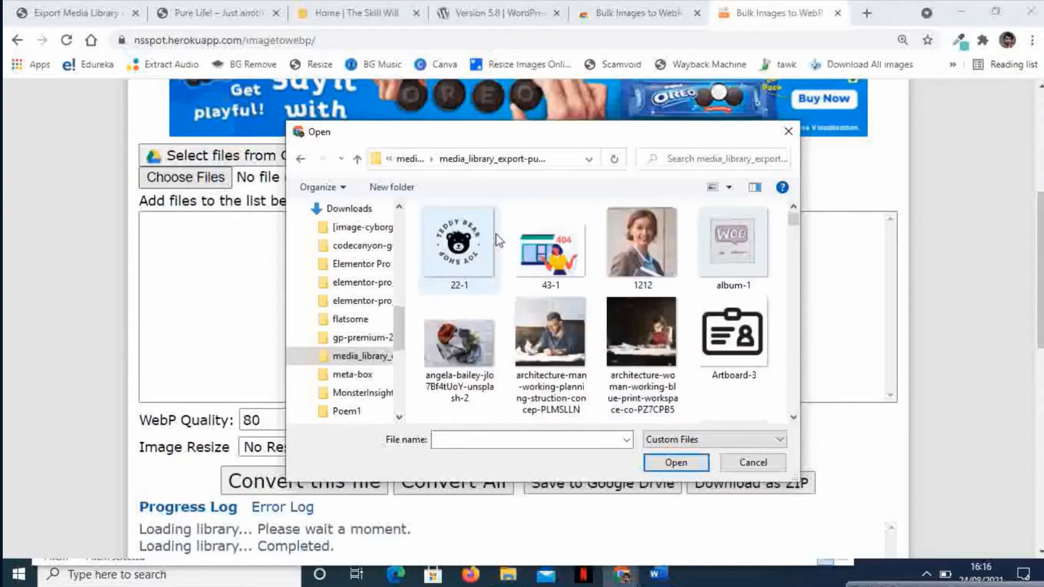
pyautogui.click(459, 349)
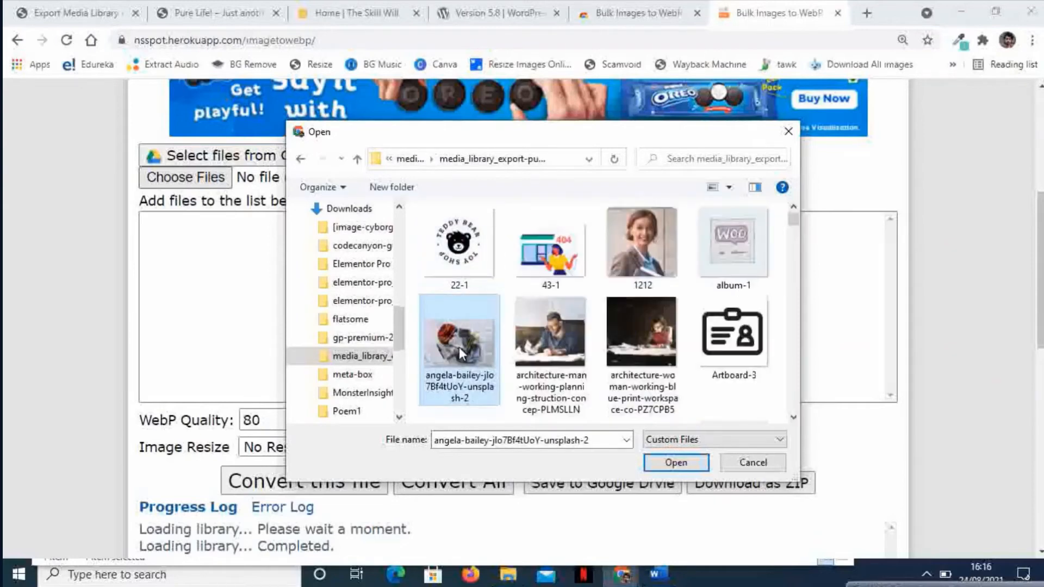
pyautogui.click(641, 241)
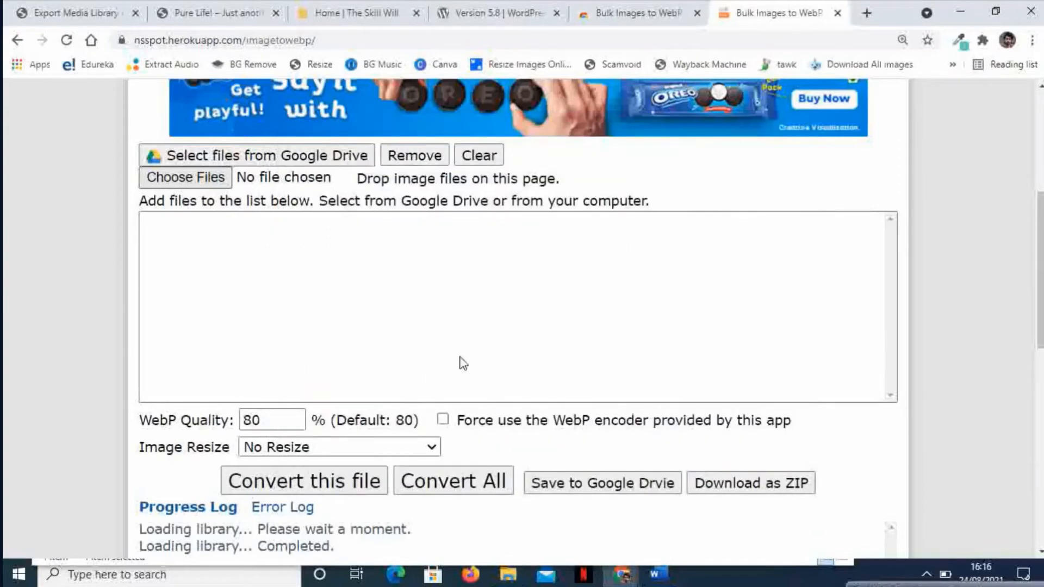
pyautogui.moveTo(634, 327)
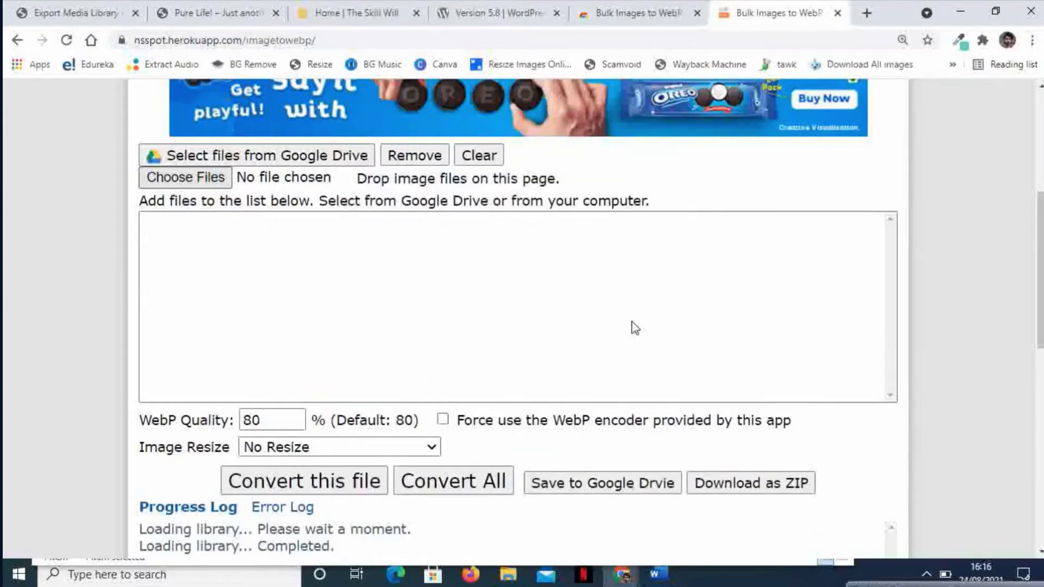
pyautogui.click(185, 178)
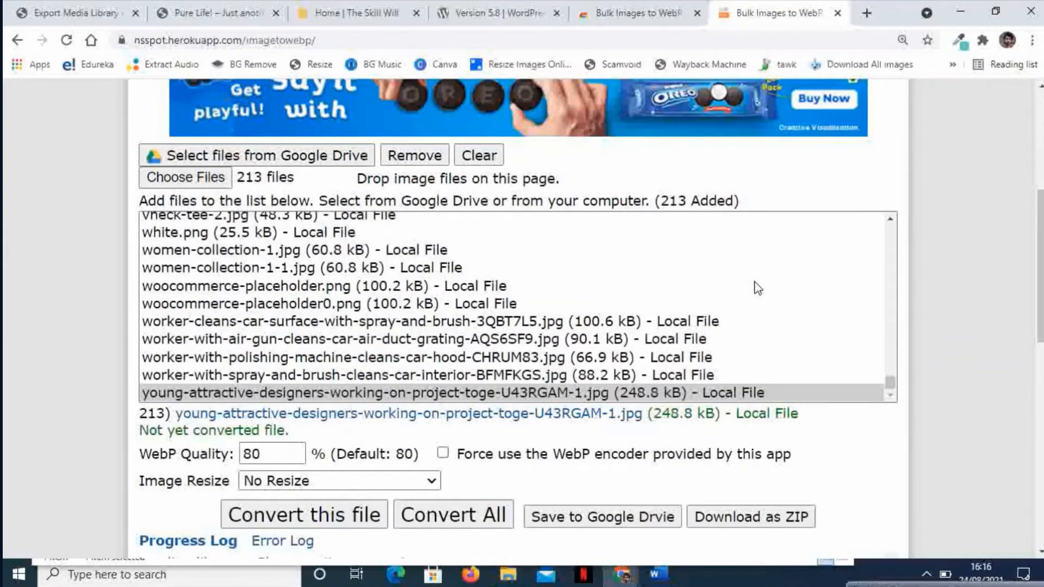
pyautogui.scroll(3)
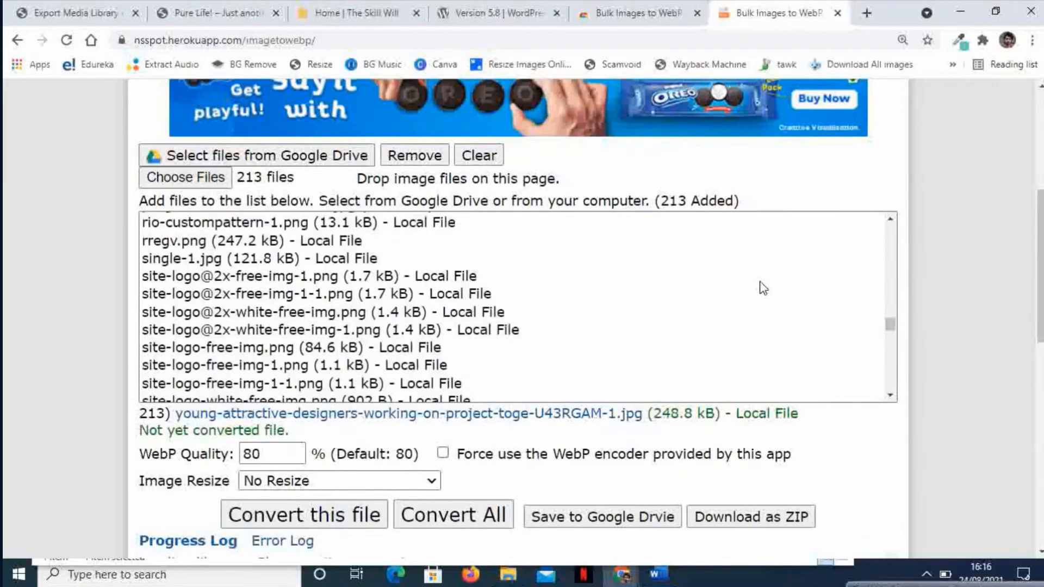
pyautogui.scroll(3)
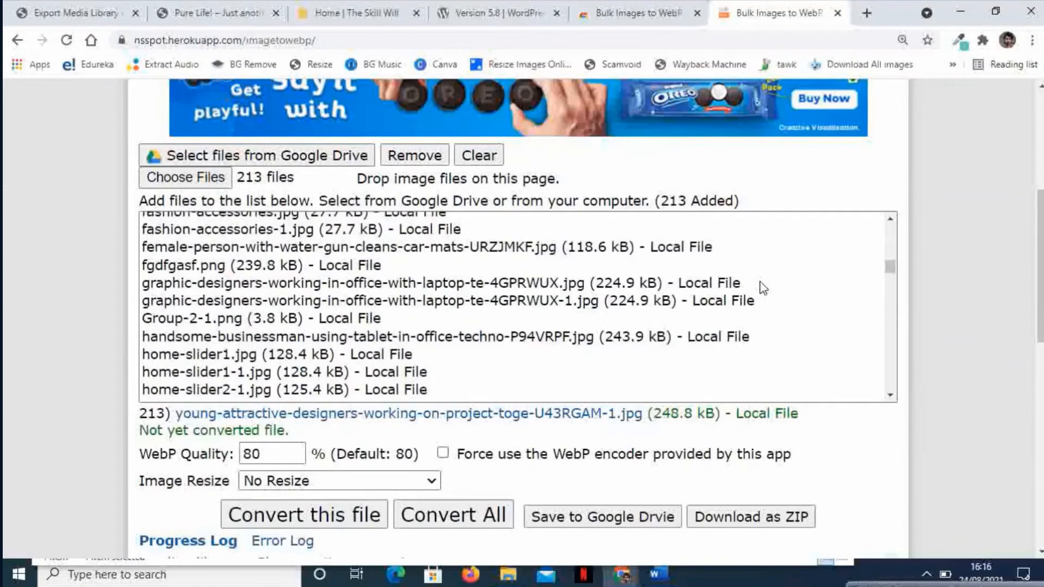
pyautogui.scroll(3)
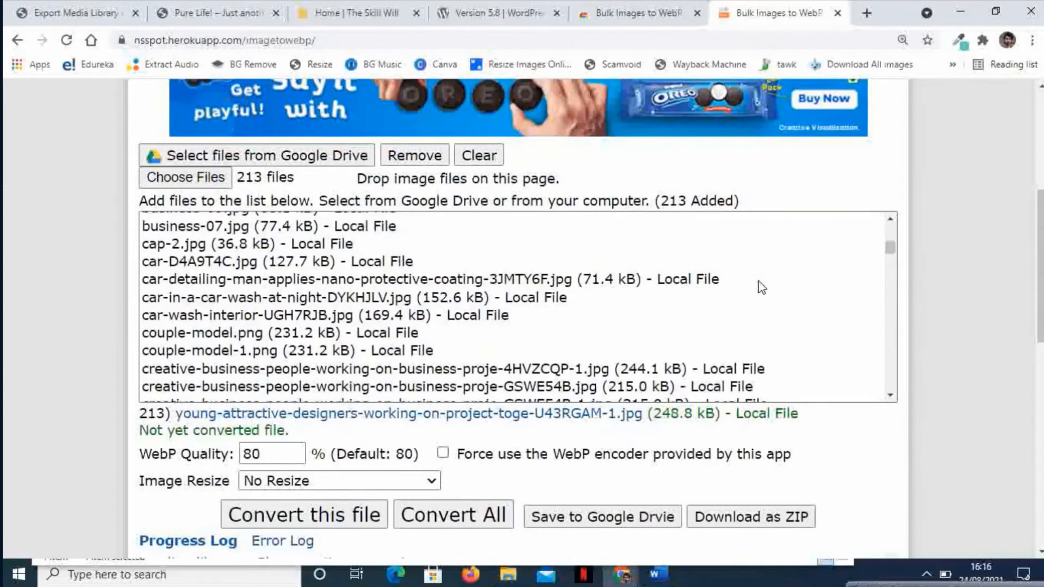
pyautogui.scroll(3)
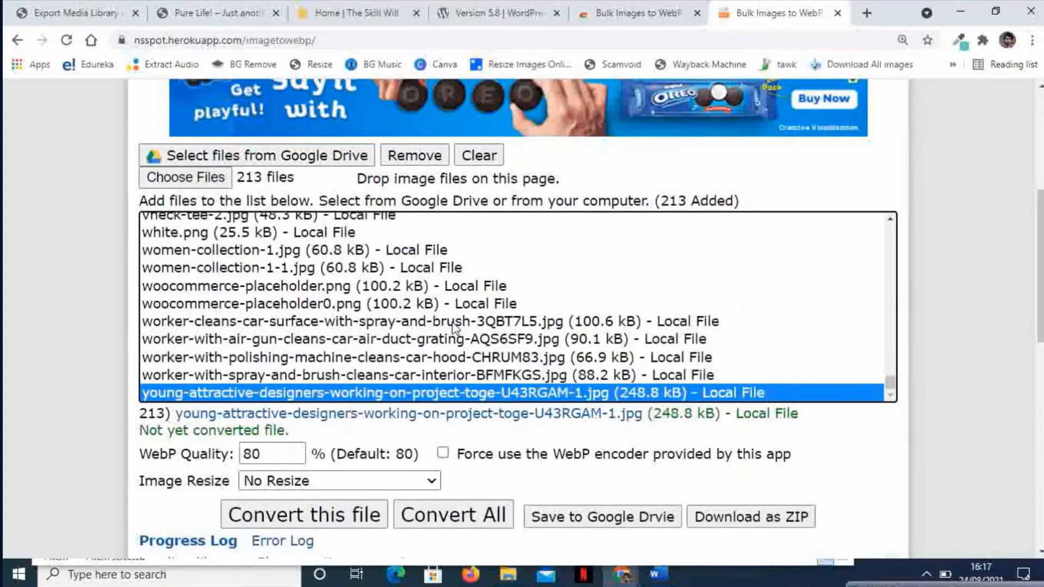
pyautogui.scroll(-3)
pyautogui.write('90')
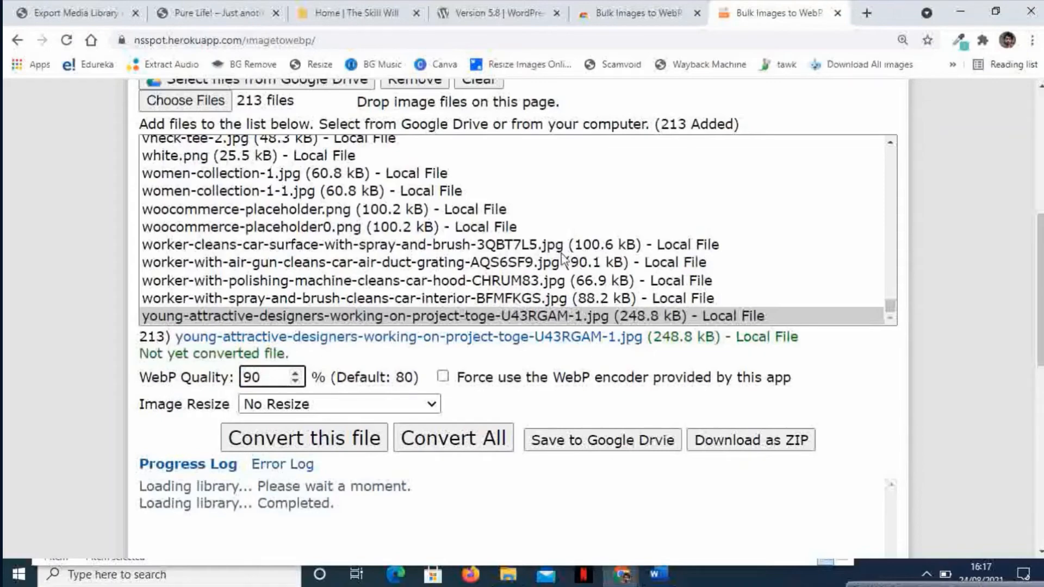
pyautogui.scroll(3)
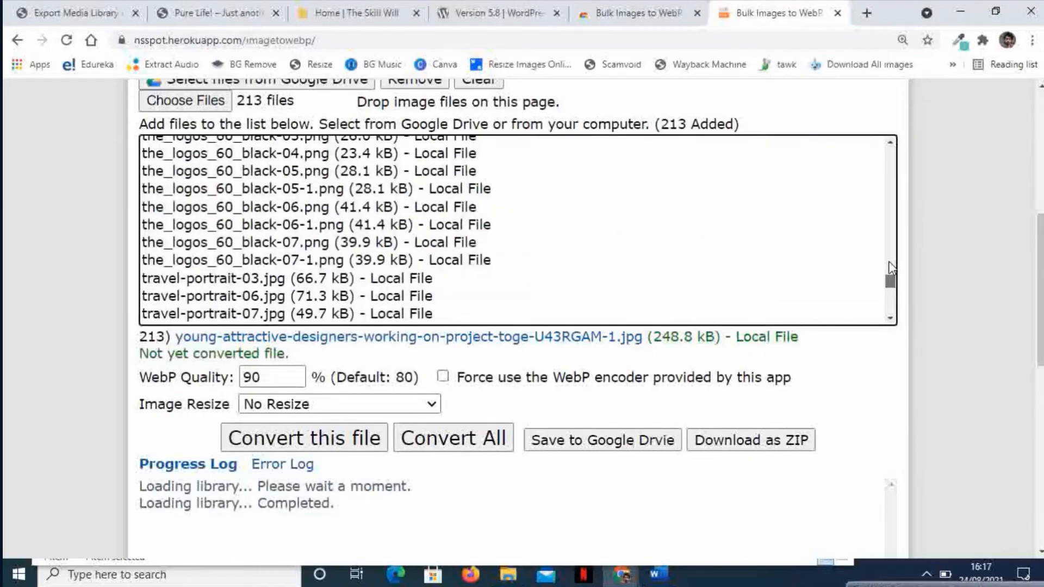
pyautogui.scroll(3)
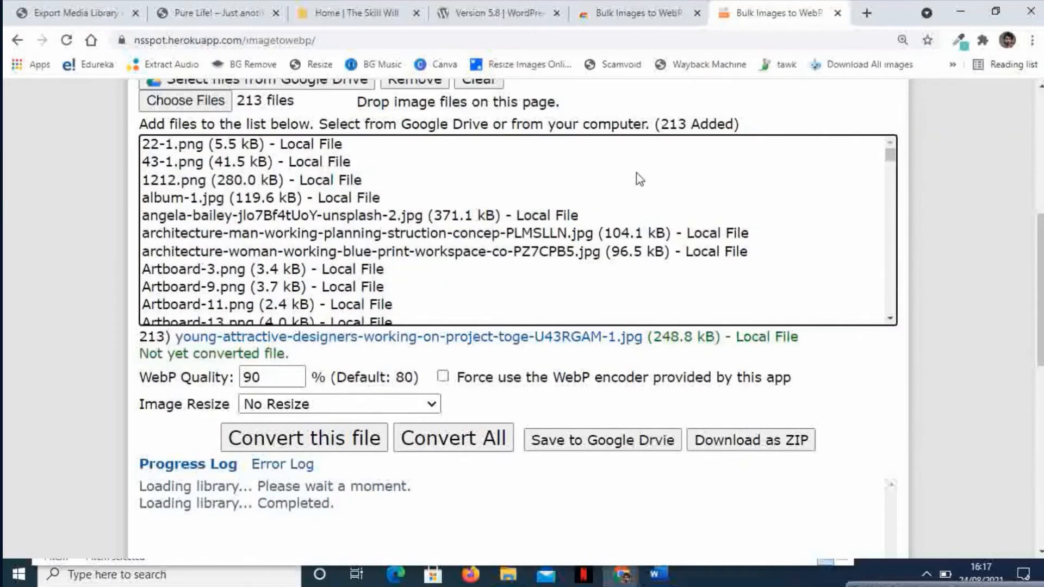
pyautogui.scroll(3)
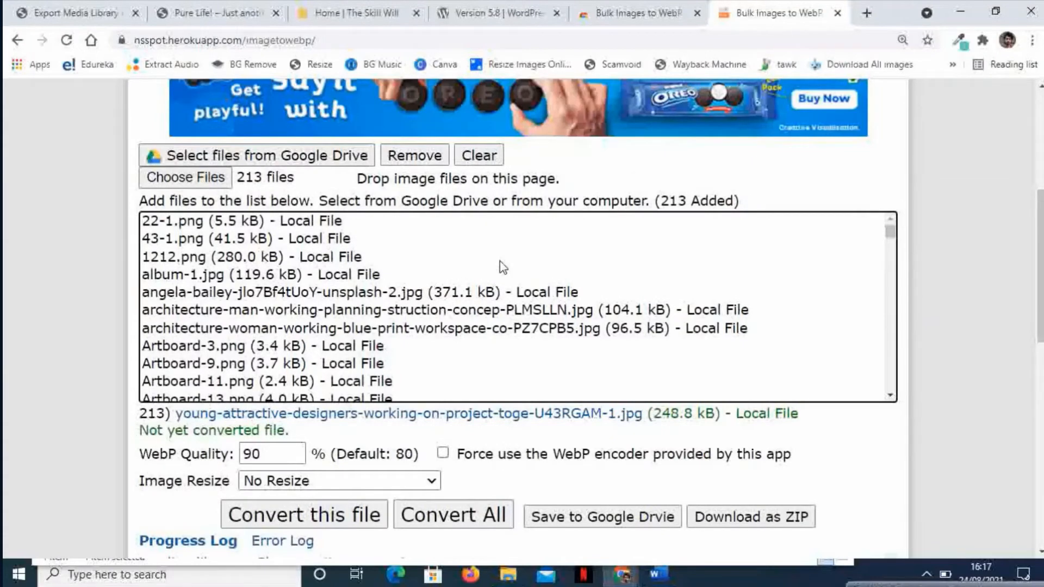
pyautogui.moveTo(150, 268)
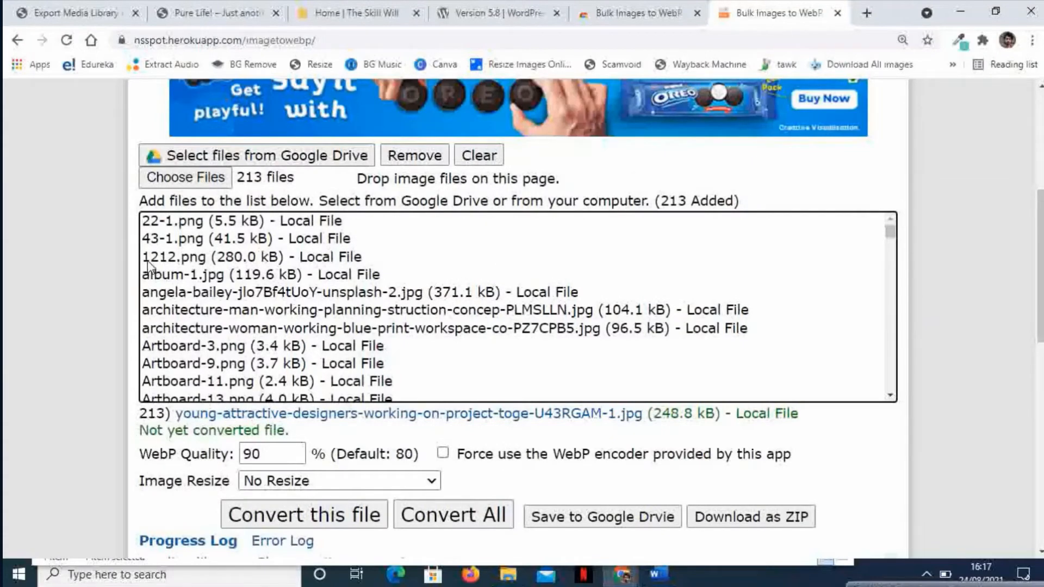
pyautogui.moveTo(180, 272)
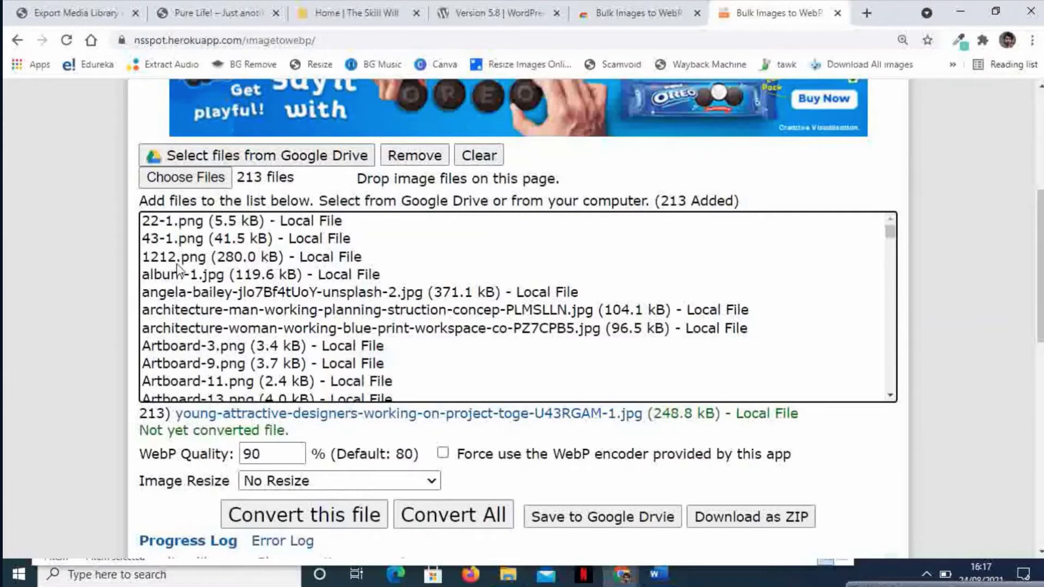
pyautogui.moveTo(240, 274)
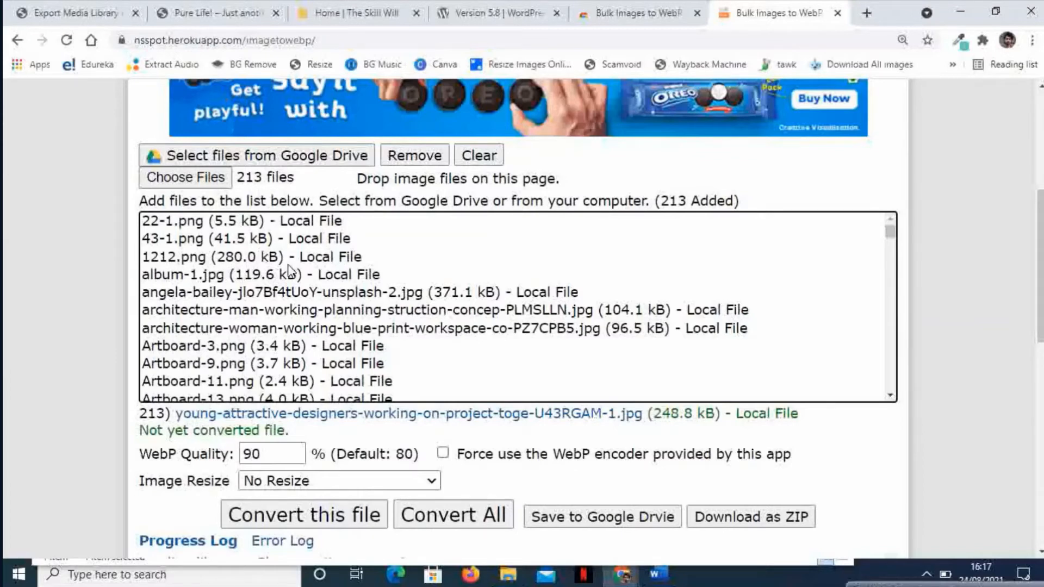
pyautogui.moveTo(862, 283)
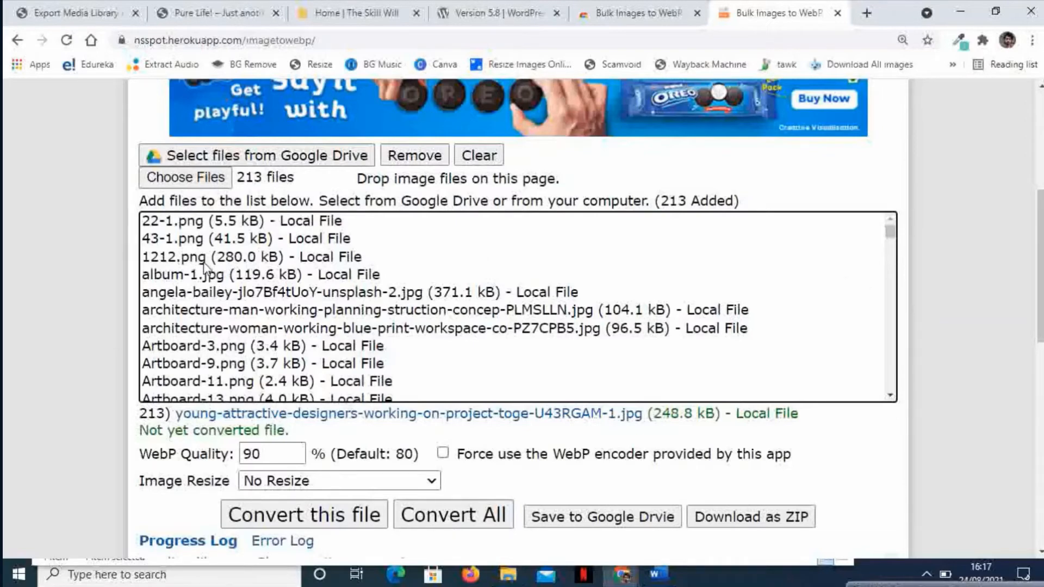
pyautogui.moveTo(972, 256)
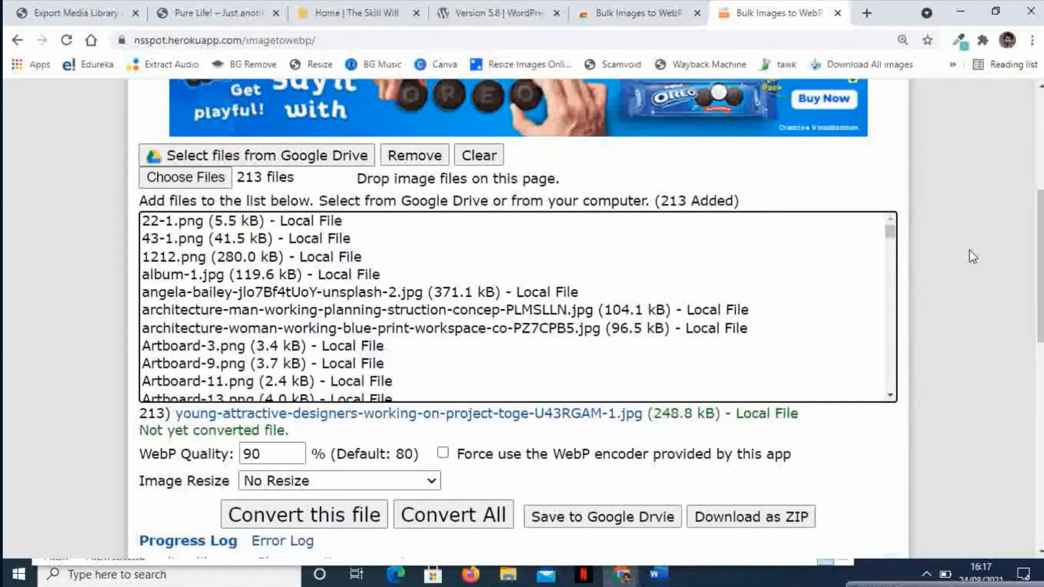
# Run Convert All on the 213 images and follow the progress log.
pyautogui.click(304, 513)
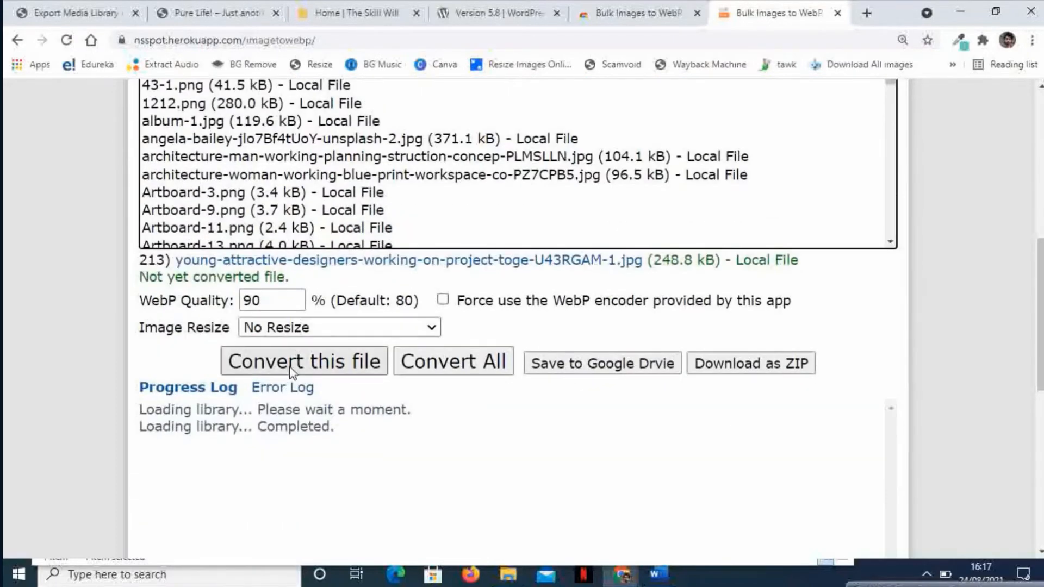
pyautogui.moveTo(453, 361)
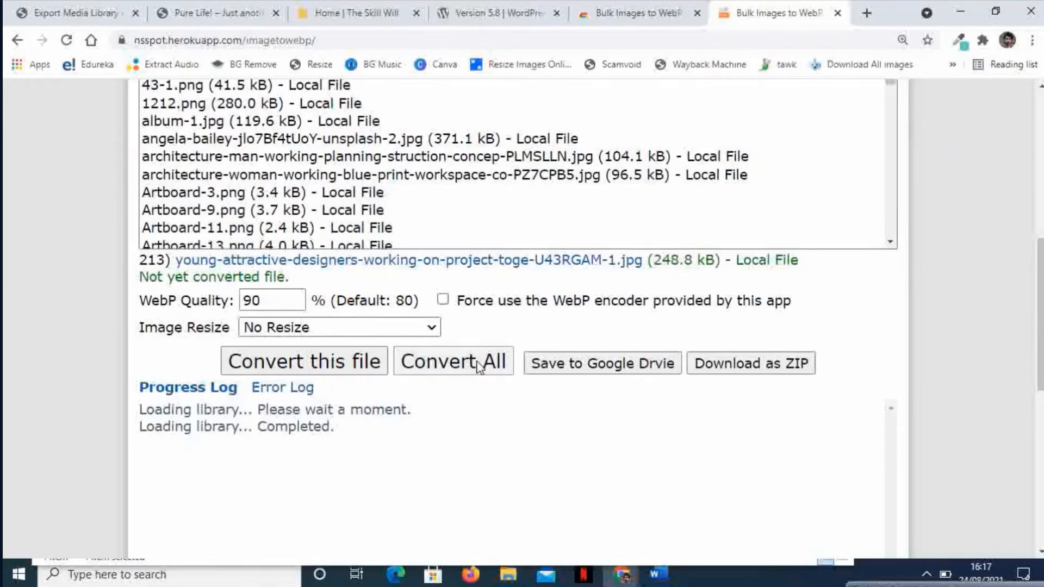
pyautogui.click(453, 361)
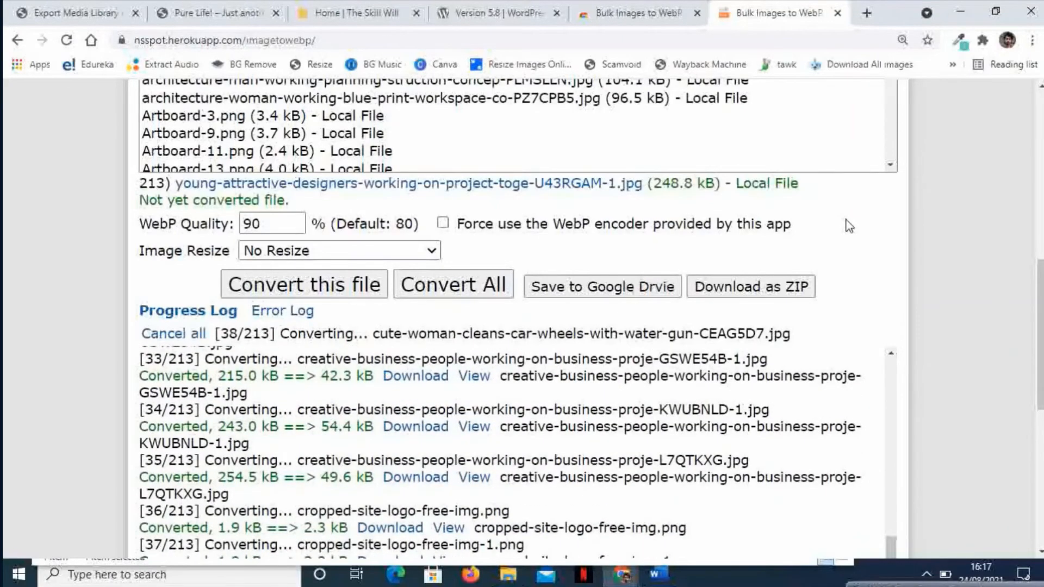
pyautogui.scroll(-3)
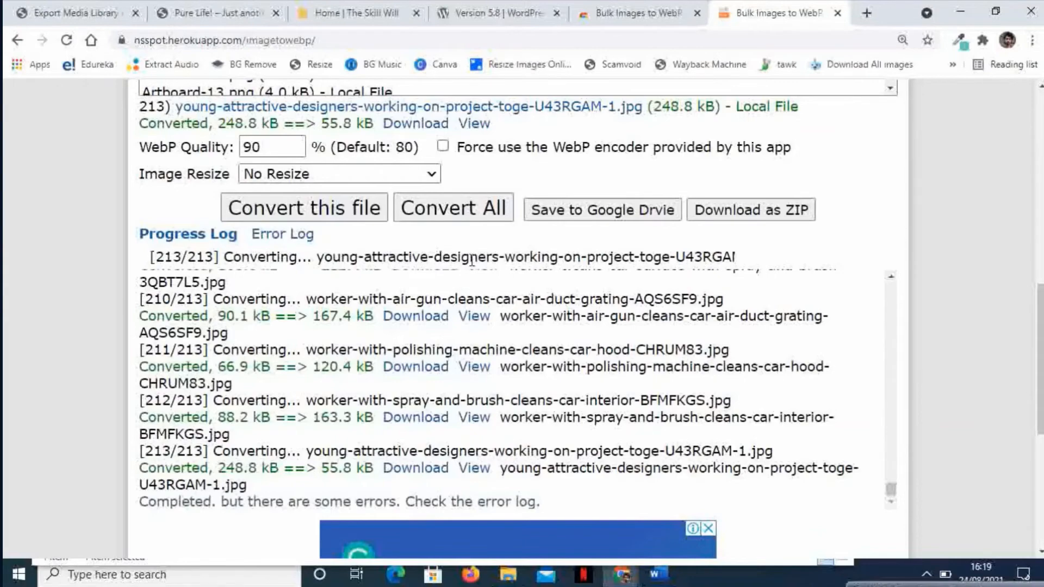
pyautogui.scroll(3)
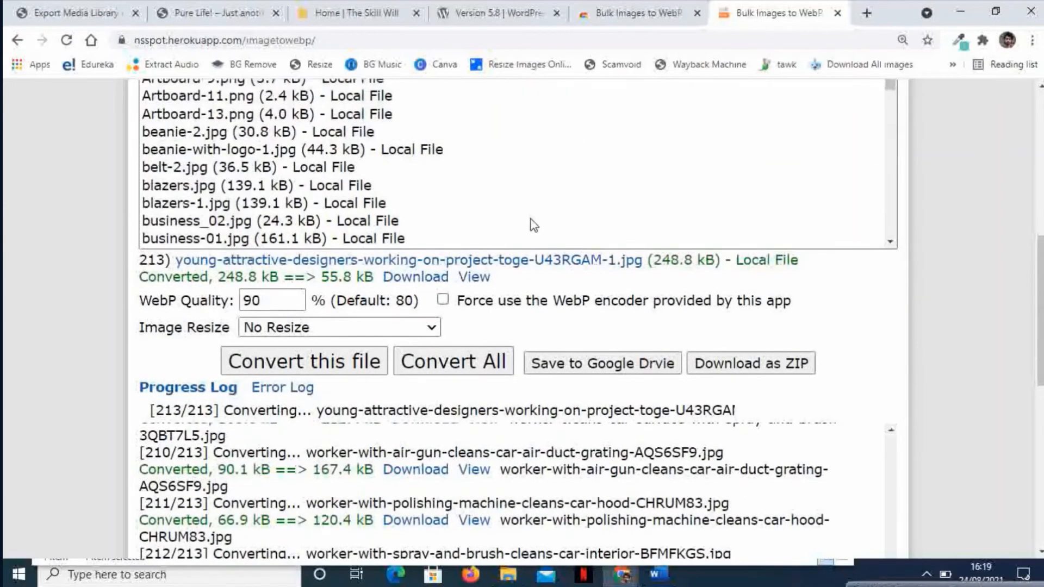
pyautogui.scroll(-3)
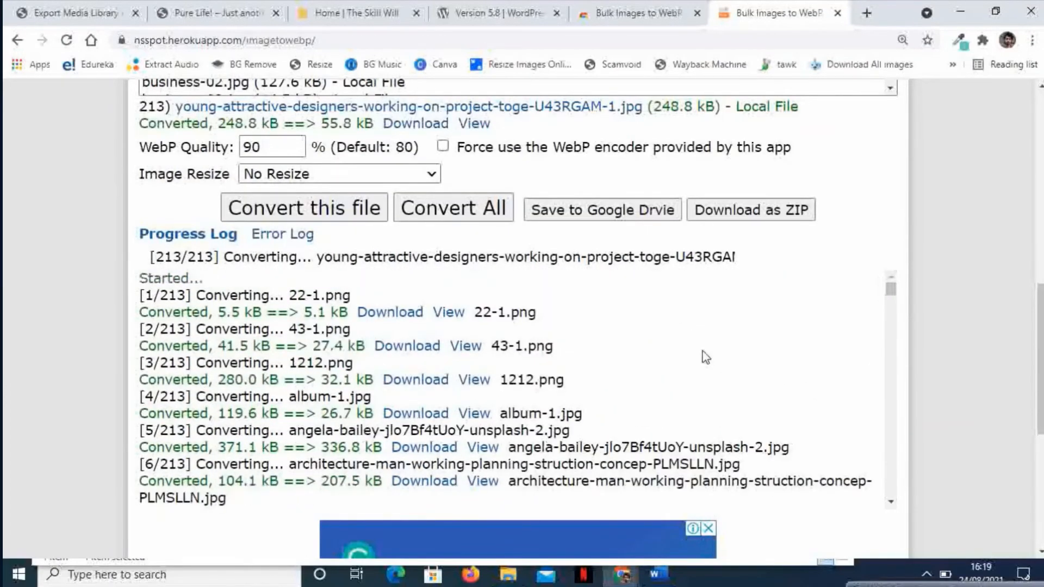
pyautogui.moveTo(229, 406)
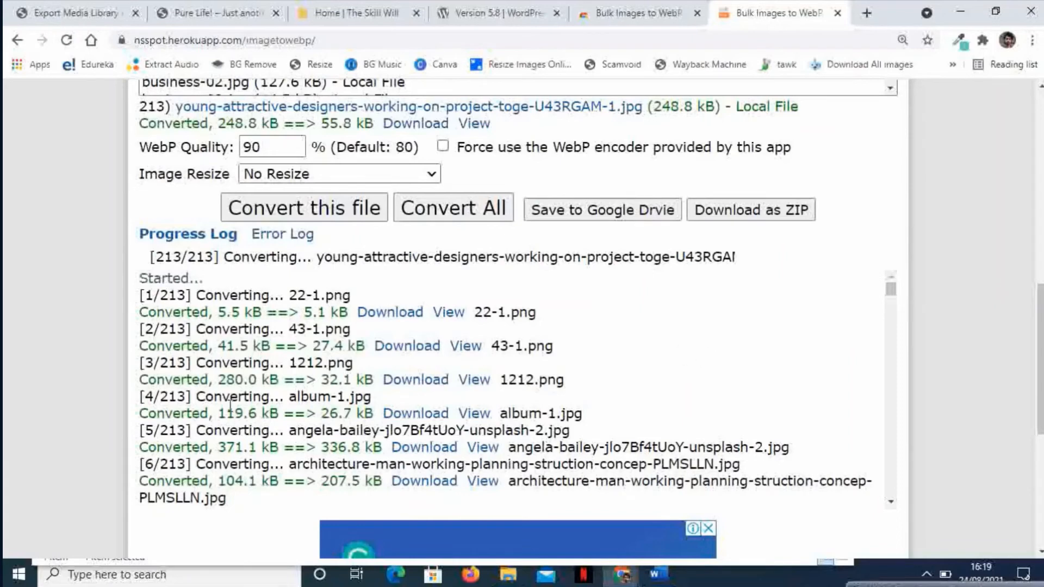
pyautogui.moveTo(309, 365)
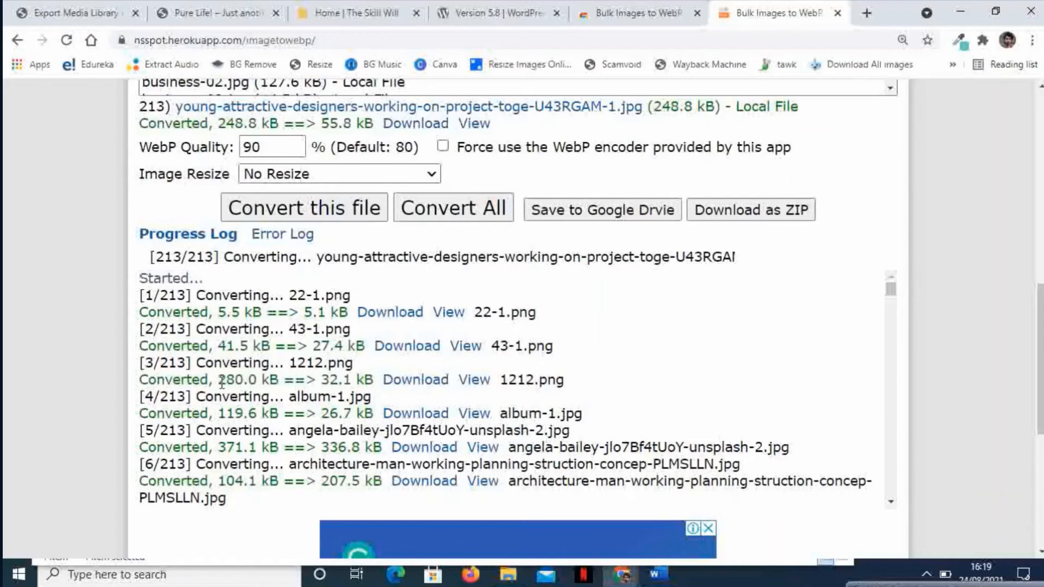
pyautogui.moveTo(248, 380)
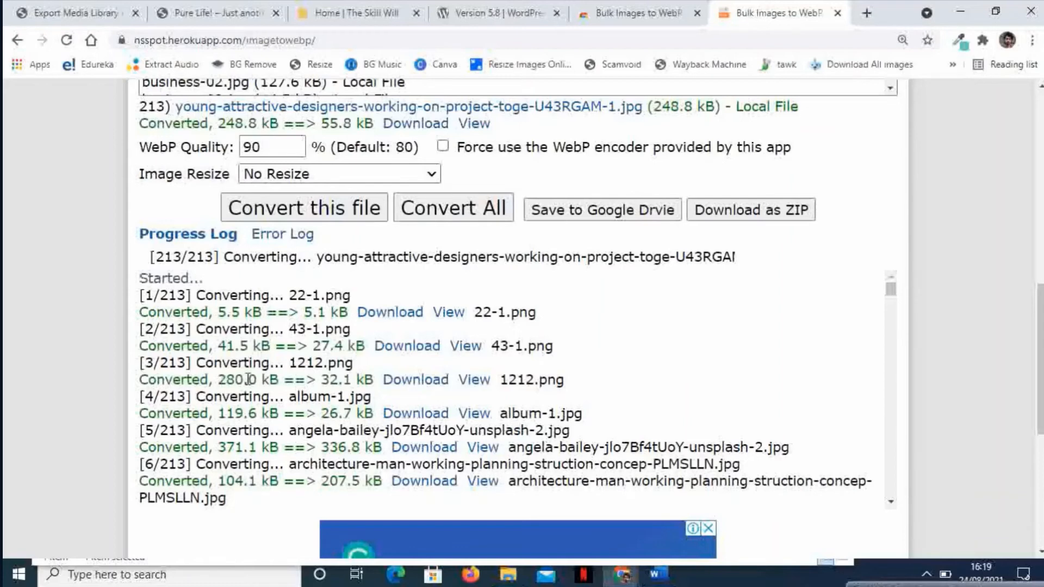
pyautogui.moveTo(325, 379)
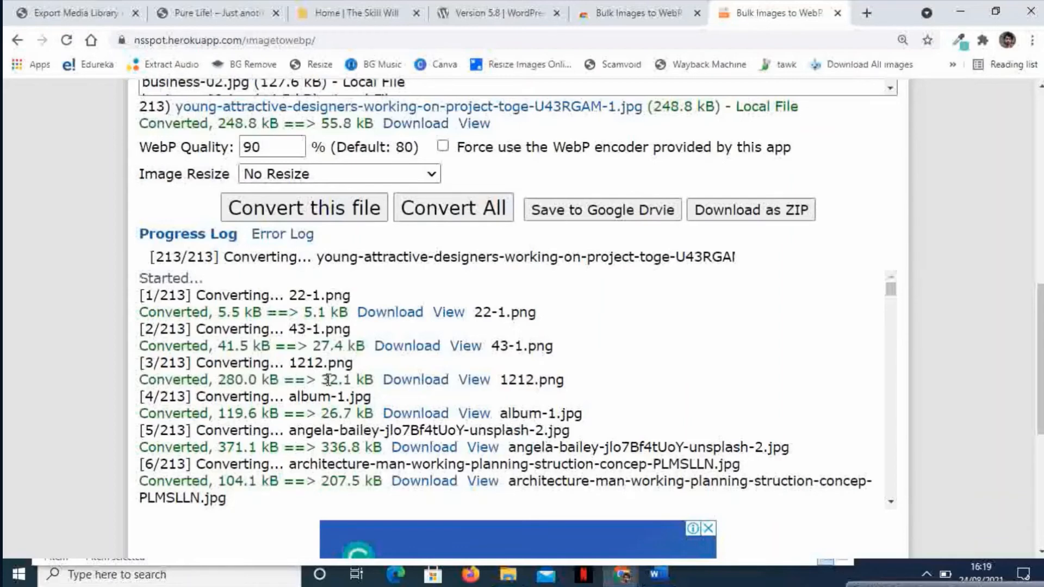
pyautogui.moveTo(694, 350)
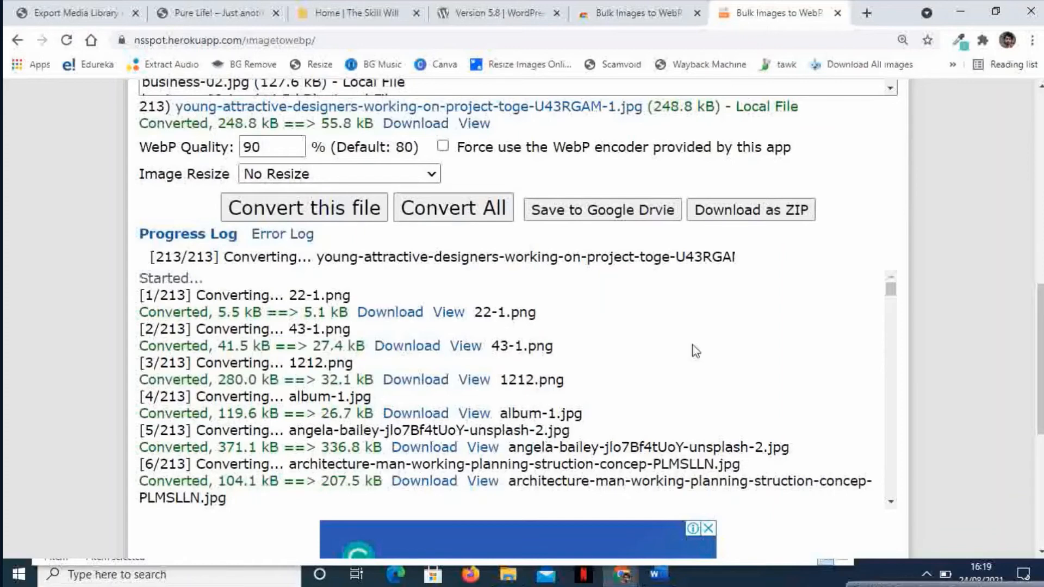
pyautogui.scroll(-3)
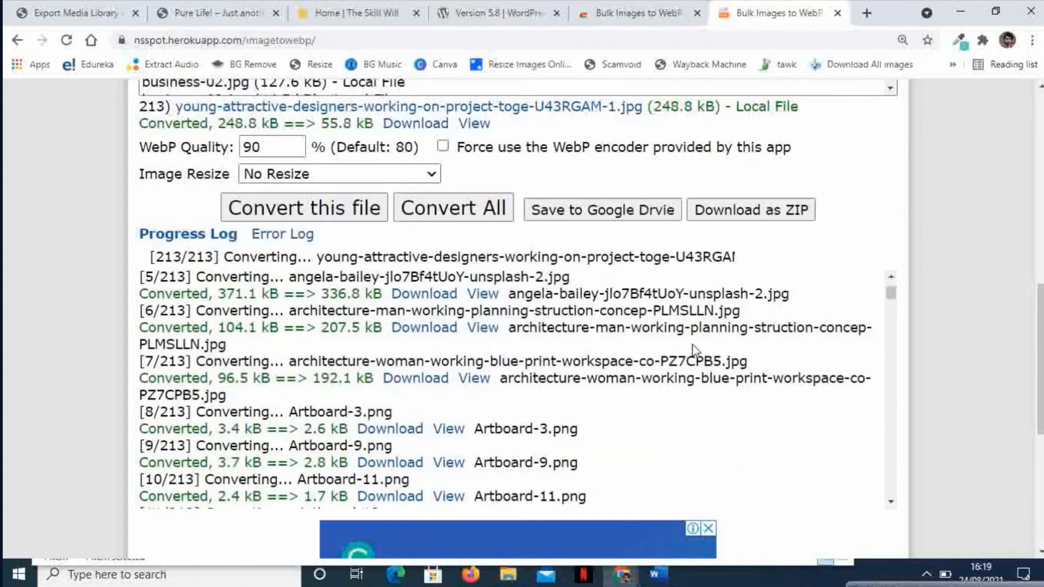
pyautogui.scroll(-3)
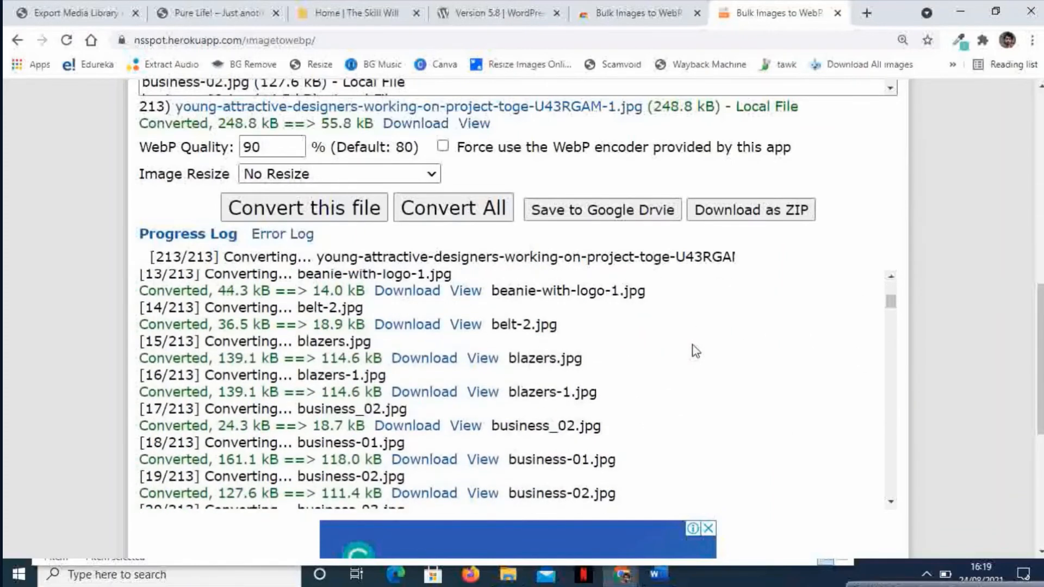
pyautogui.scroll(-3)
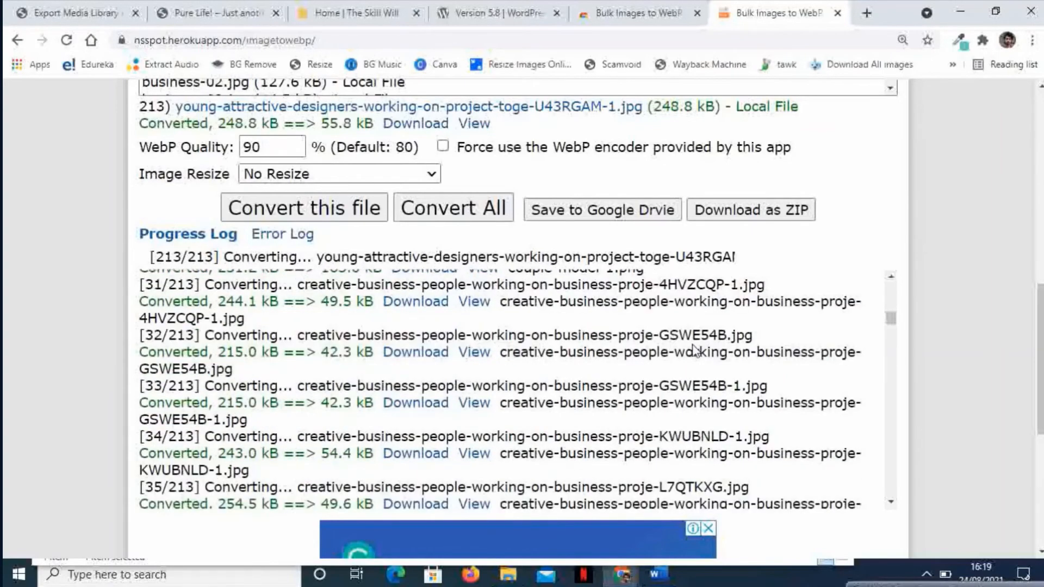
pyautogui.scroll(3)
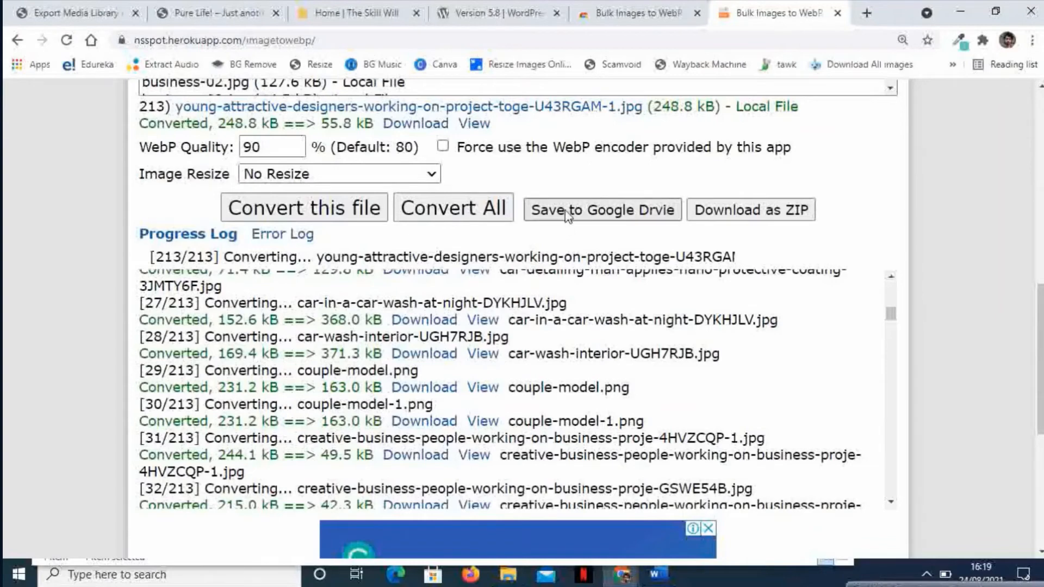
pyautogui.moveTo(643, 222)
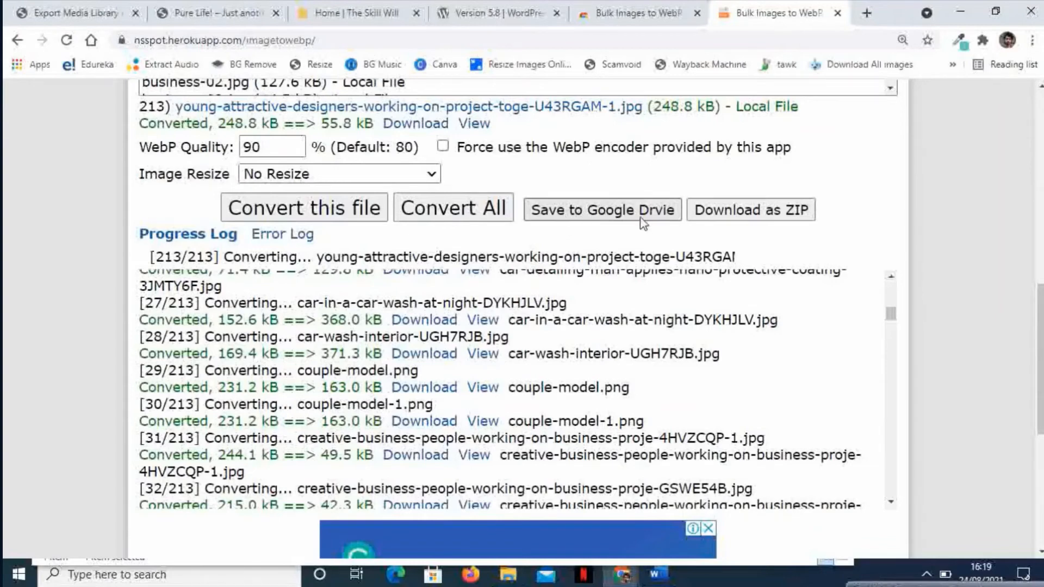
pyautogui.moveTo(750, 210)
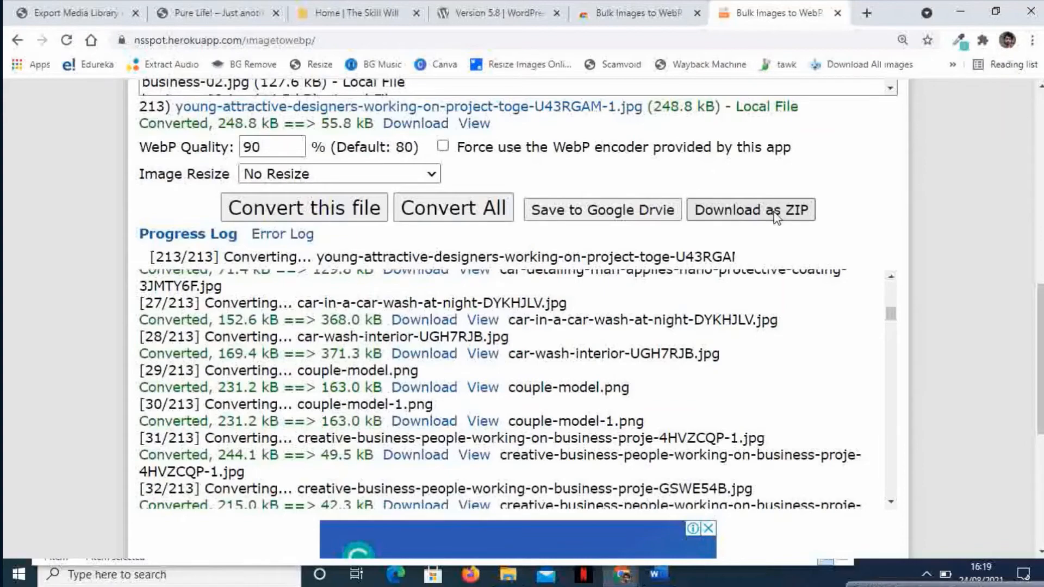
# Pack the WebP images into a 14.5 MB ZIP and download Converted.zip.
pyautogui.click(750, 210)
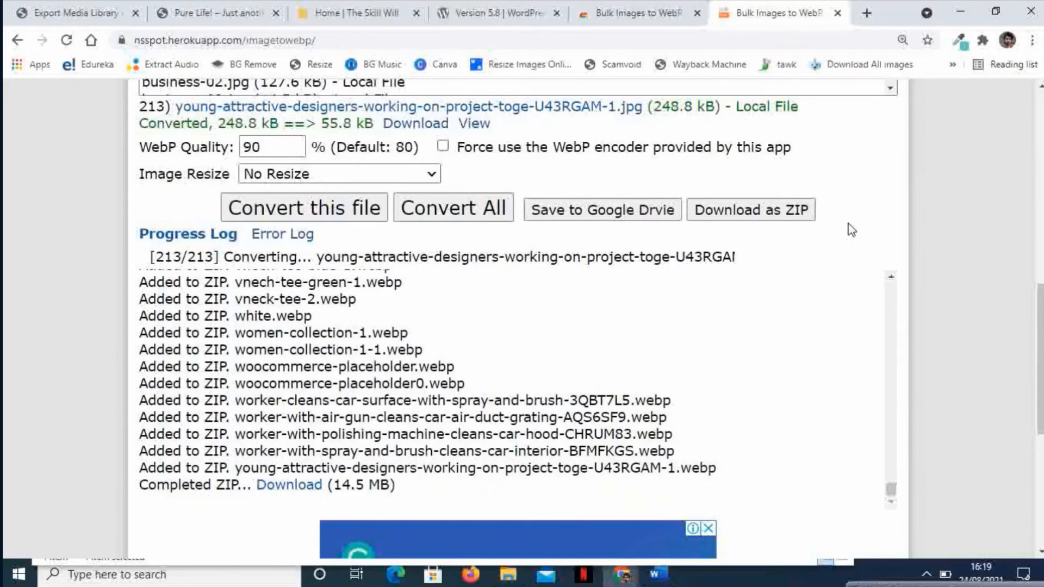
pyautogui.moveTo(289, 484)
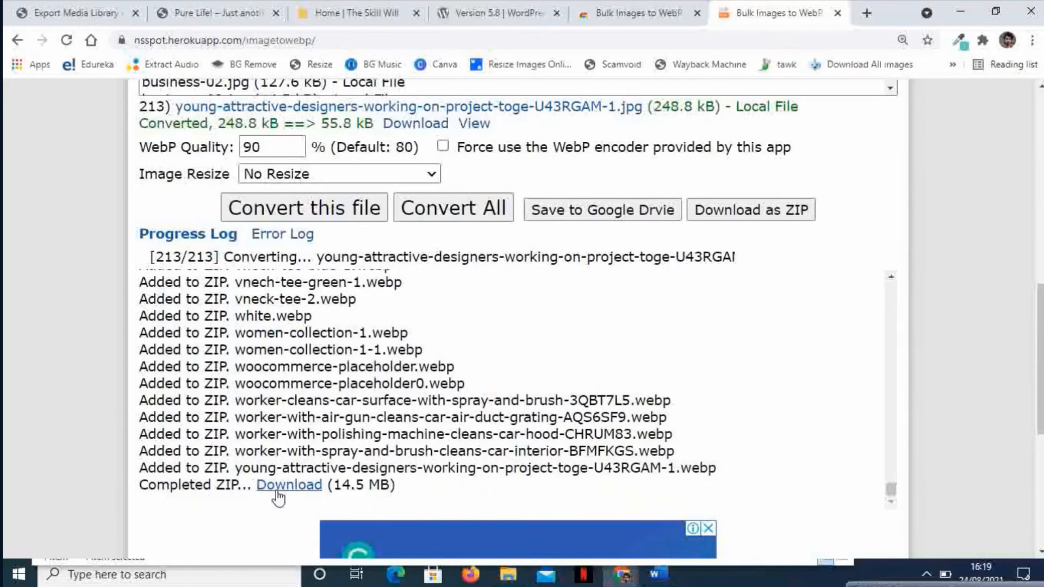
pyautogui.click(288, 484)
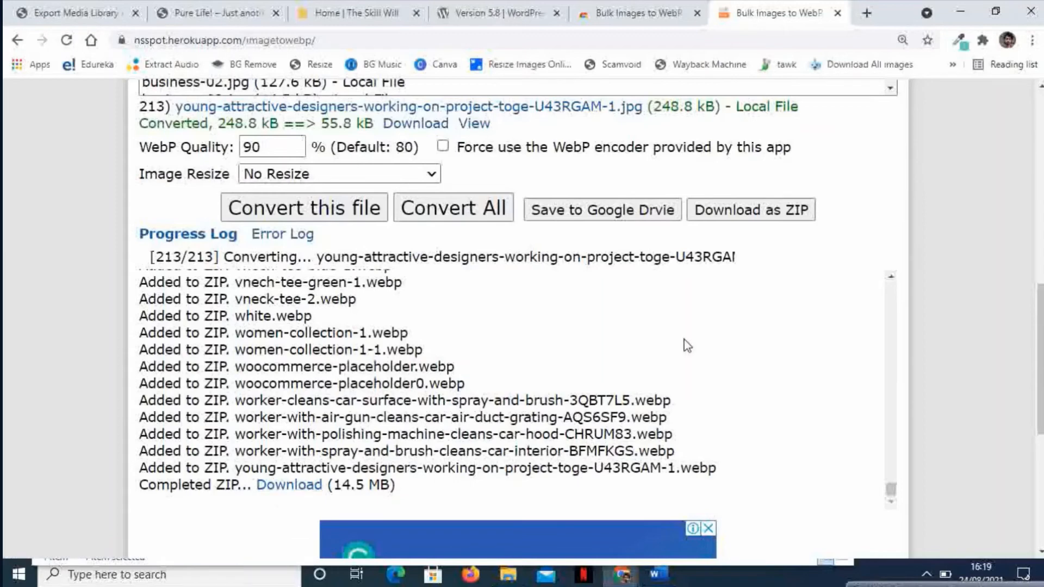
pyautogui.click(288, 483)
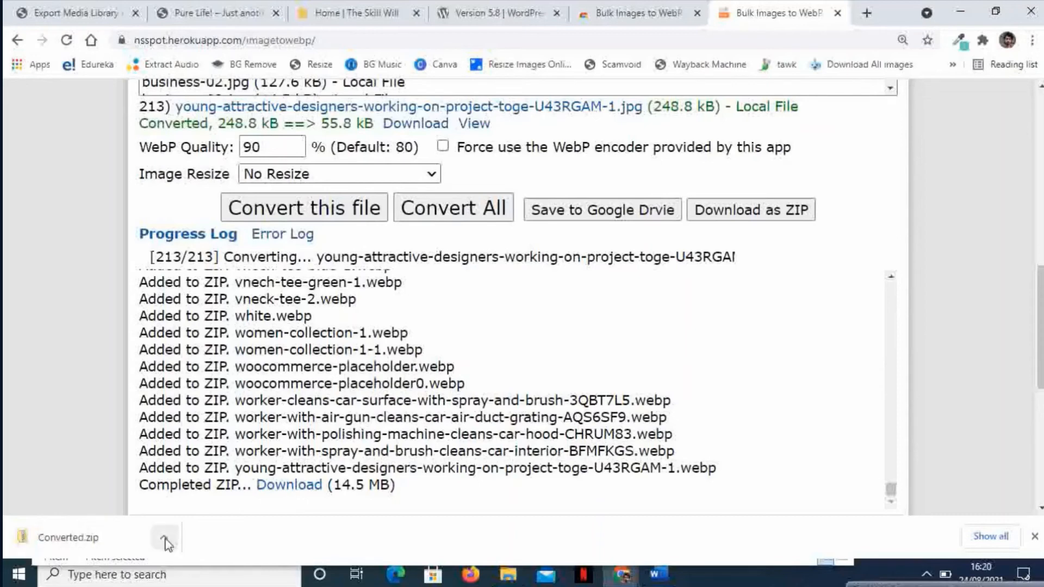
pyautogui.moveTo(95, 351)
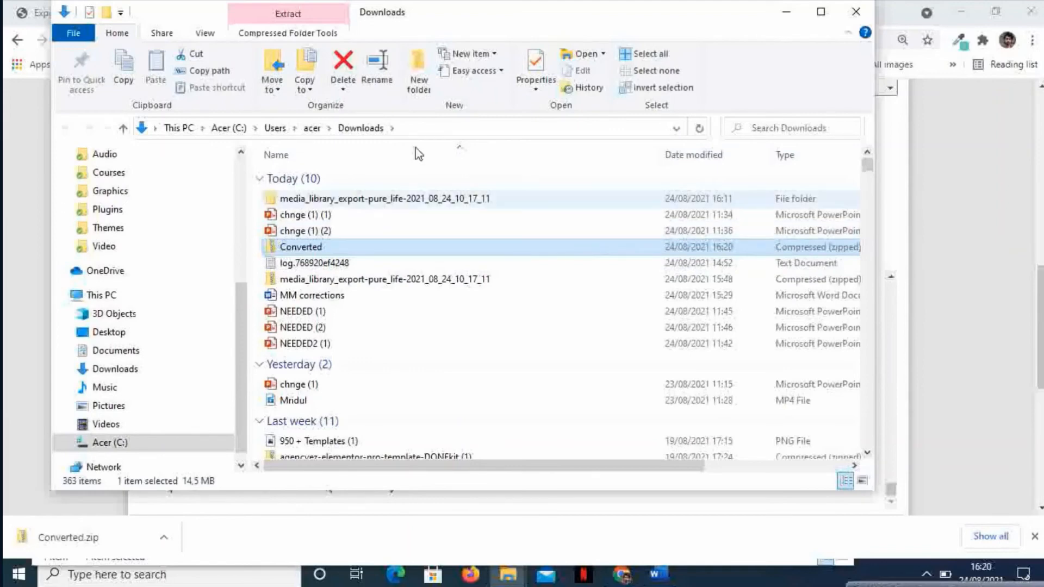
# Extract Converted.zip into a Converted folder using Extract all.
pyautogui.click(287, 13)
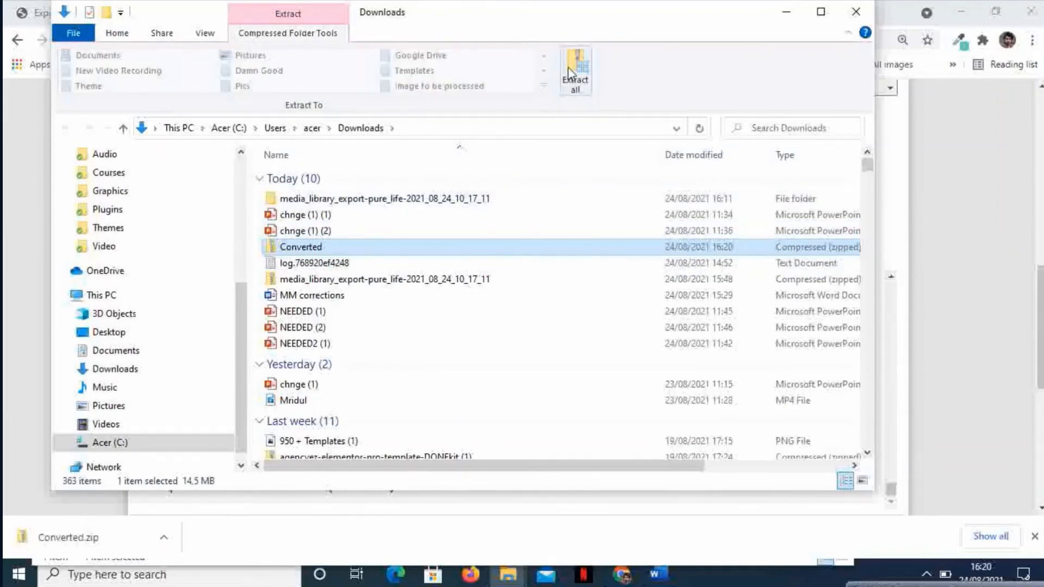
pyautogui.click(574, 70)
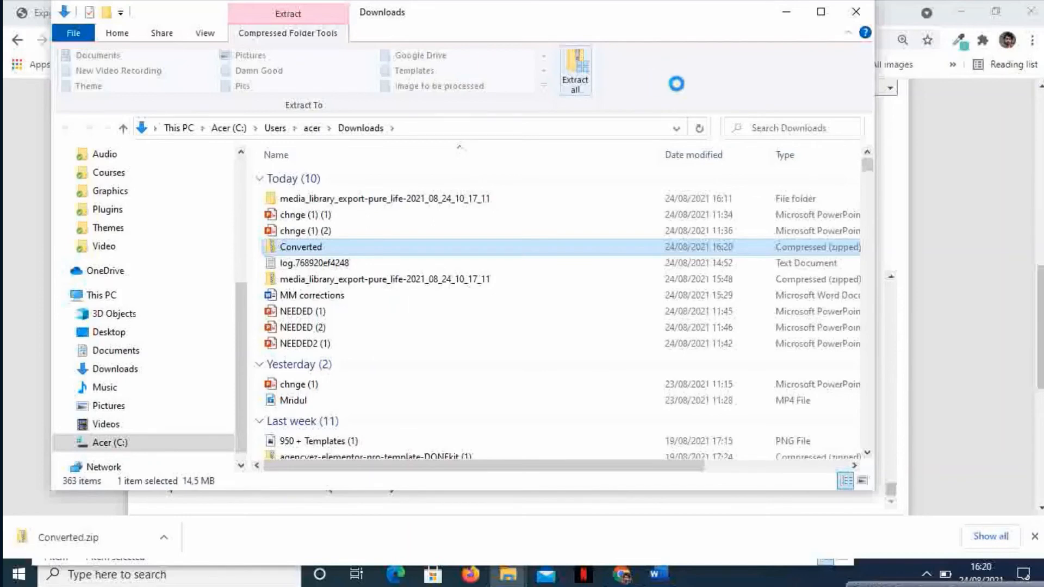
pyautogui.click(574, 67)
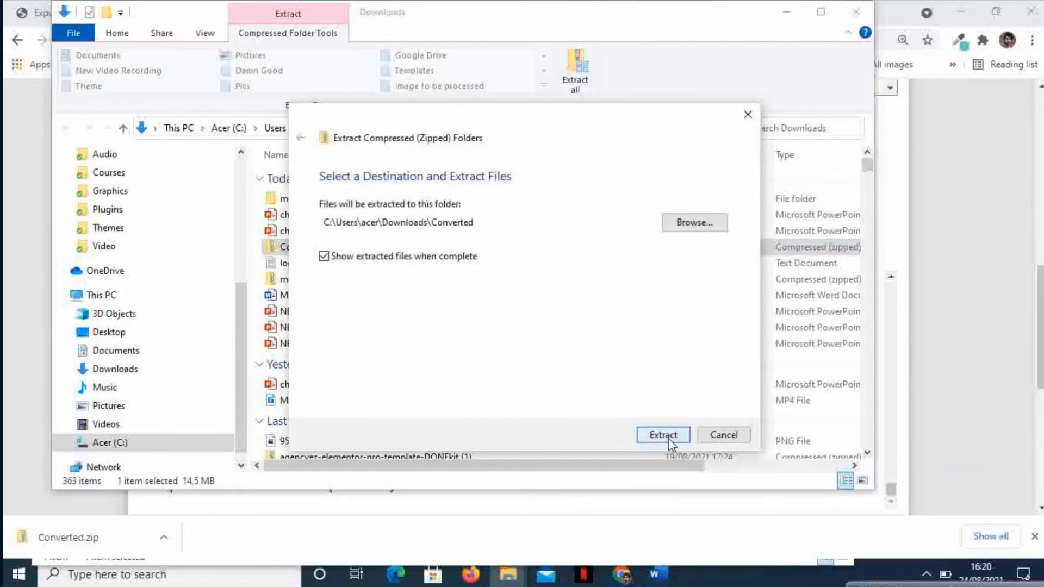
pyautogui.click(661, 435)
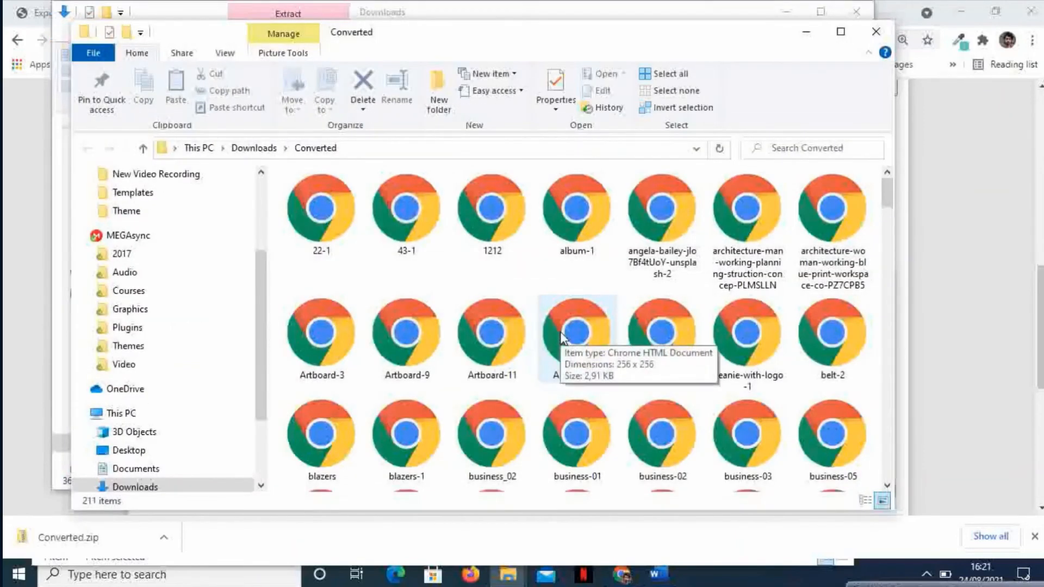
pyautogui.moveTo(546, 295)
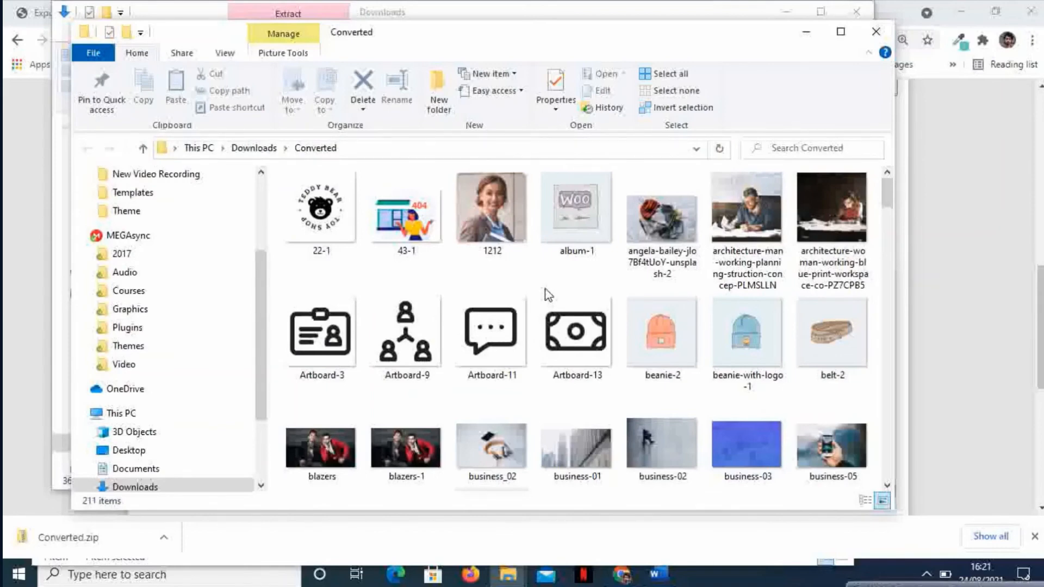
pyautogui.moveTo(665, 254)
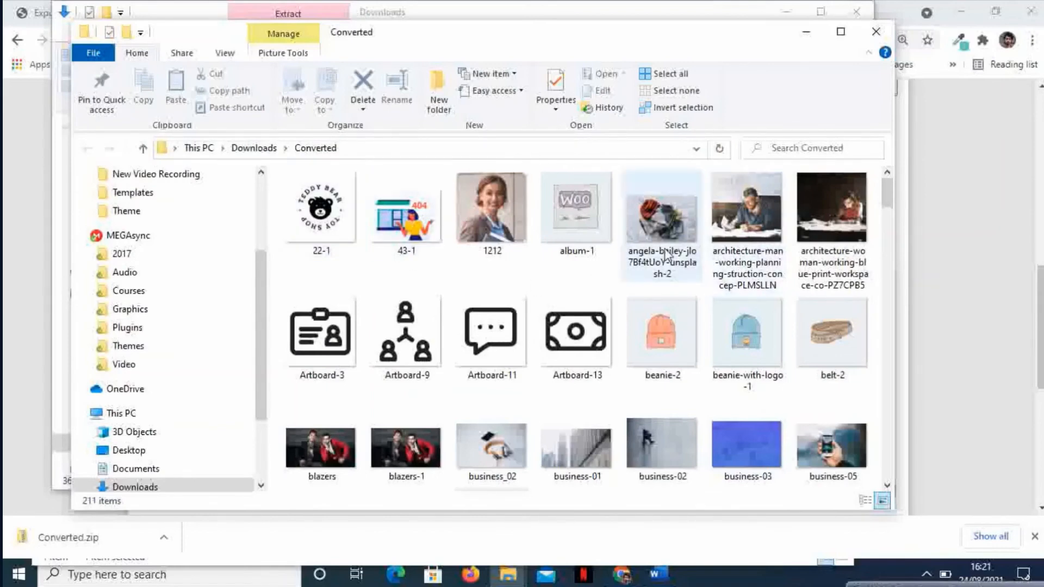
# Open the angela-bailey flat-lay WebP in Chrome, then return to Export Media Library.
pyautogui.click(661, 213)
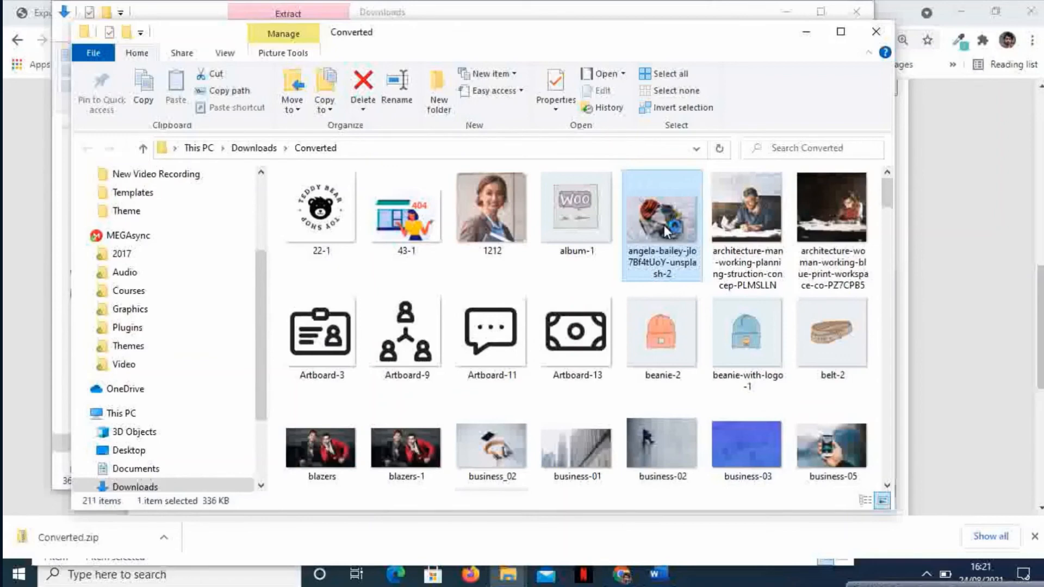
pyautogui.doubleClick(661, 207)
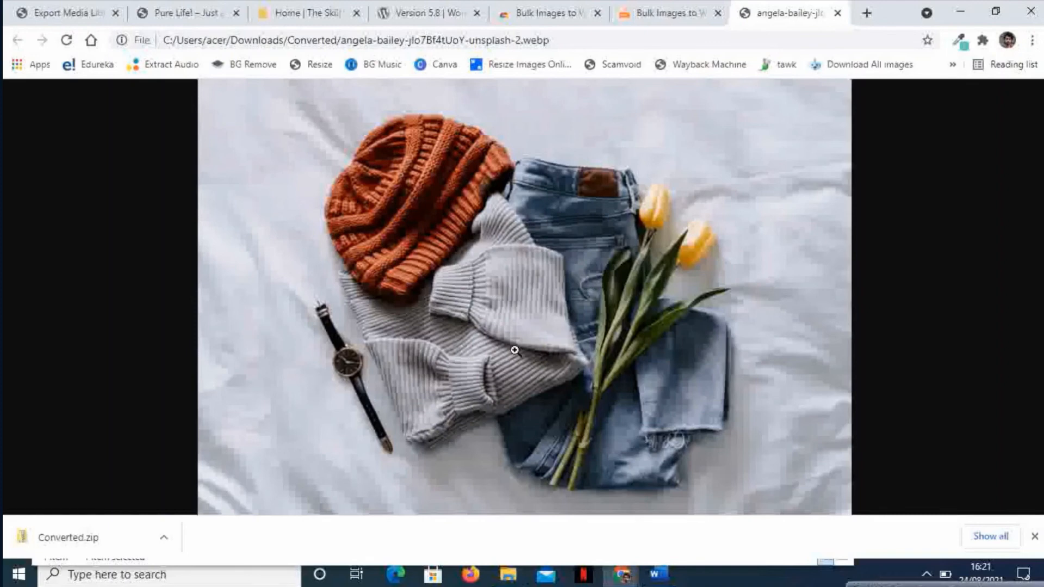
pyautogui.click(63, 13)
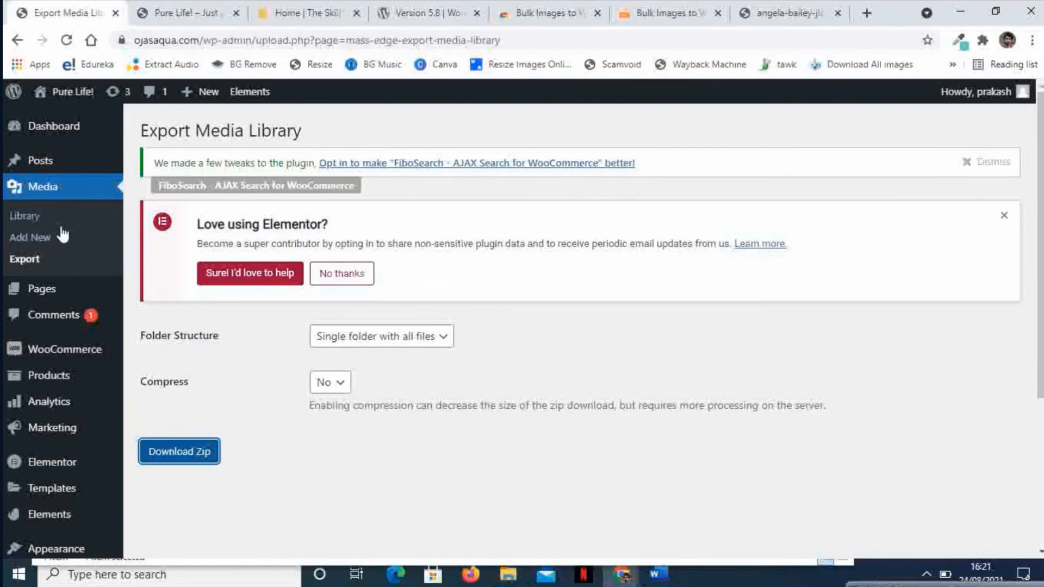
pyautogui.moveTo(623, 278)
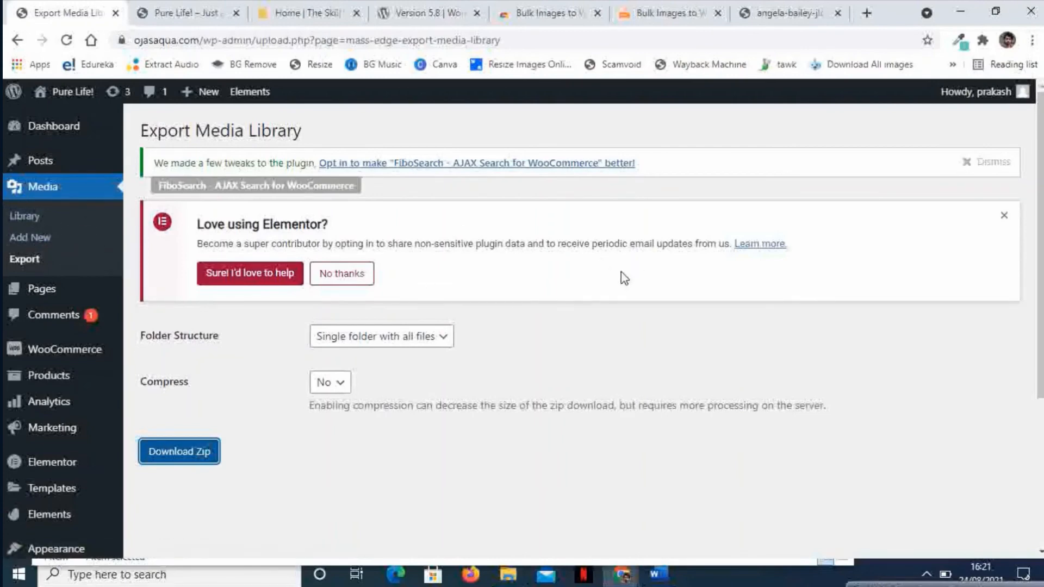
pyautogui.moveTo(564, 343)
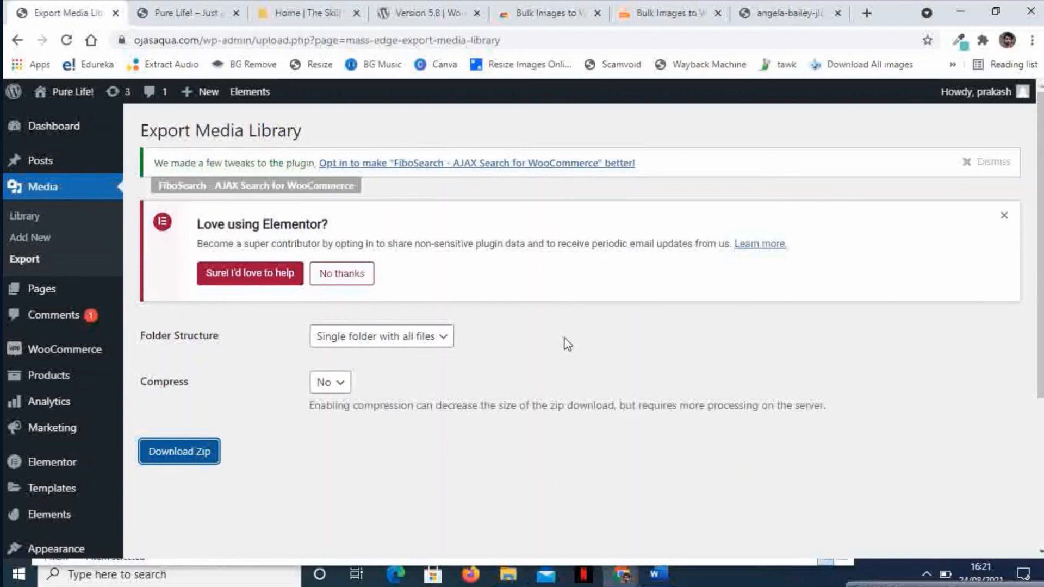
pyautogui.moveTo(813, 175)
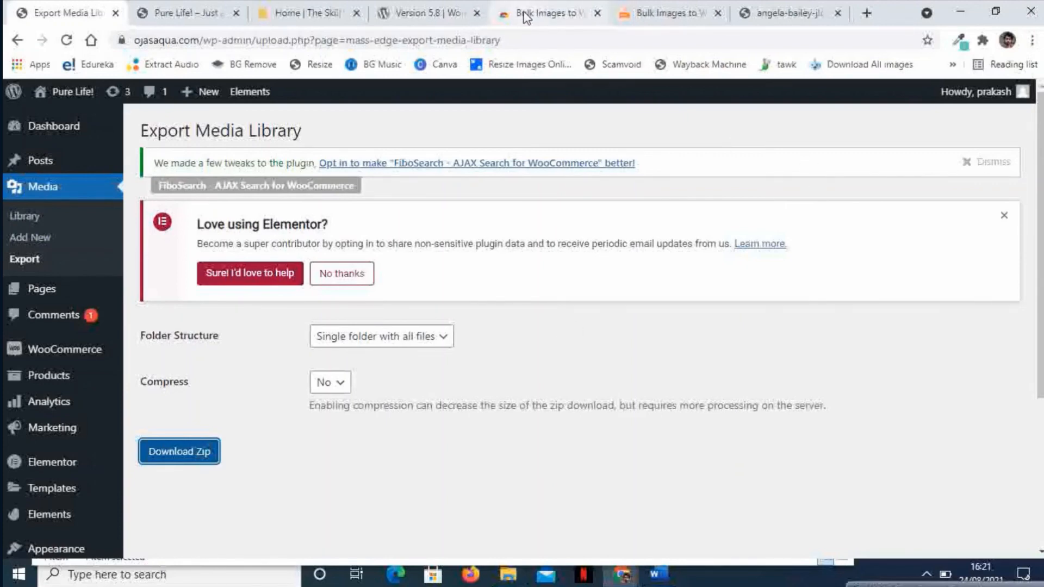
pyautogui.click(547, 12)
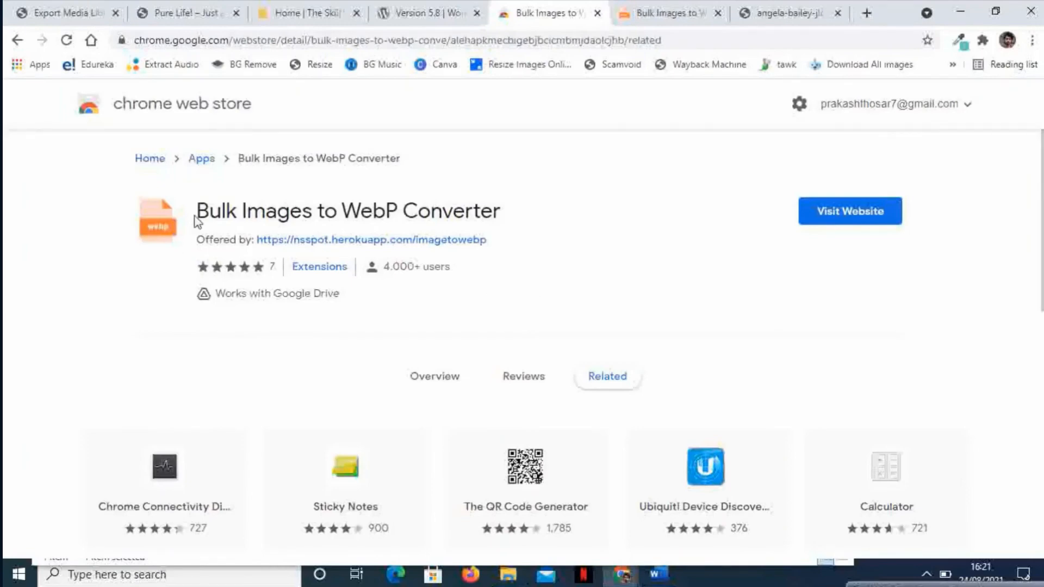
pyautogui.moveTo(526, 231)
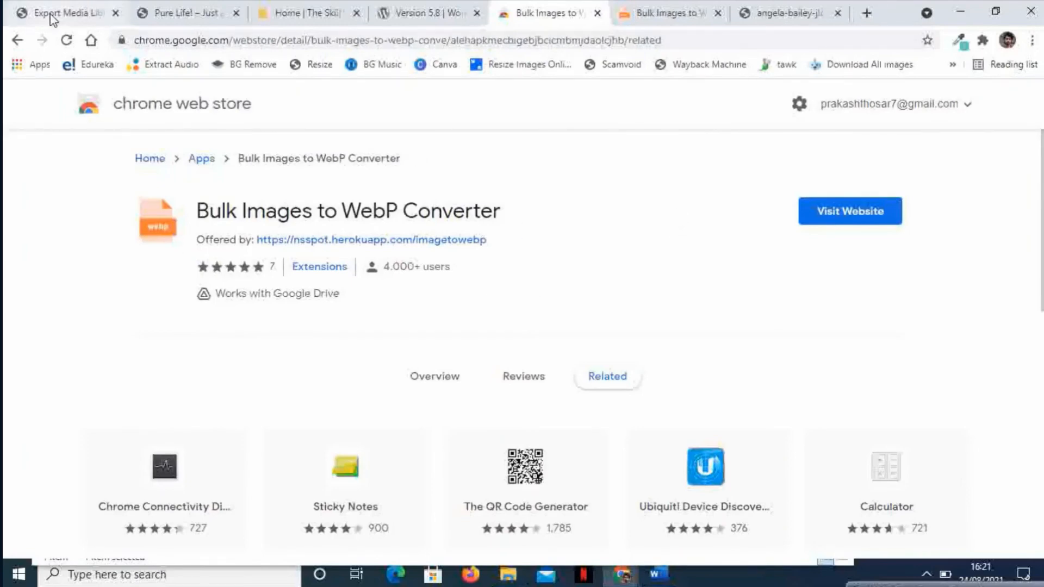
pyautogui.click(63, 13)
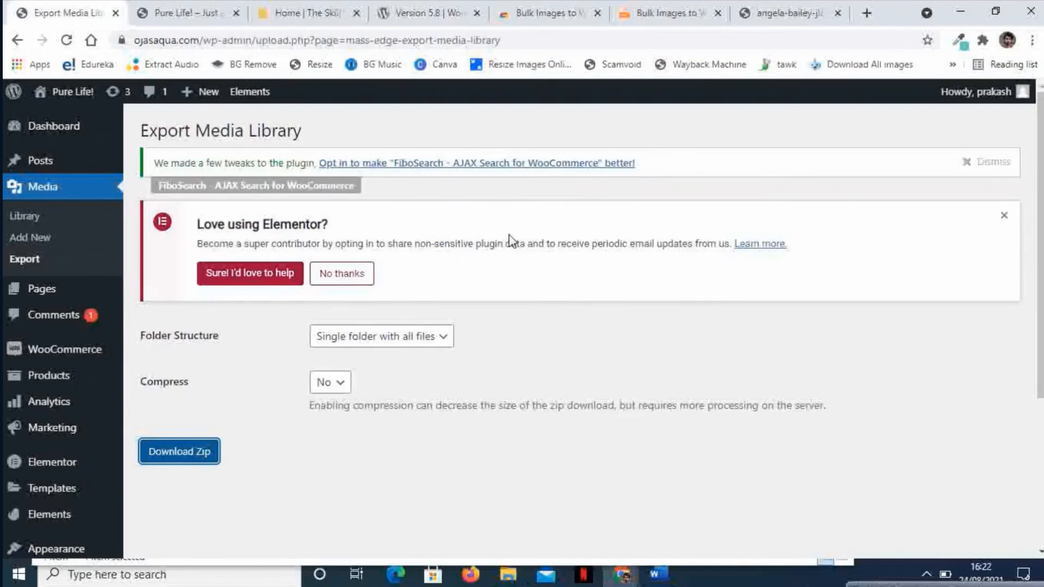
pyautogui.click(308, 13)
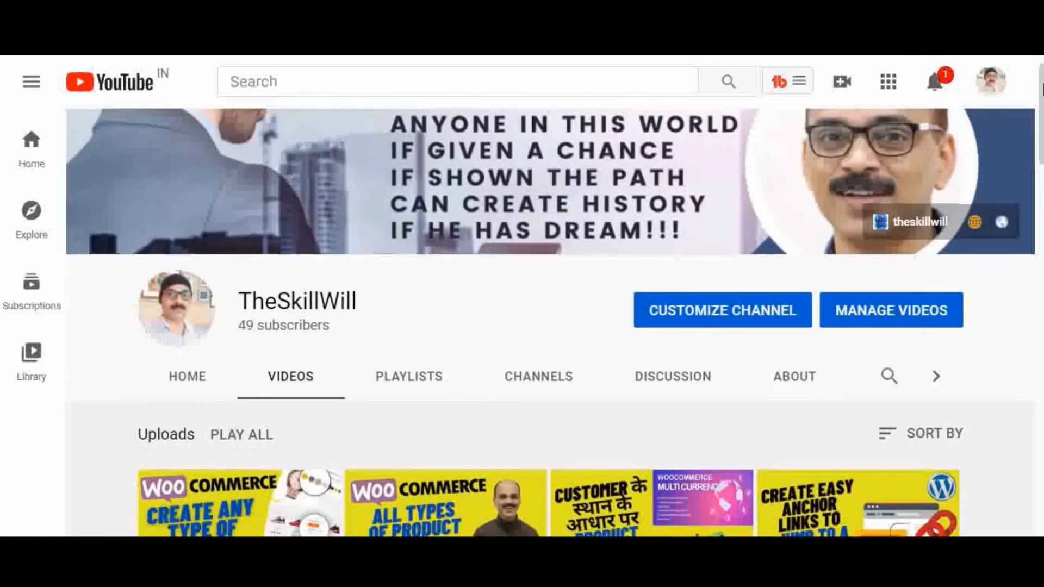
pyautogui.scroll(-3)
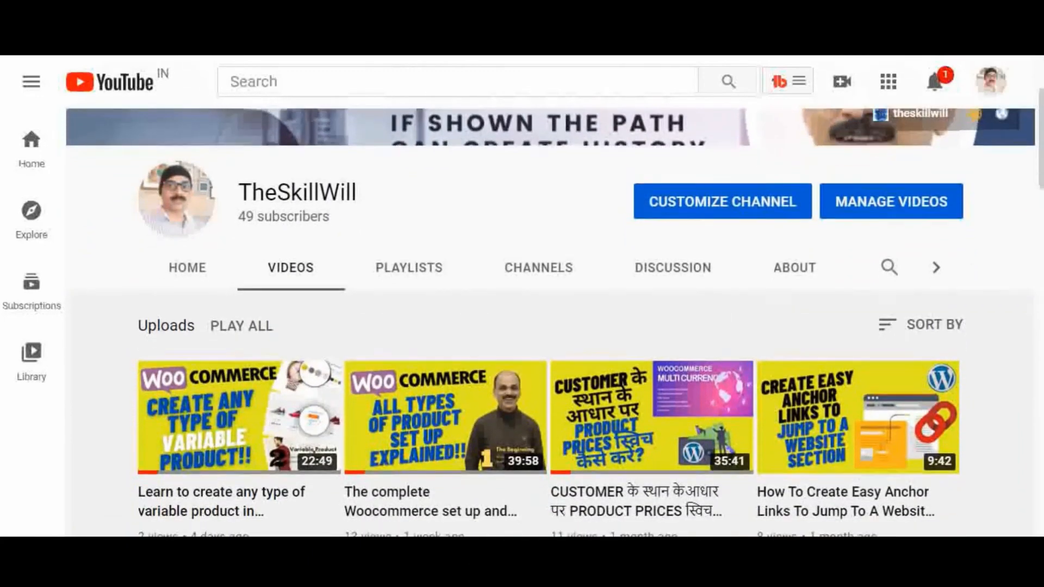
pyautogui.scroll(-3)
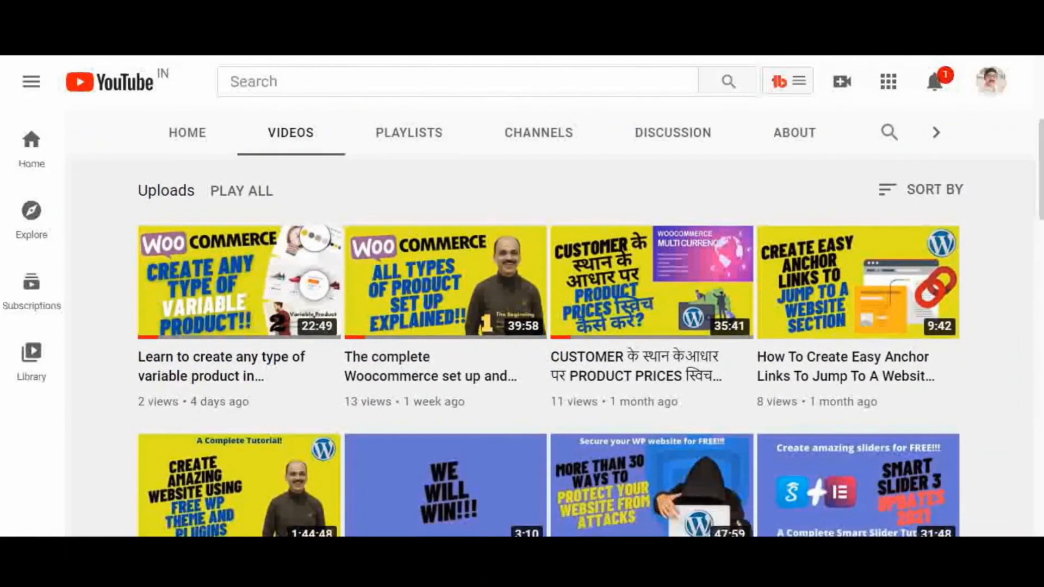
pyautogui.scroll(-3)
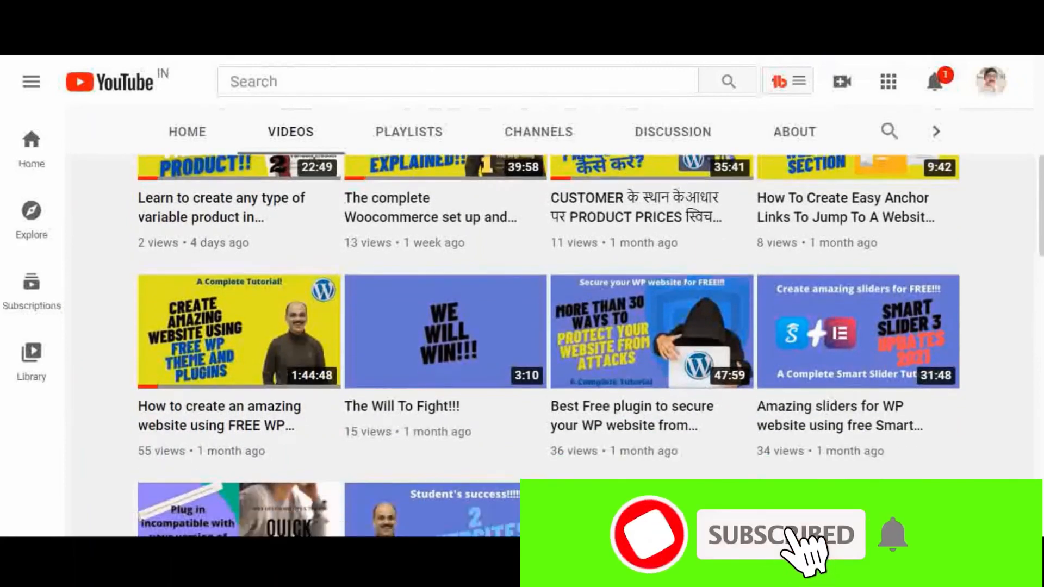
pyautogui.scroll(-3)
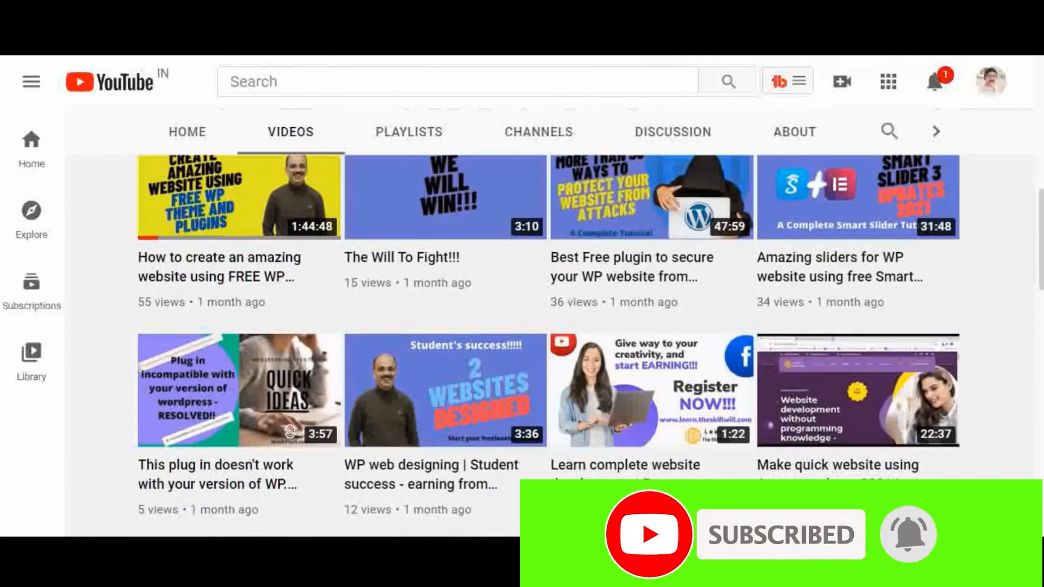
pyautogui.scroll(-3)
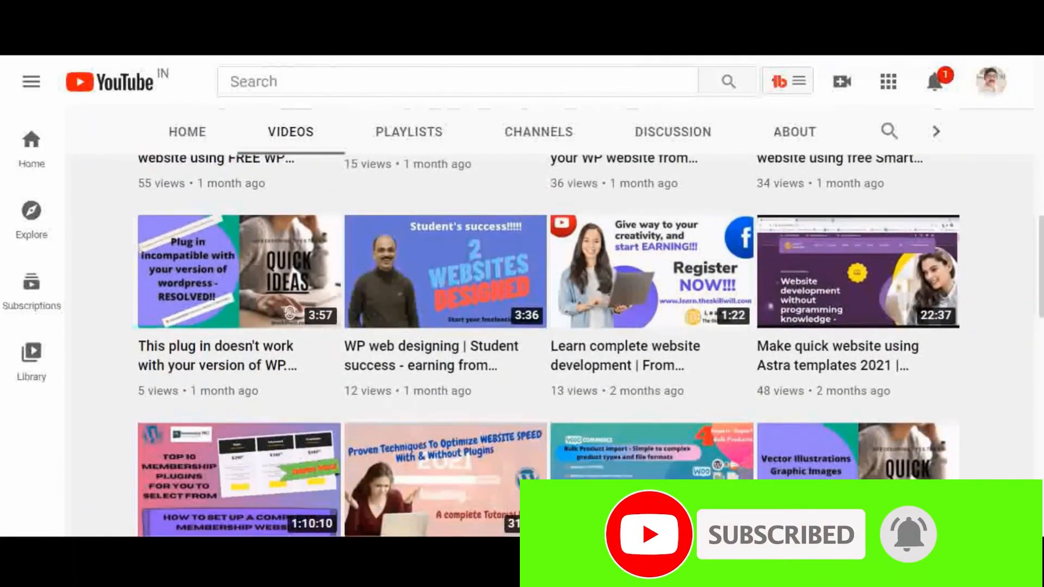
pyautogui.scroll(-3)
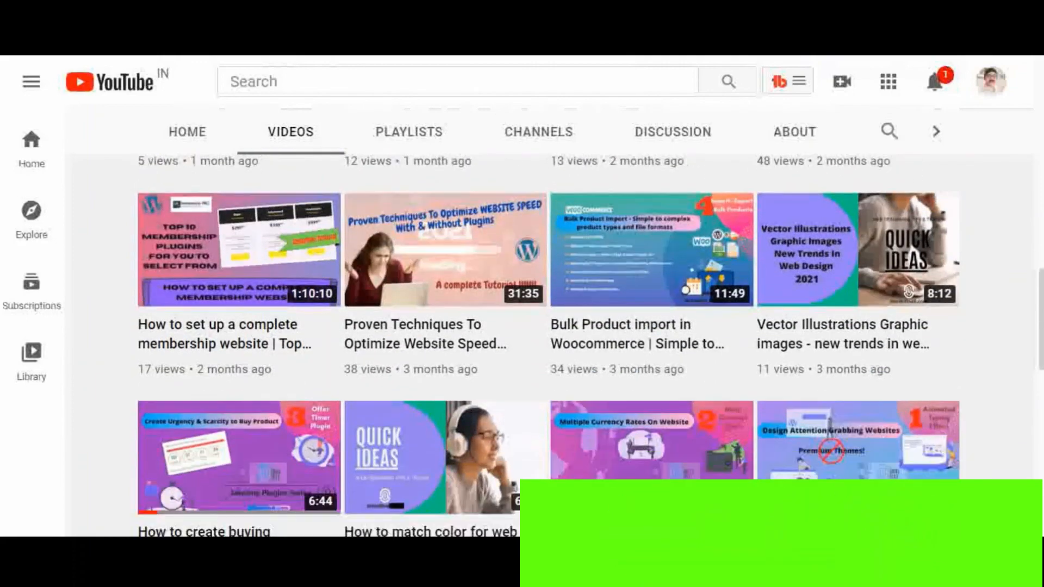
pyautogui.scroll(-3)
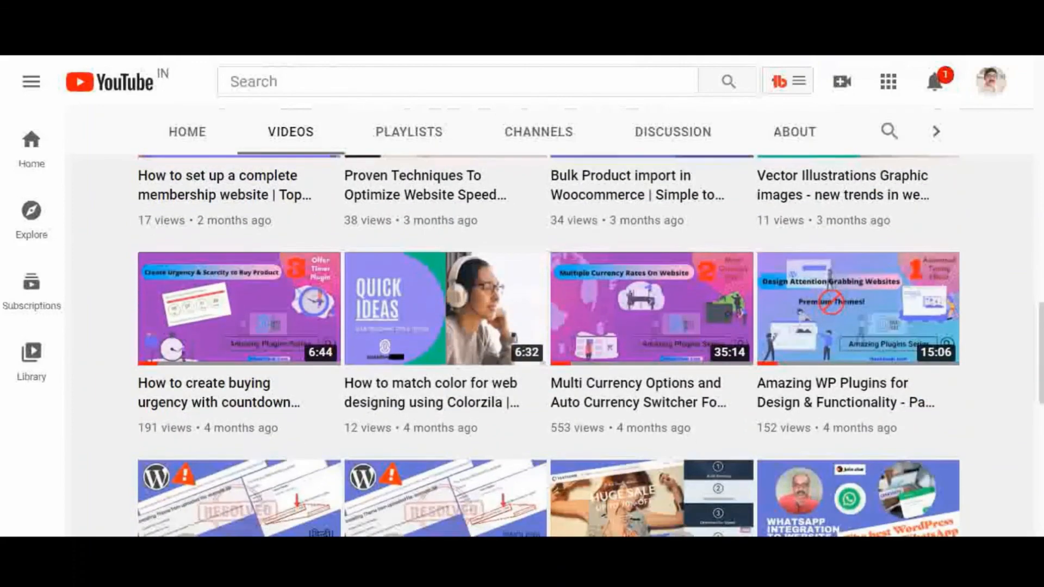
pyautogui.scroll(-3)
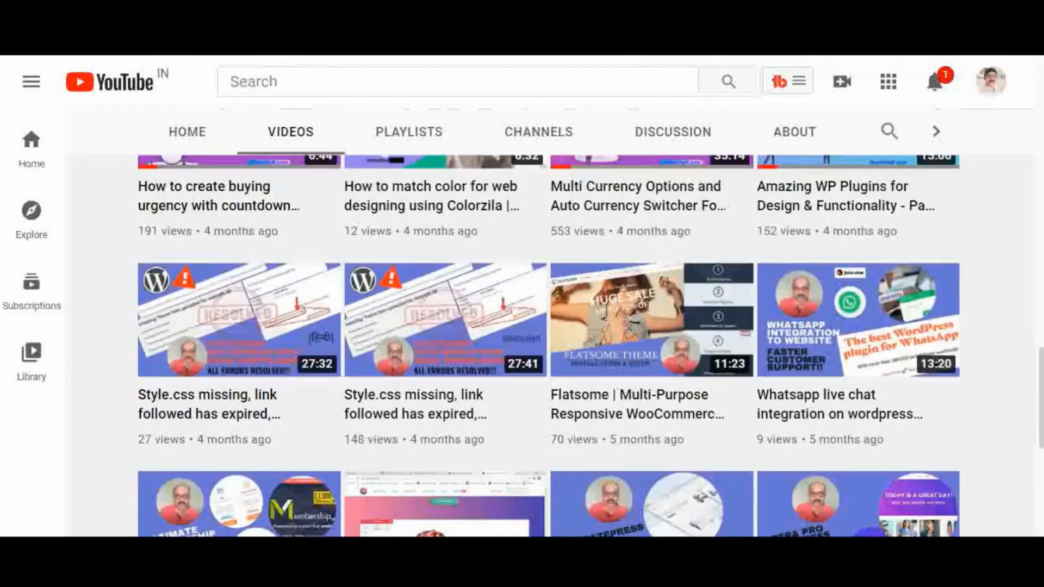